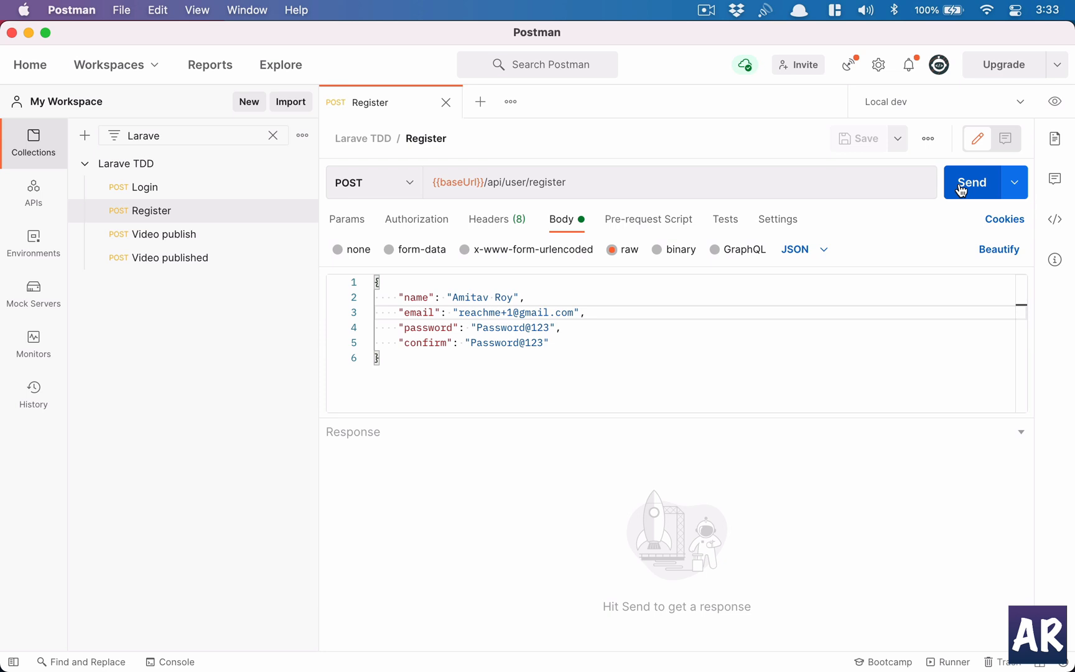
Change into the laravel-tdd directory and start the Laravel dev server at 127.0.0.1:8000.
click(970, 183)
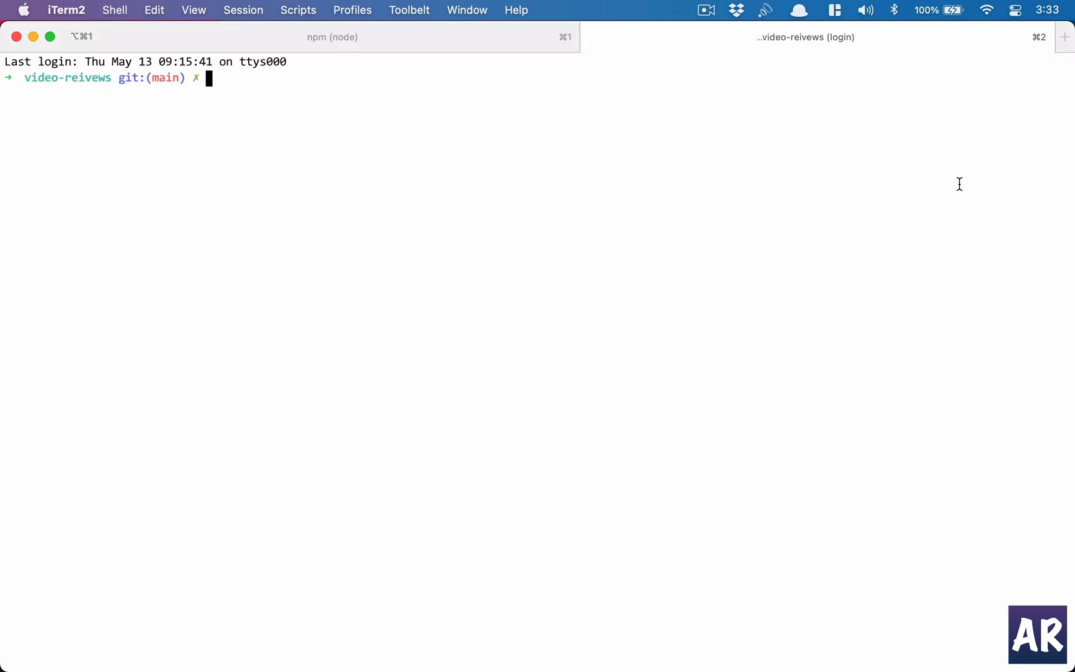
text(cd ../)
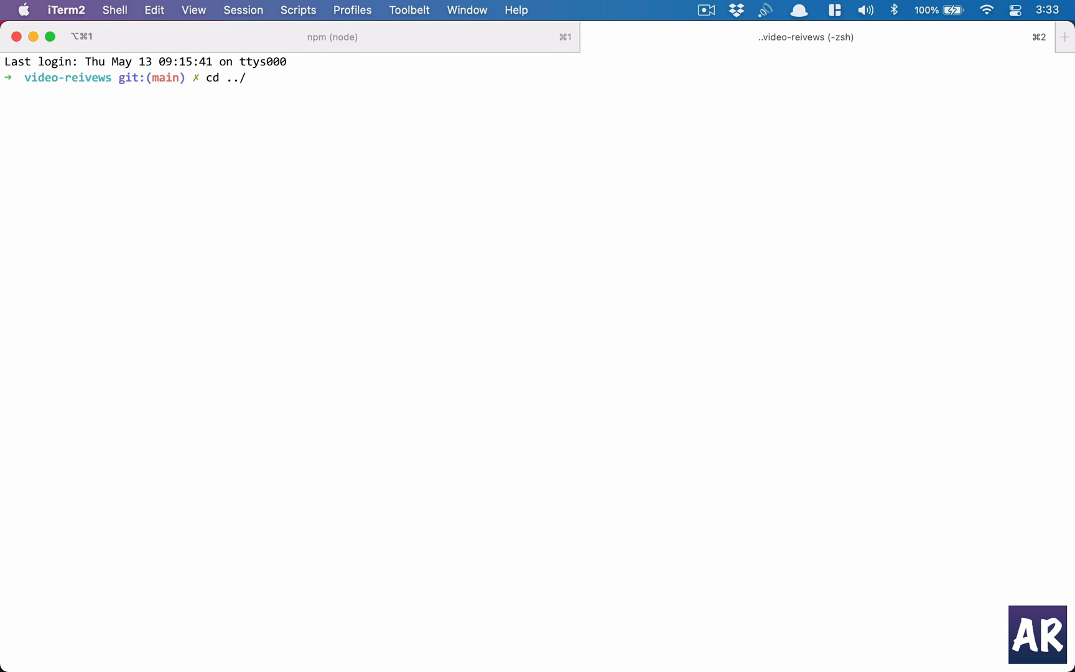
text(laravel-tdd/)
text(sr)
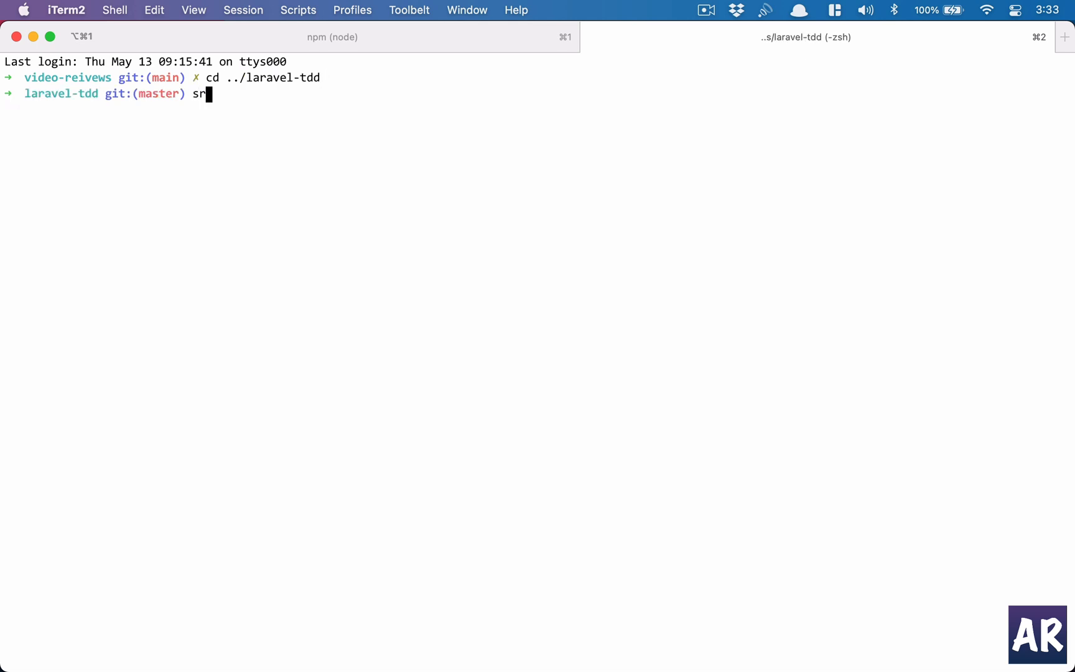
key(Return)
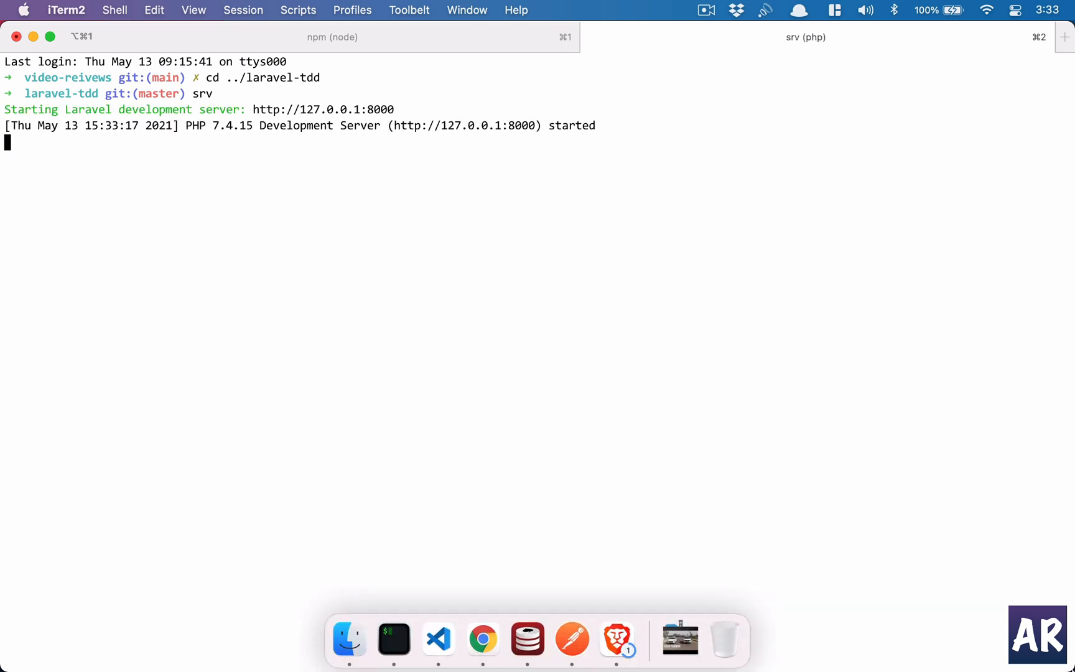
Resend the Register request in Postman and highlight the new user's id 26 in the 201 response.
click(482, 627)
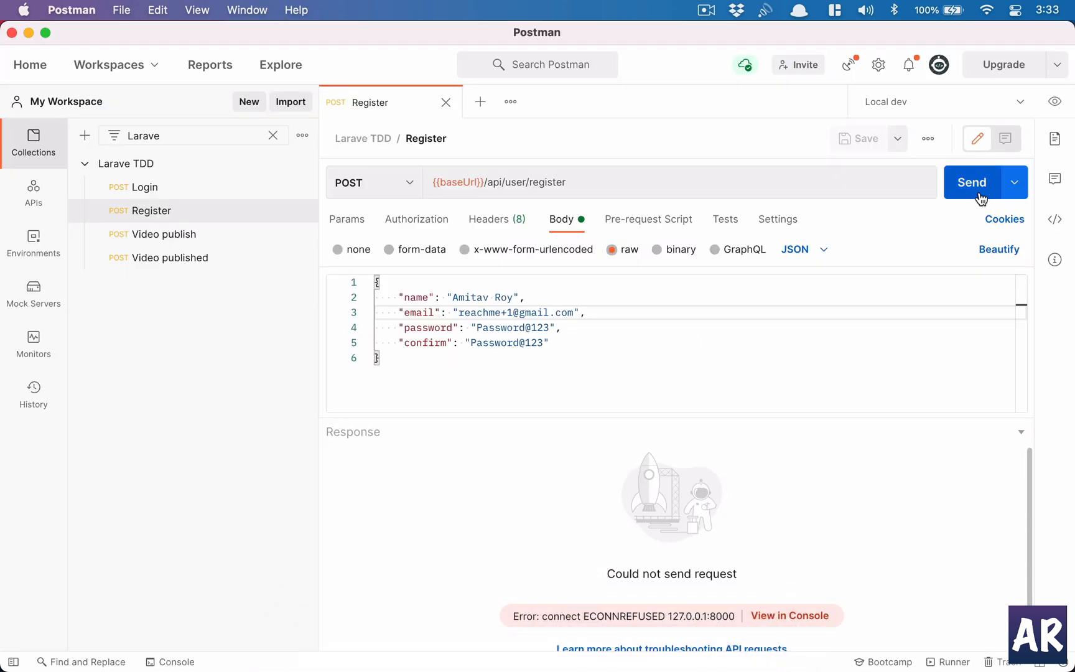
click(971, 182)
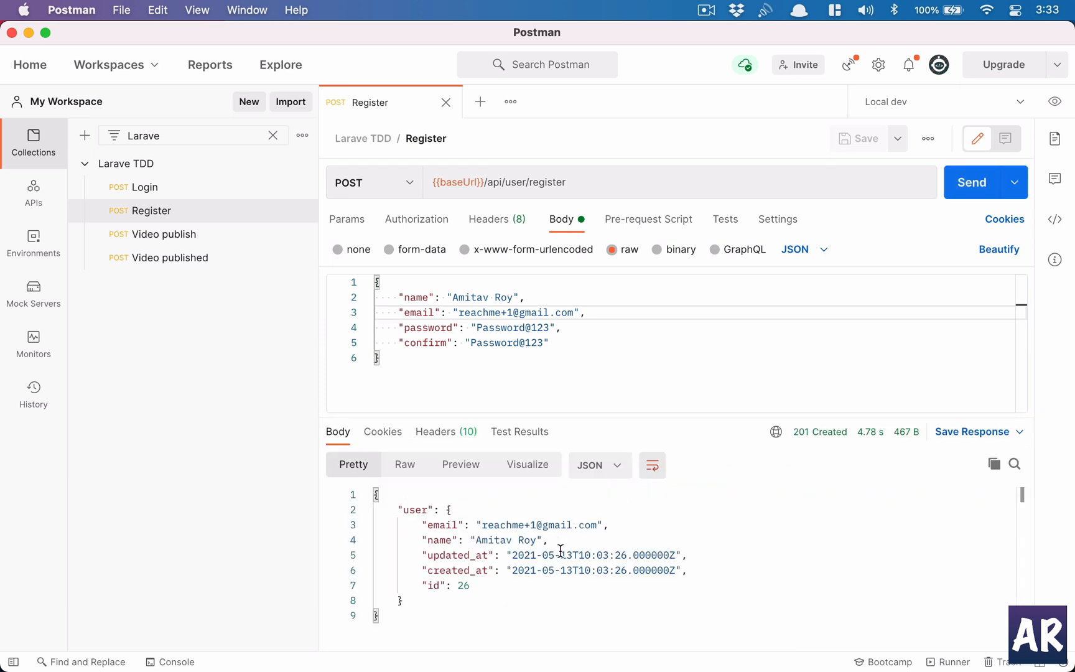
double_click(462, 585)
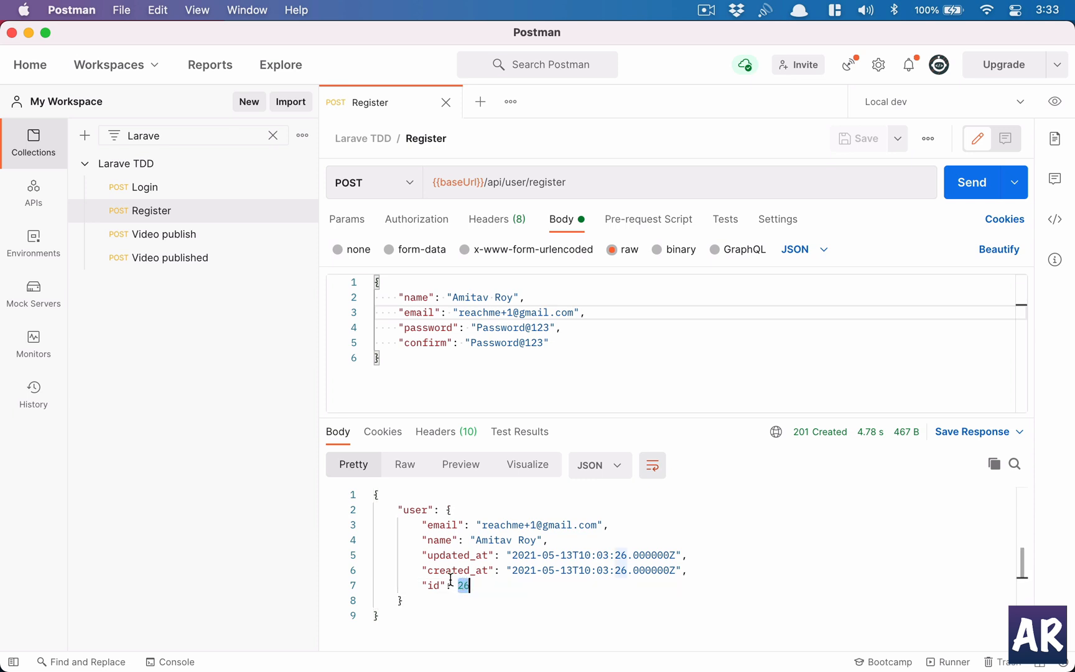
mouse_move(441, 627)
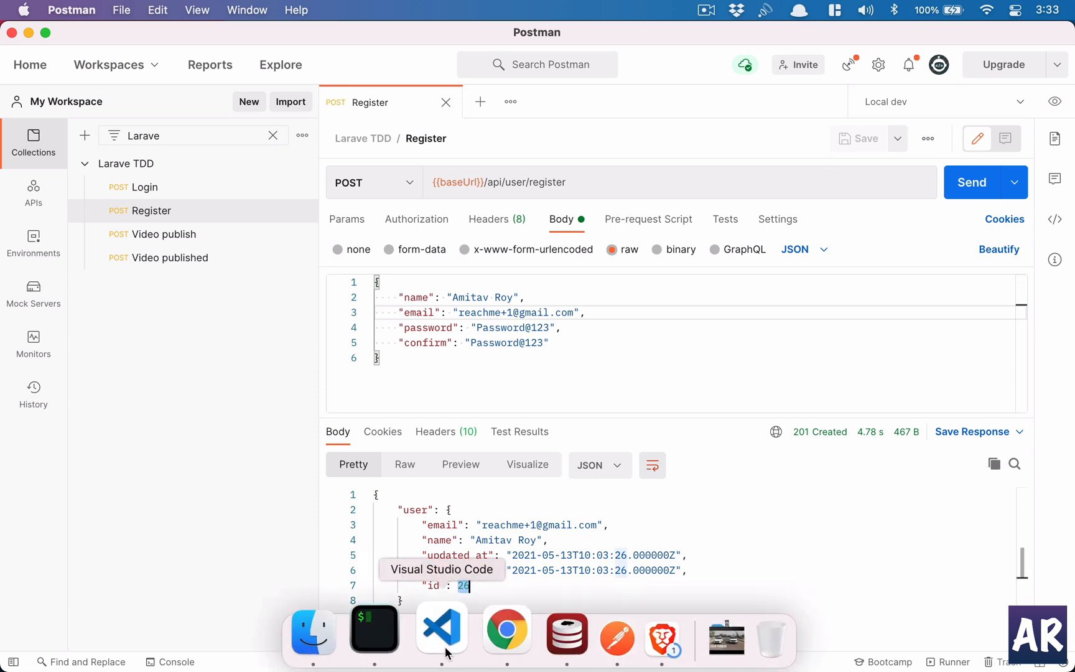
Review the 'Verify your email on Video Review' message in the Mailtrap inbox and highlight the recipient's name.
click(505, 629)
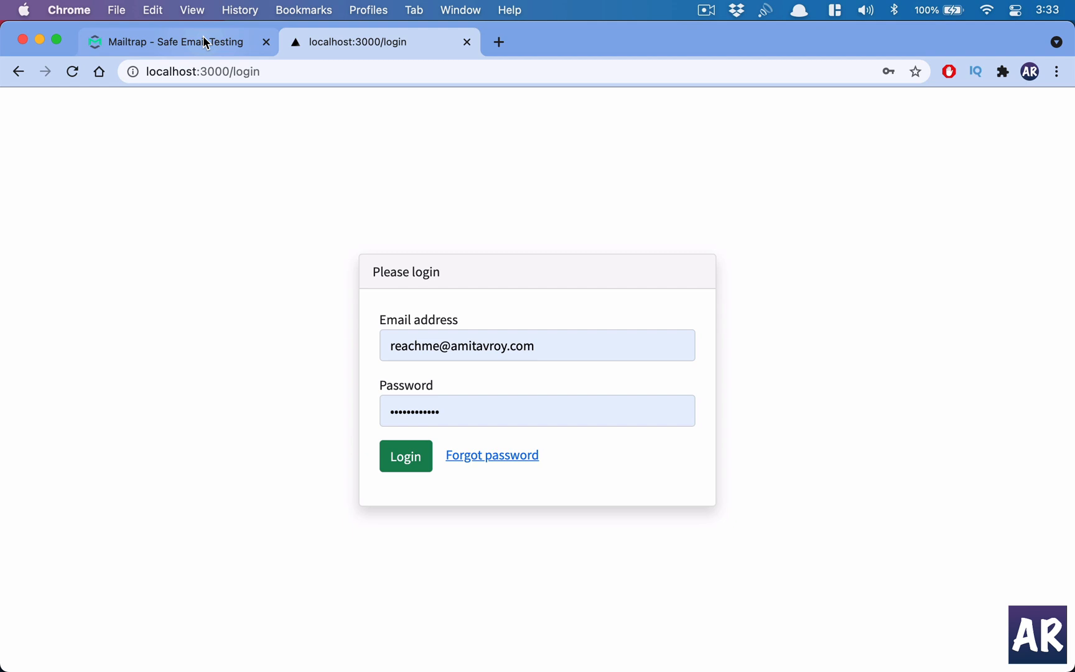
click(172, 42)
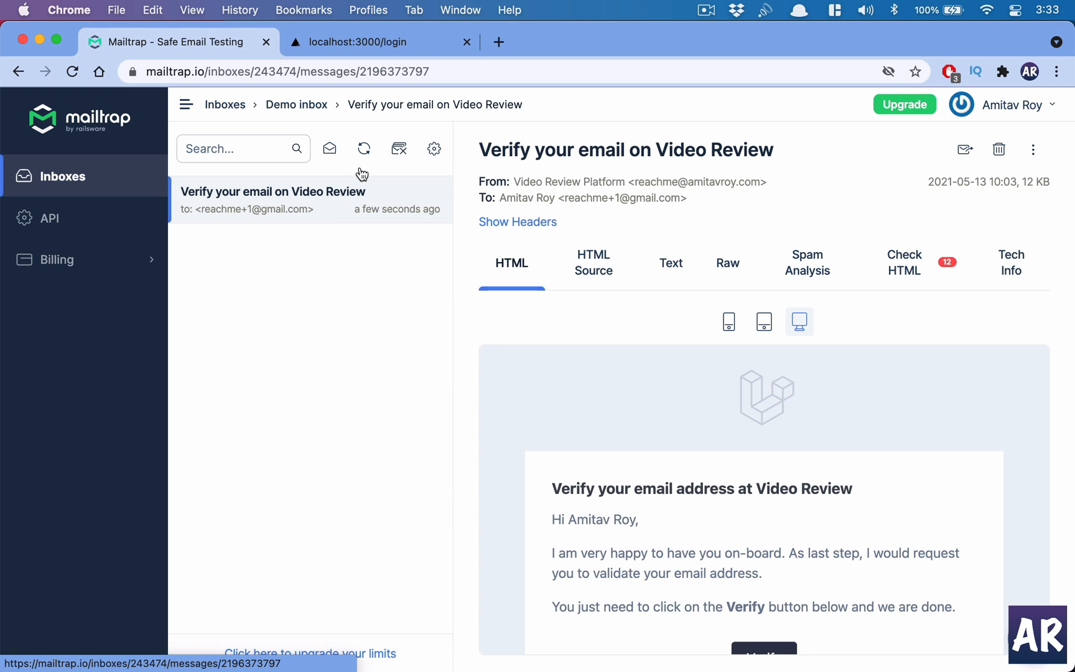
scroll(down, 3)
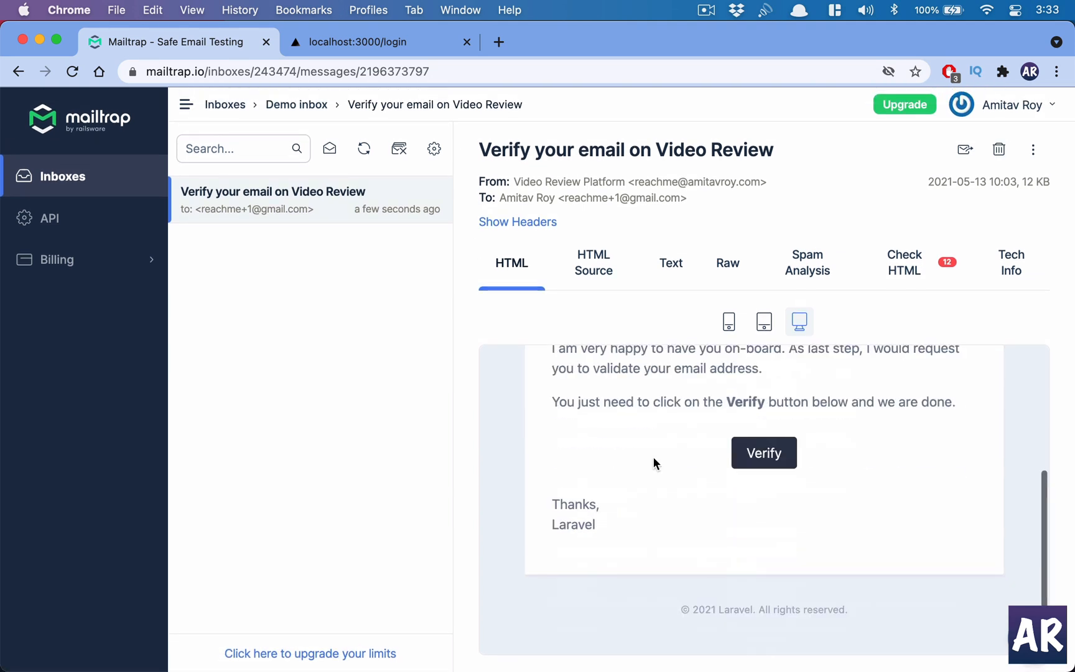
scroll(up, 3)
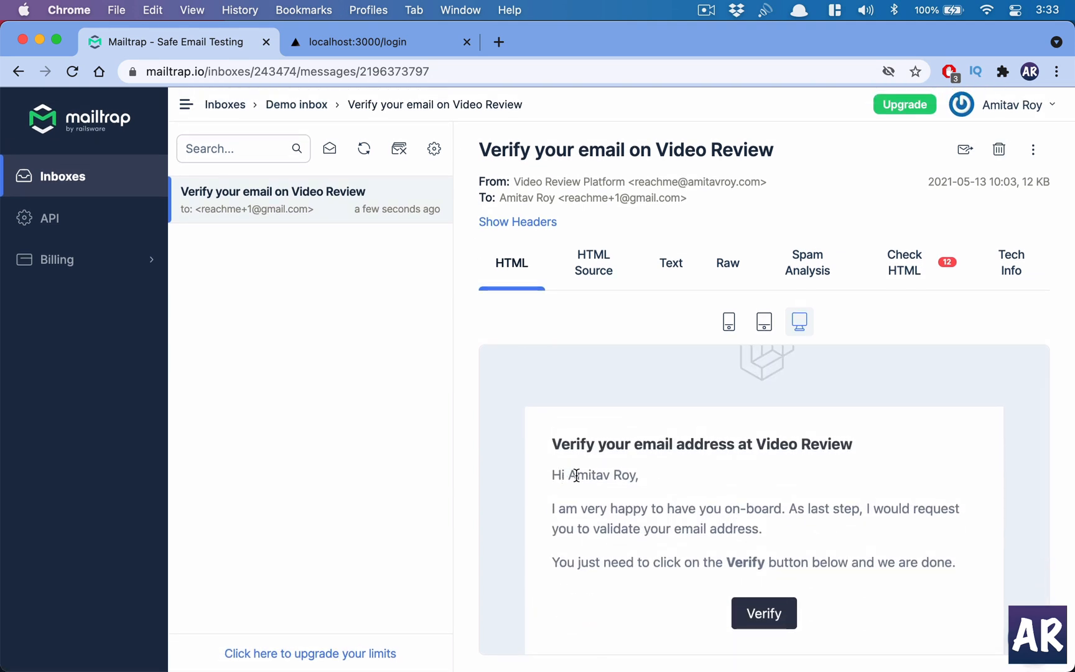
double_click(604, 475)
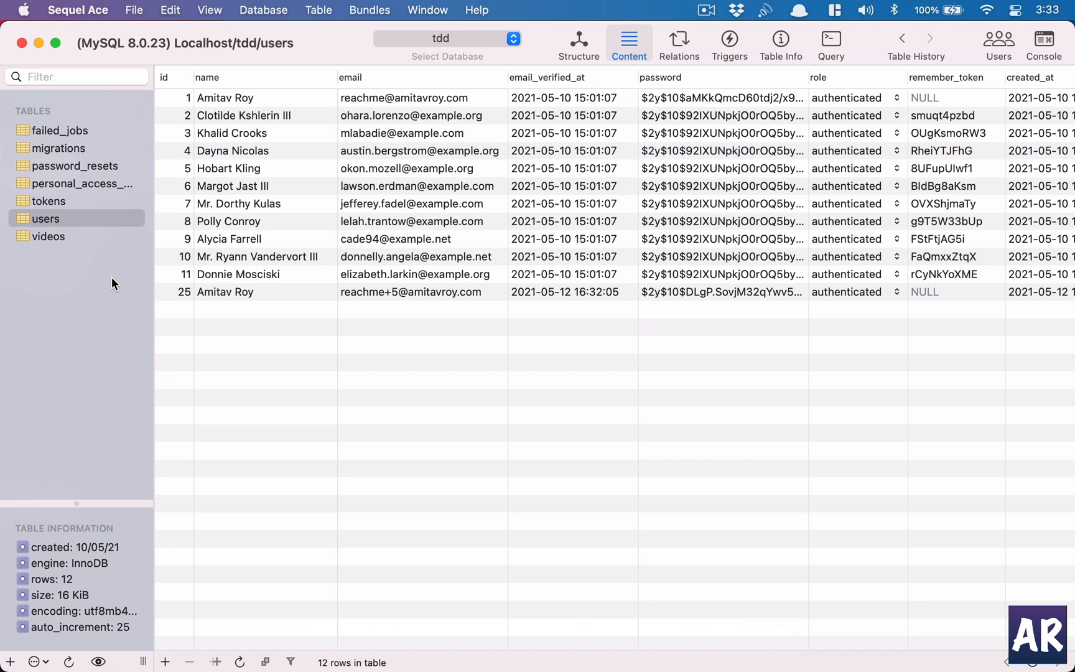
mouse_move(314, 398)
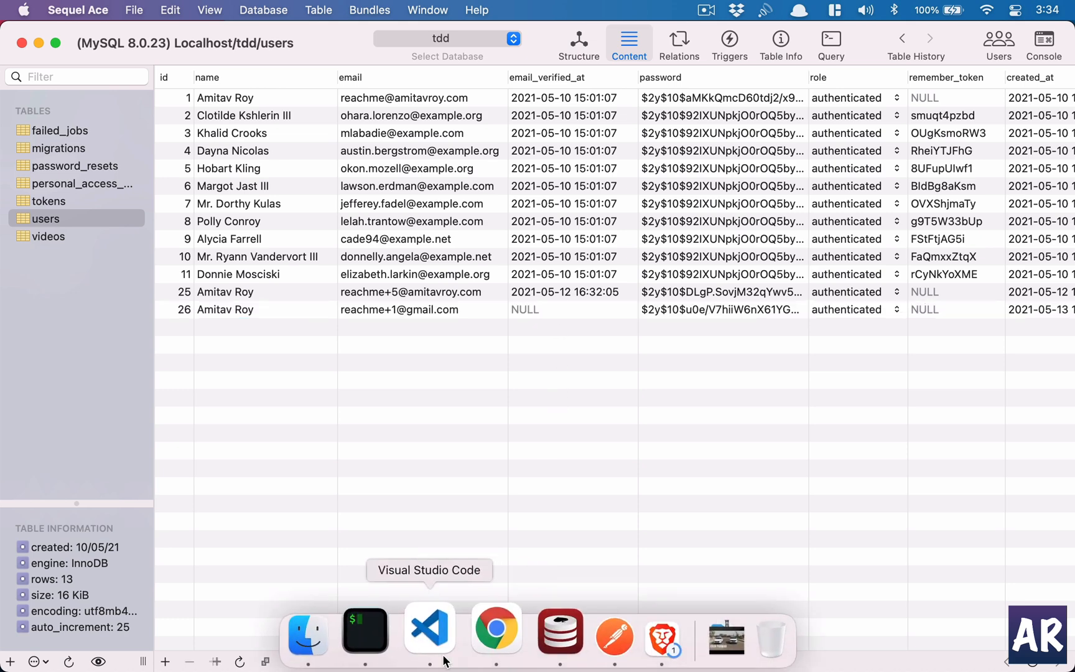
Follow the email's Verify link to the Latest videos dashboard, then bring up Sequel Ace.
click(496, 627)
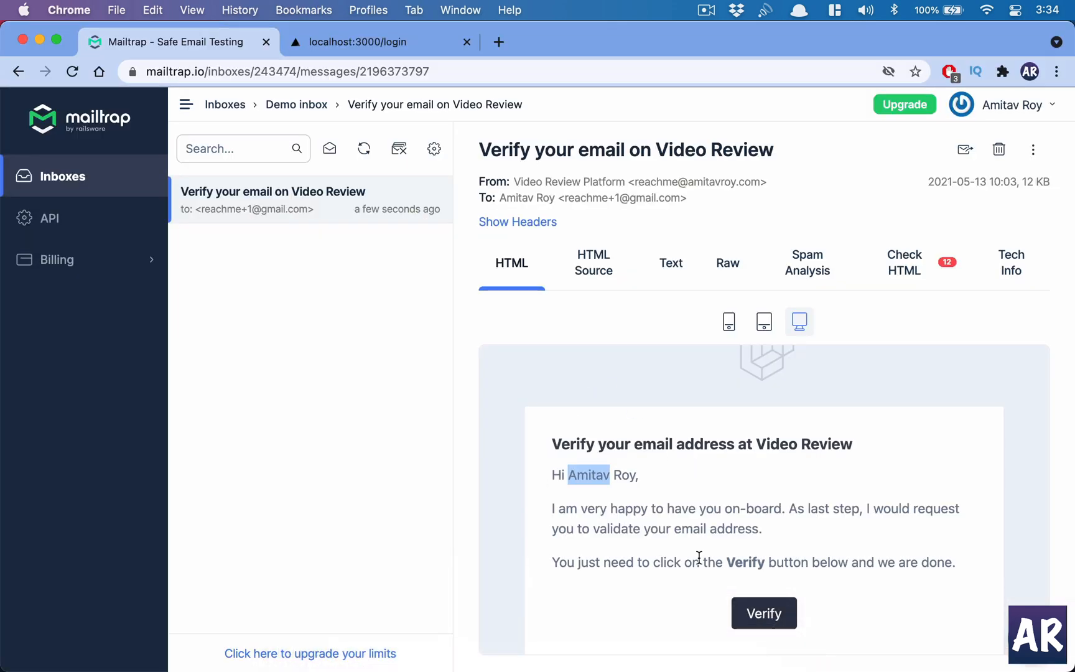
click(763, 612)
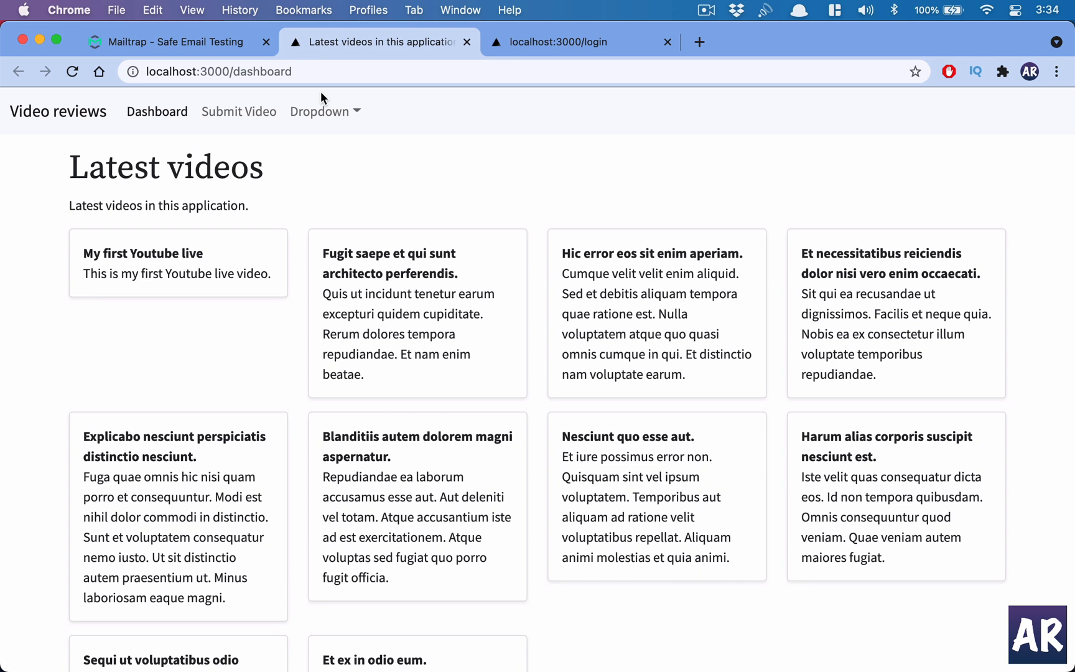
mouse_move(323, 97)
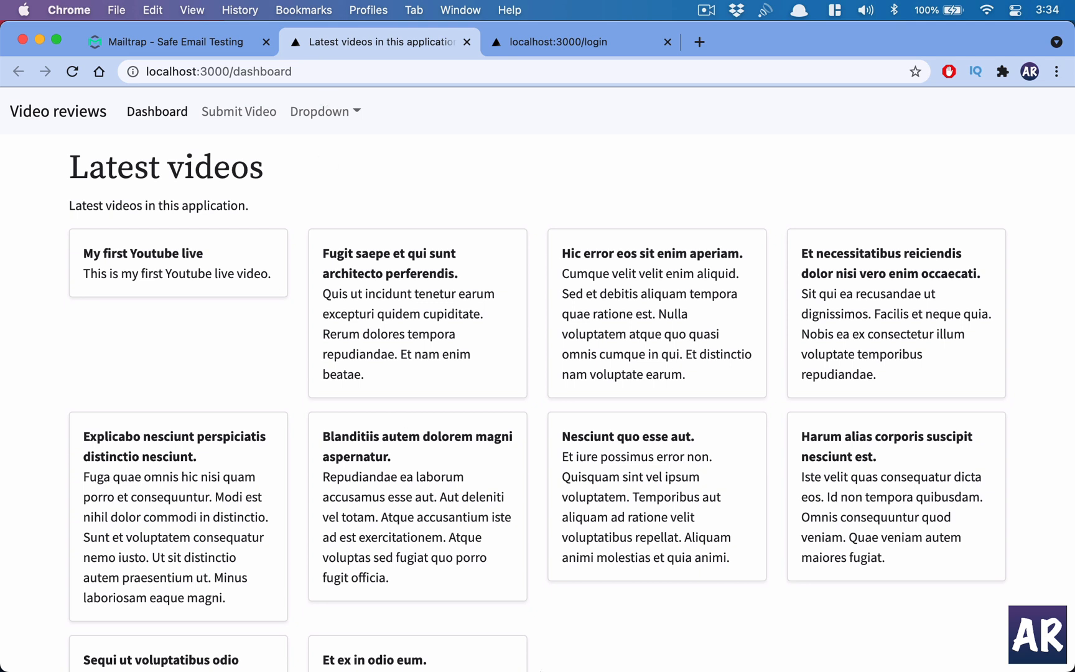
mouse_move(466, 626)
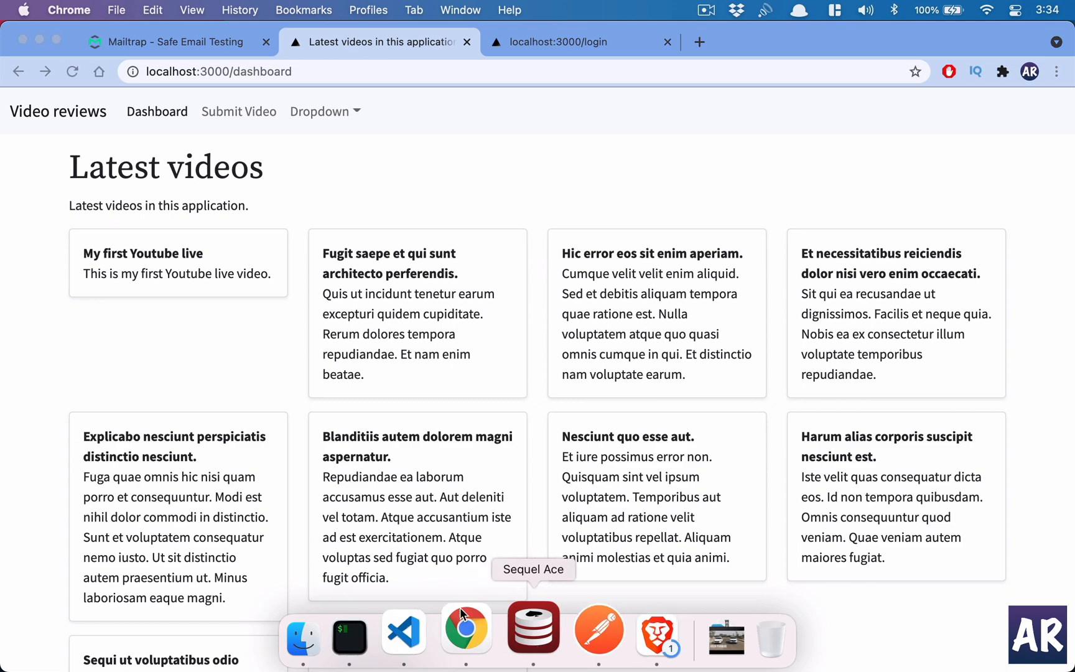
click(534, 627)
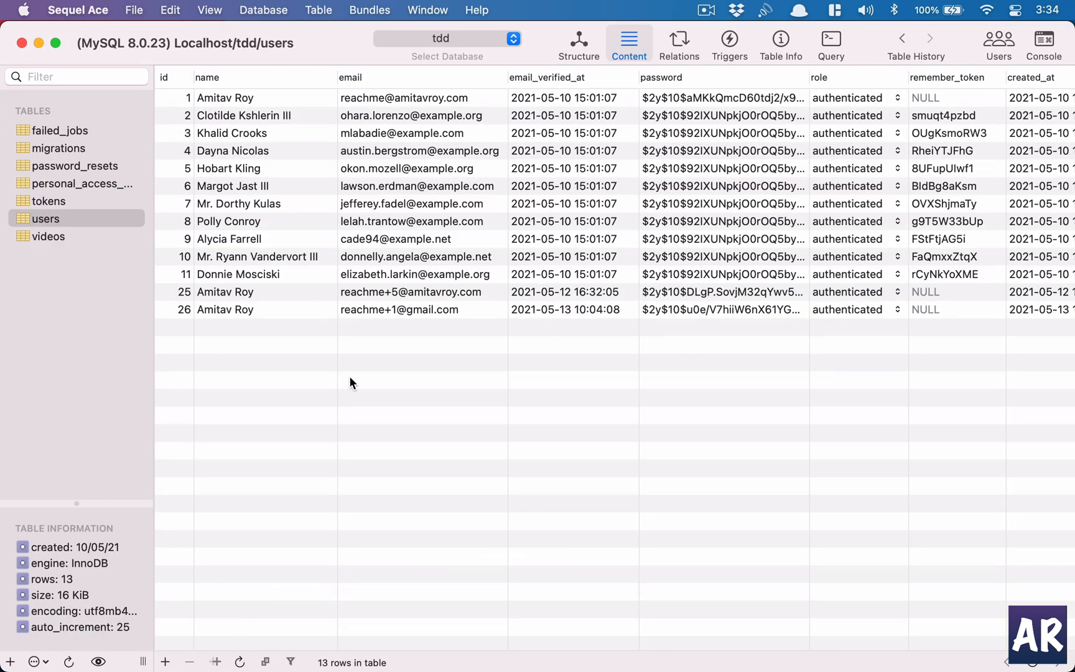
mouse_move(571, 627)
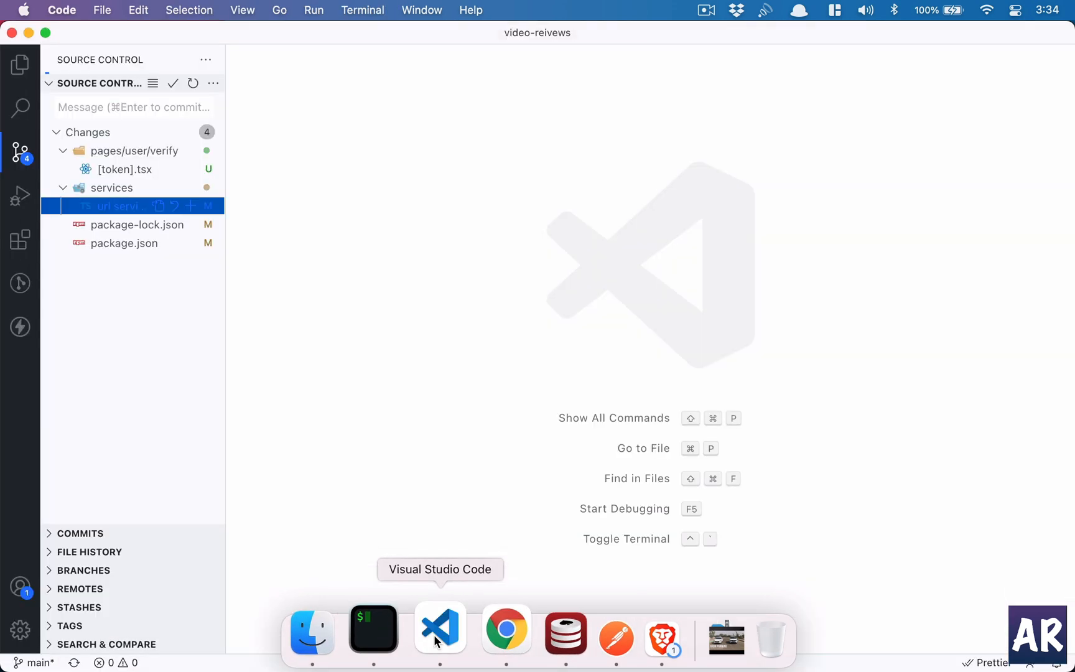
mouse_move(374, 310)
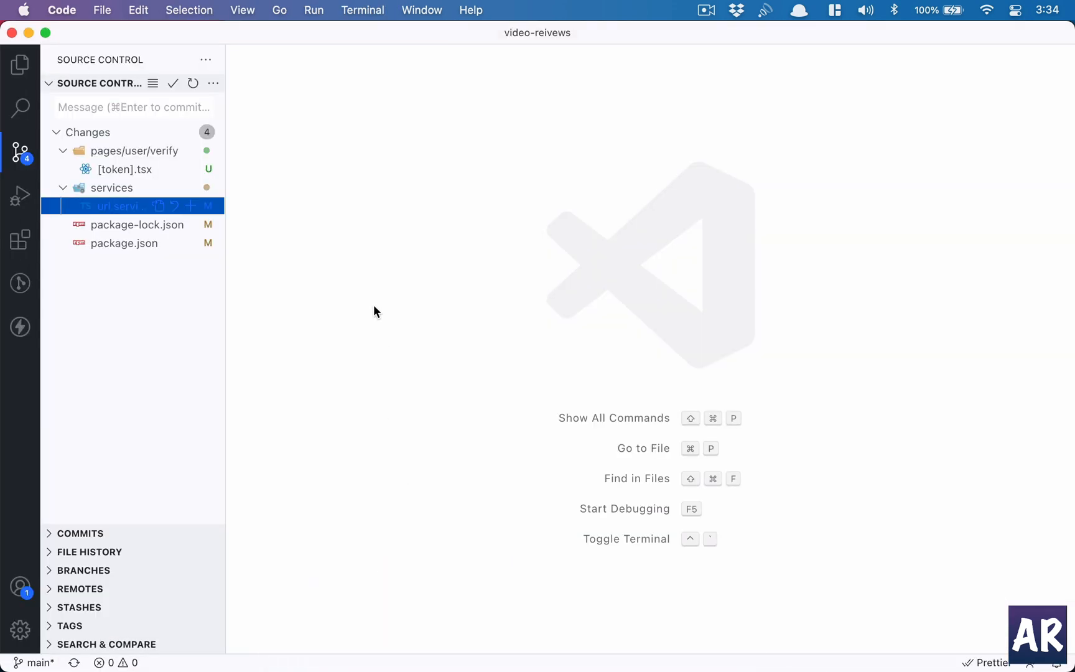
mouse_move(152, 262)
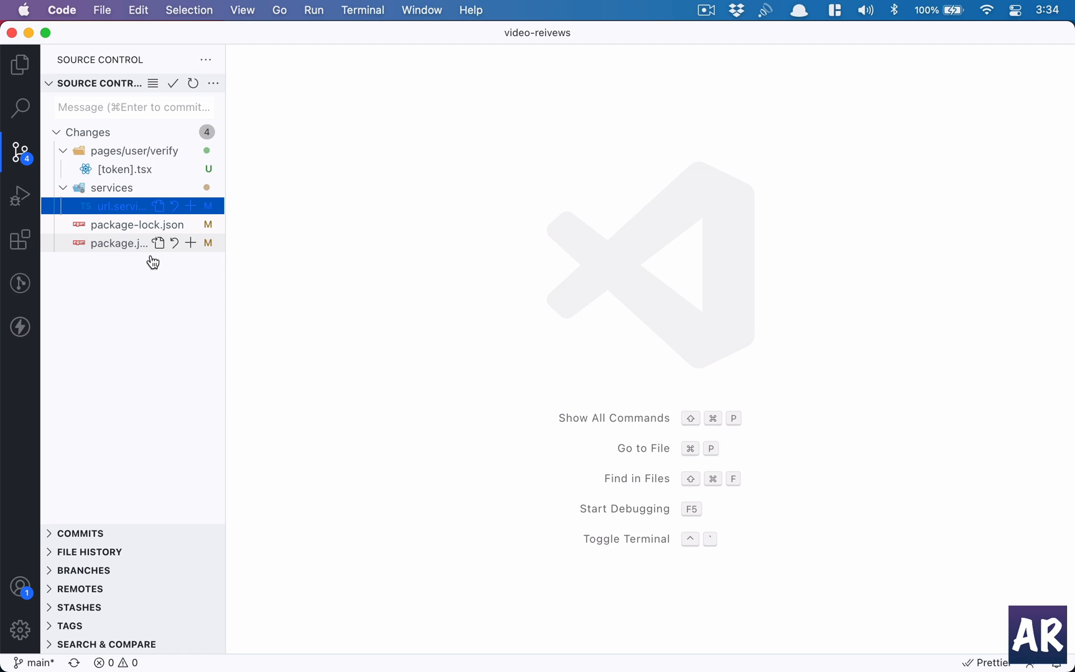
mouse_move(20, 62)
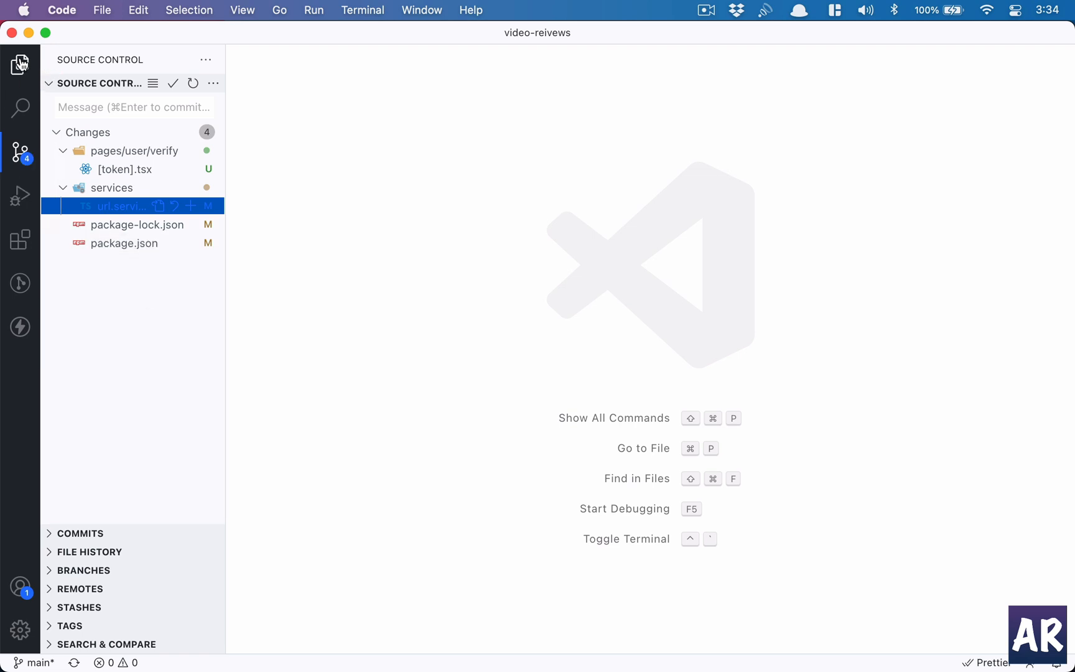
Expand the pages folder and its user/verify folder in the Explorer file tree.
click(21, 62)
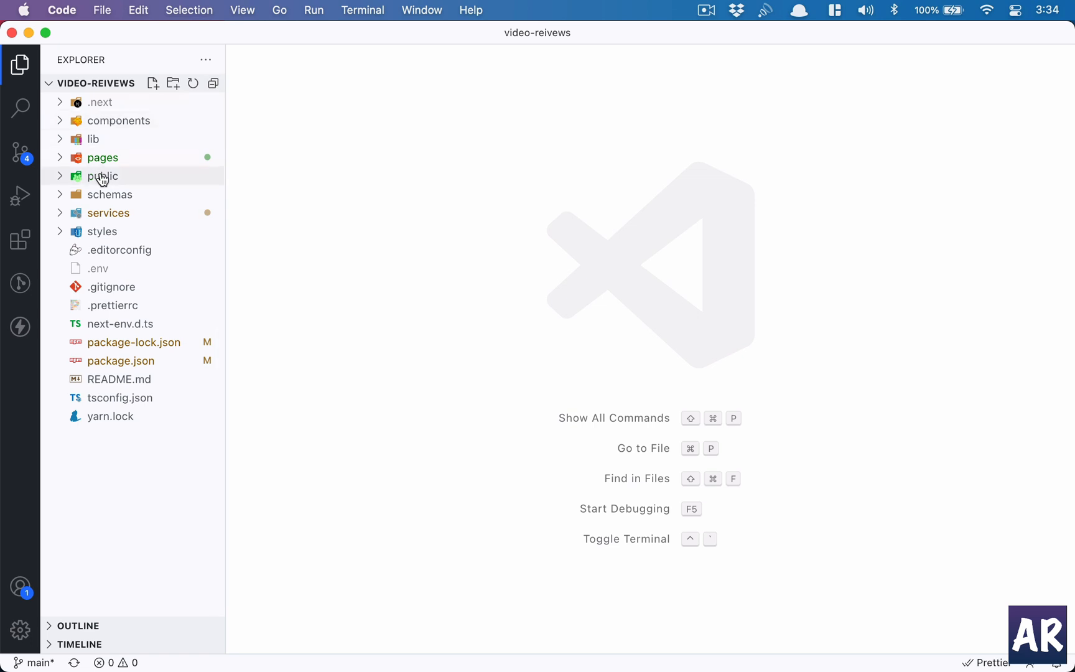
click(103, 157)
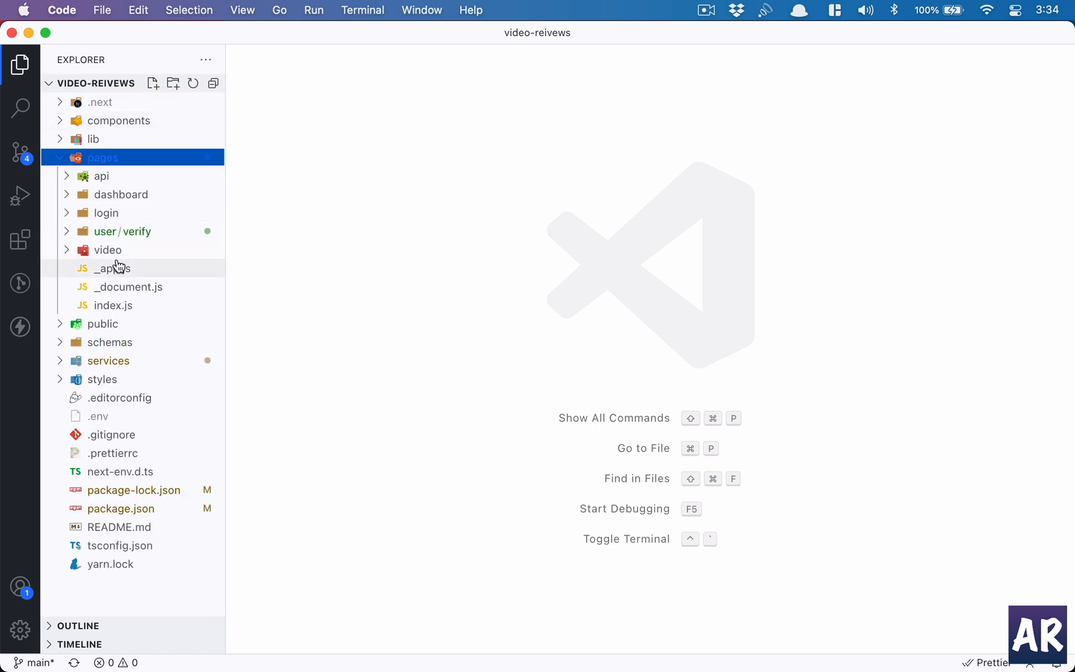
mouse_move(137, 235)
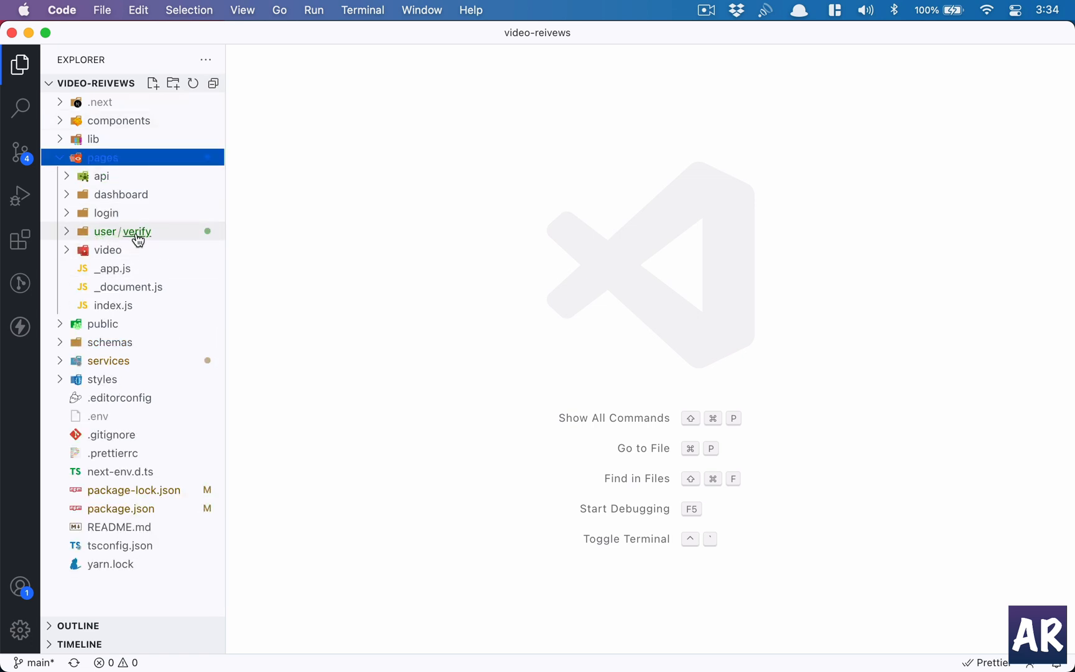
click(124, 231)
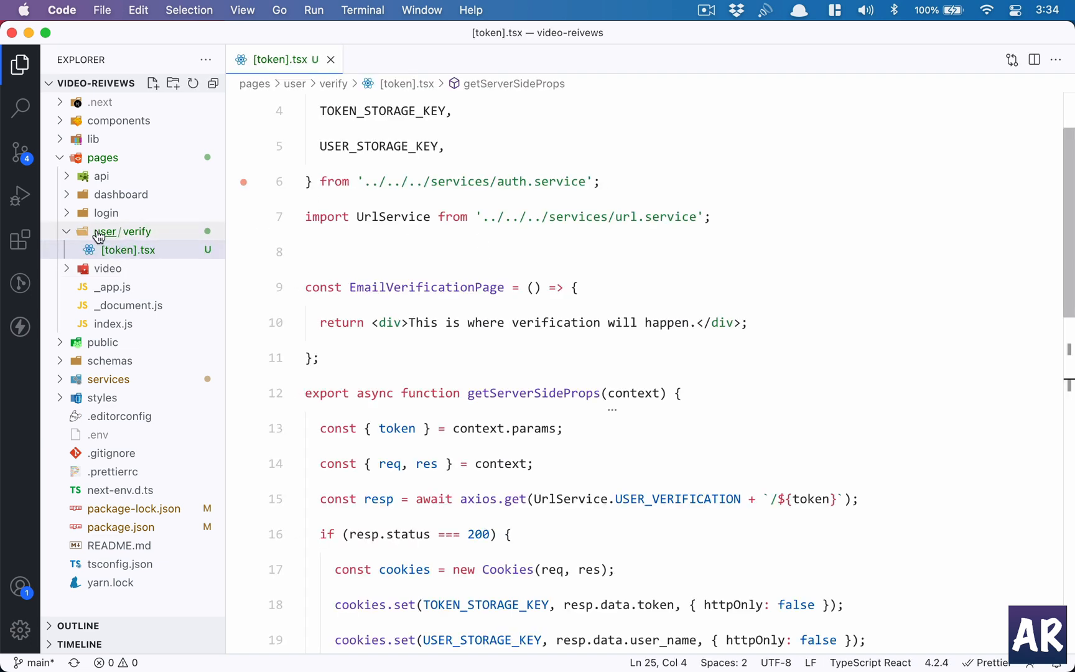
mouse_move(123, 230)
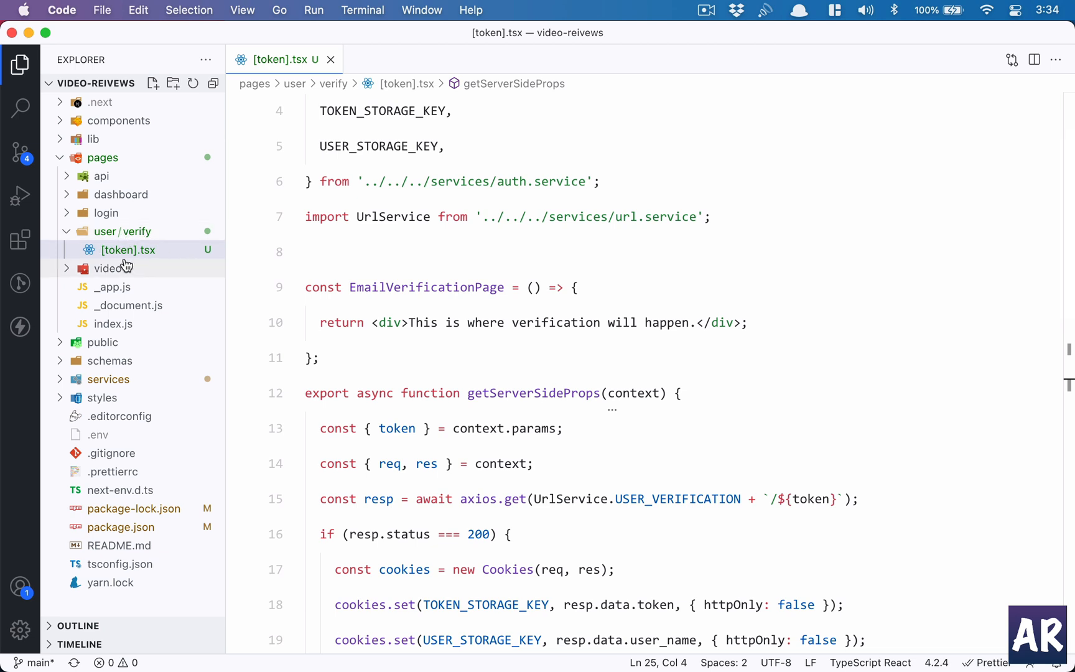
mouse_move(128, 250)
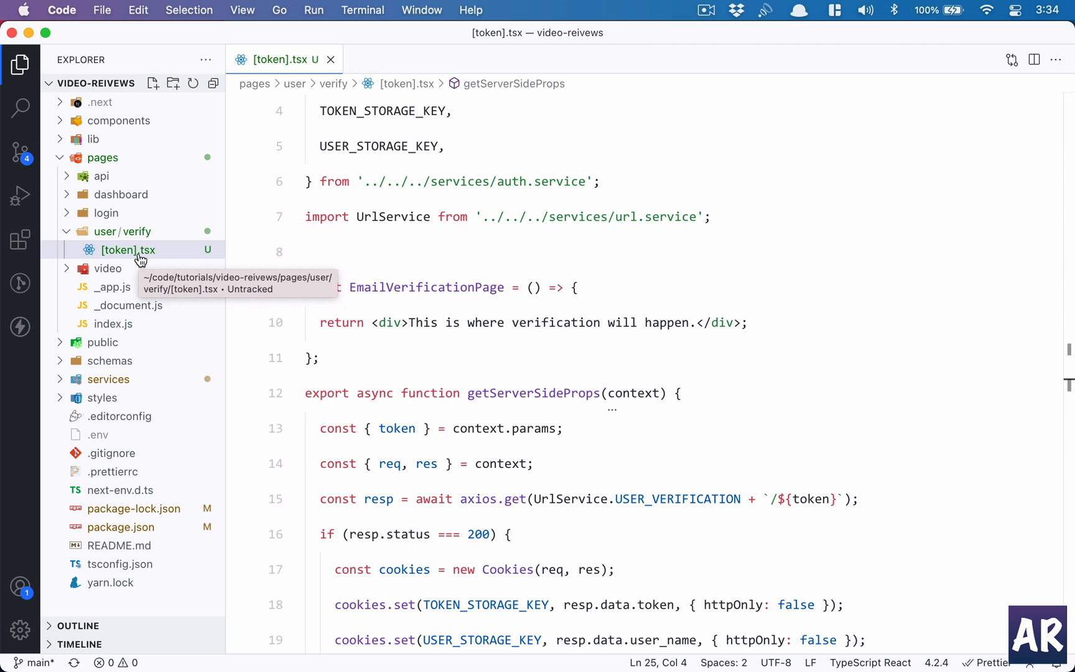
mouse_move(416, 341)
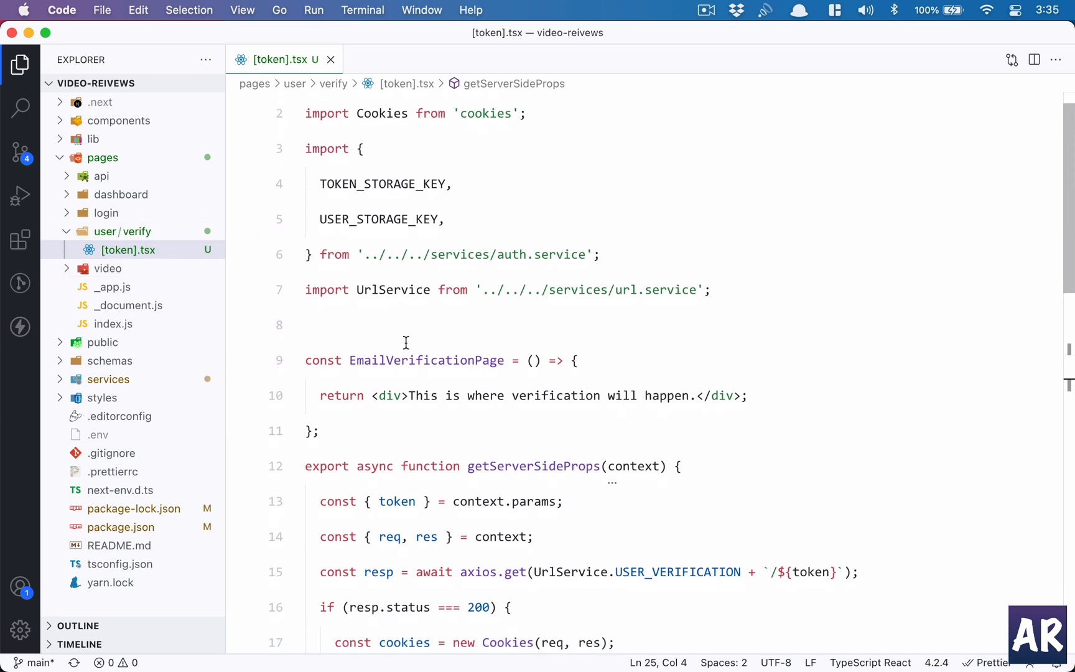
double_click(425, 317)
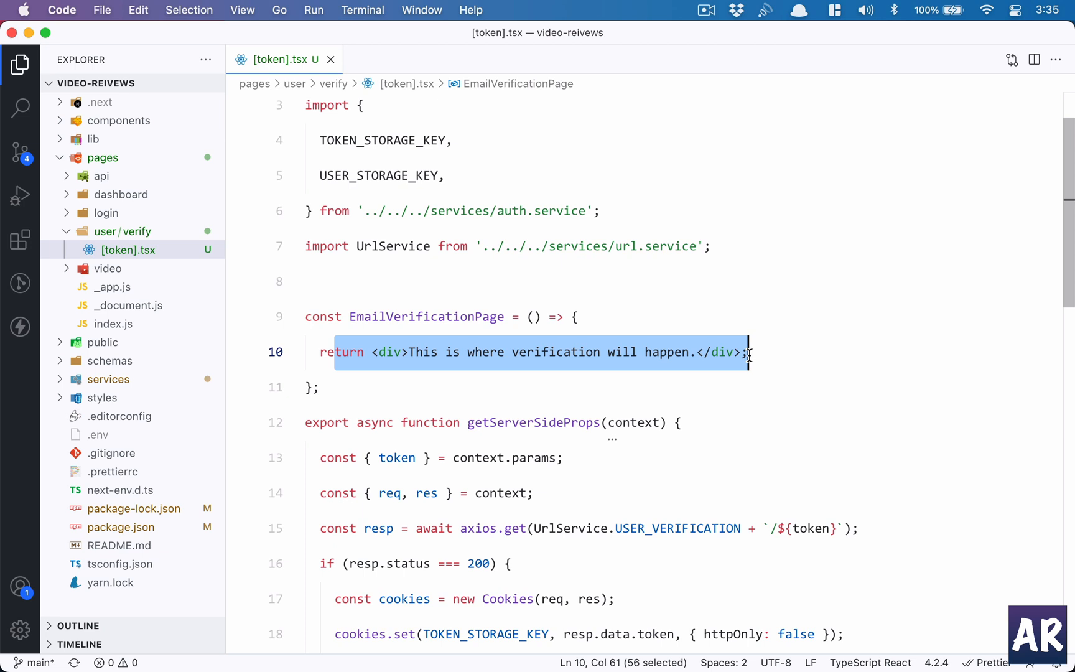
mouse_move(382, 351)
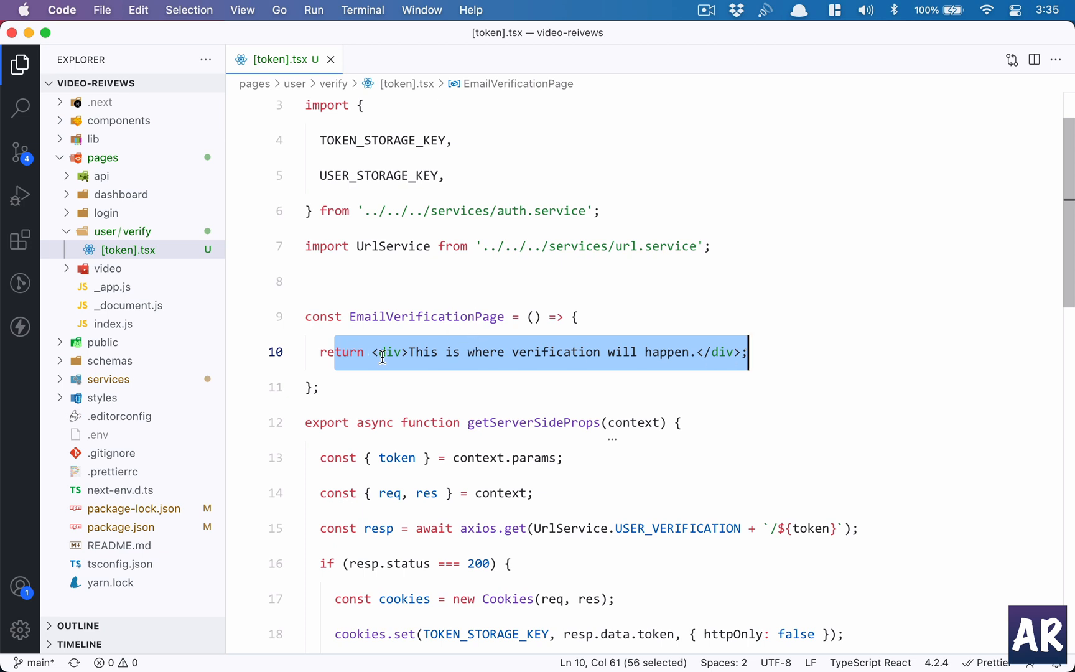
double_click(425, 316)
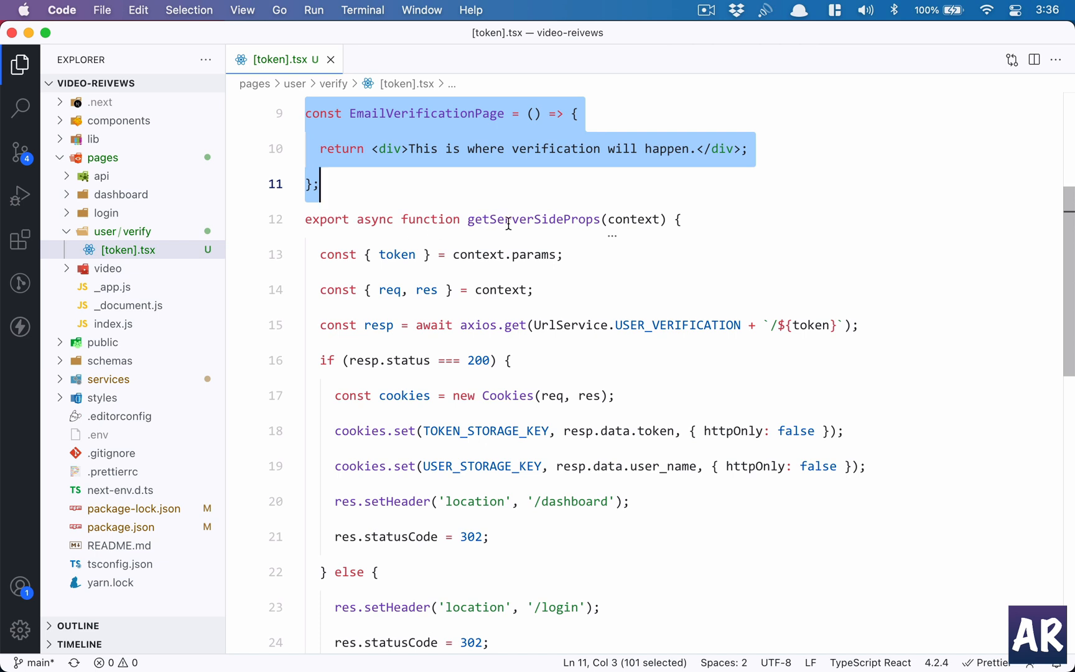
double_click(533, 219)
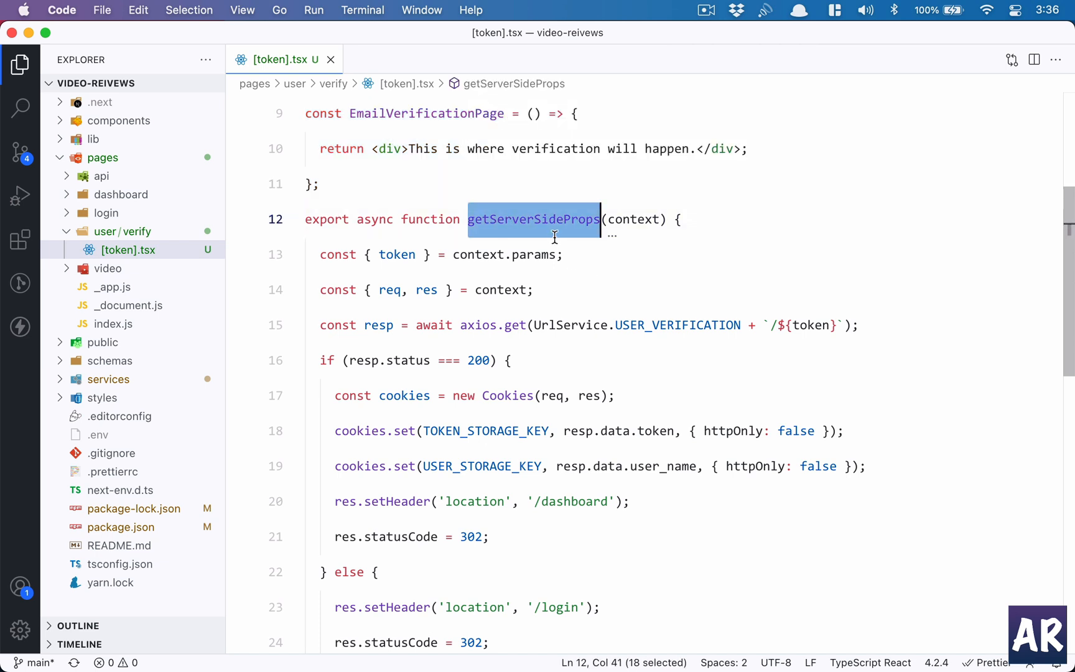
mouse_move(533, 219)
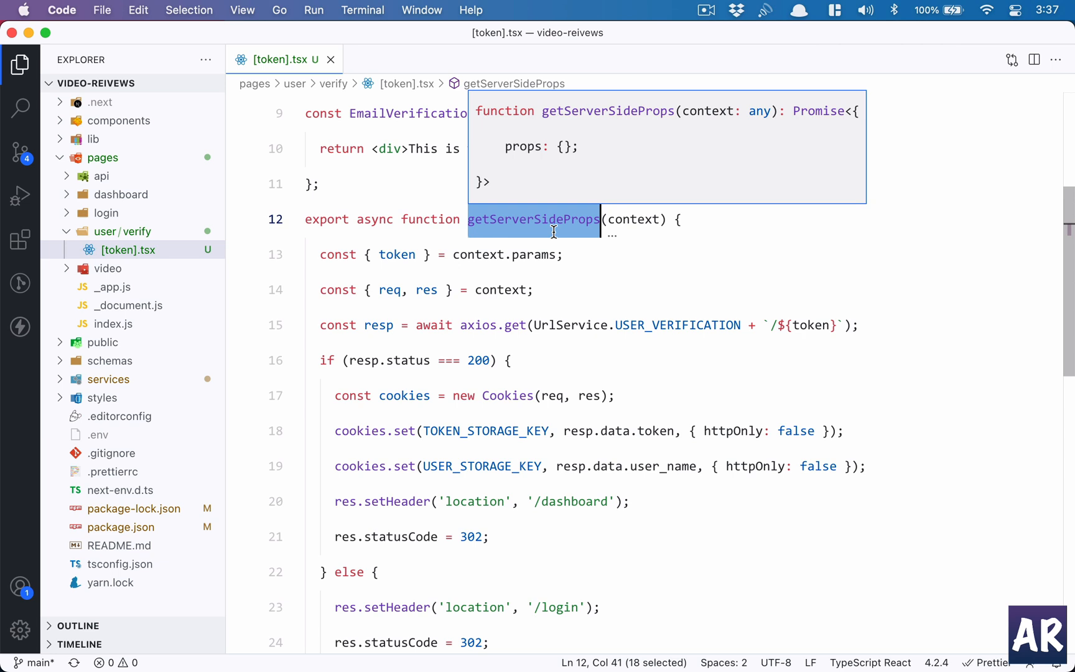
click(516, 289)
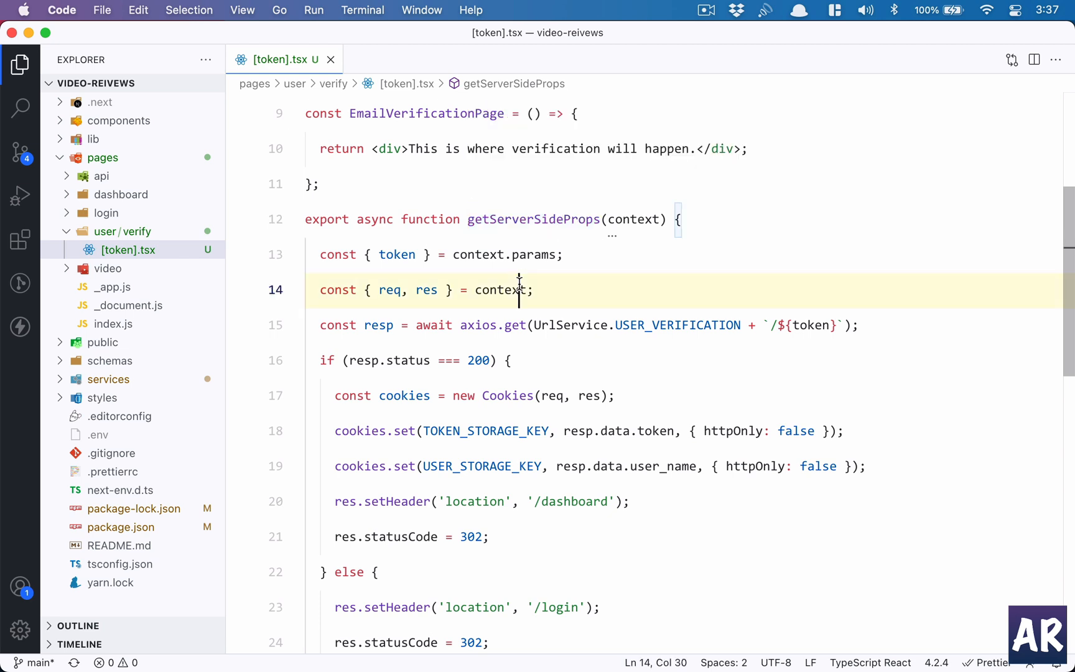
double_click(496, 289)
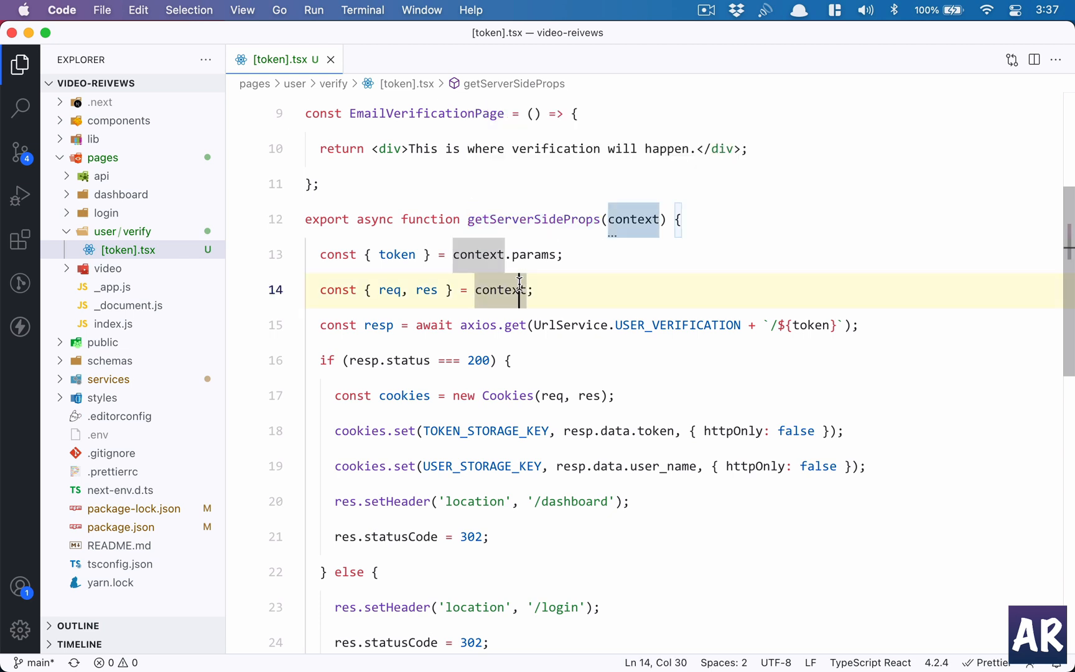
mouse_move(537, 222)
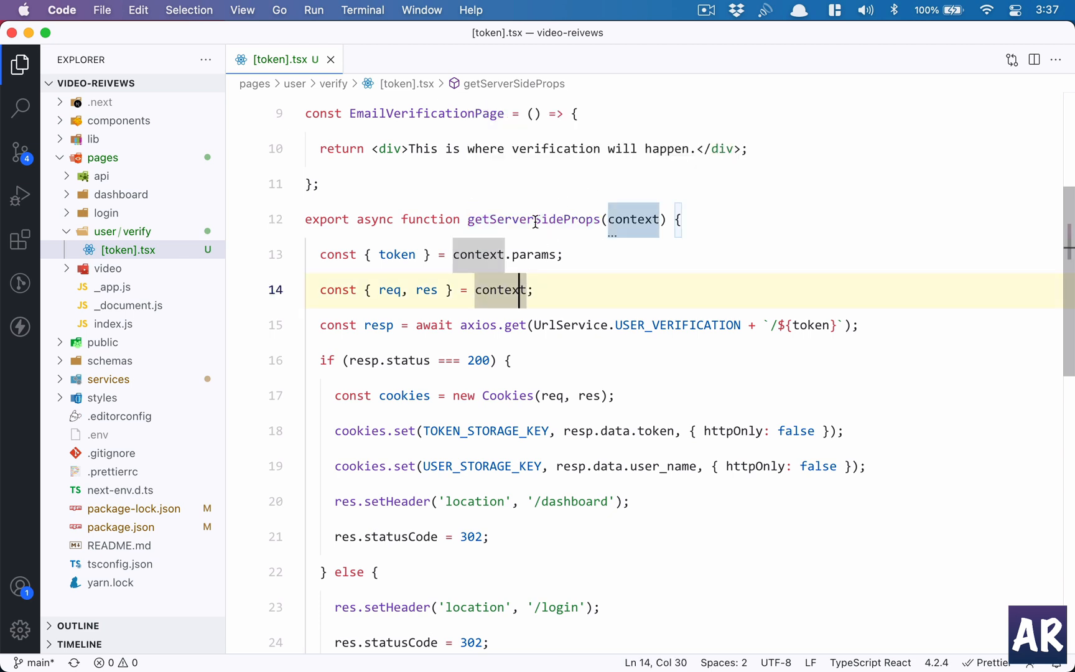
double_click(533, 219)
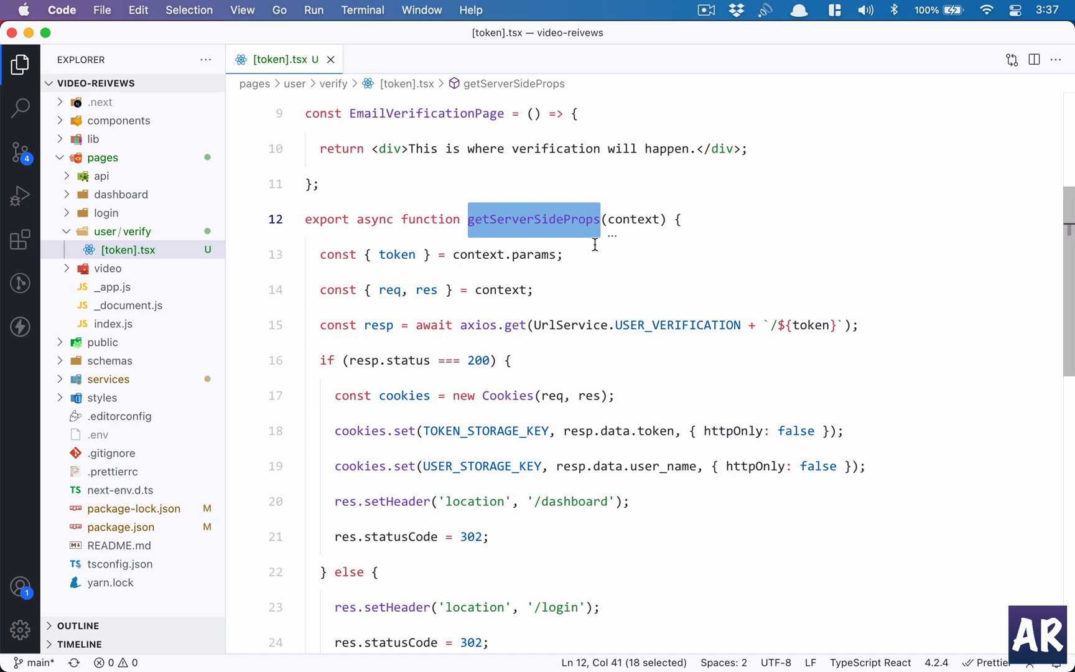
scroll(down, 3)
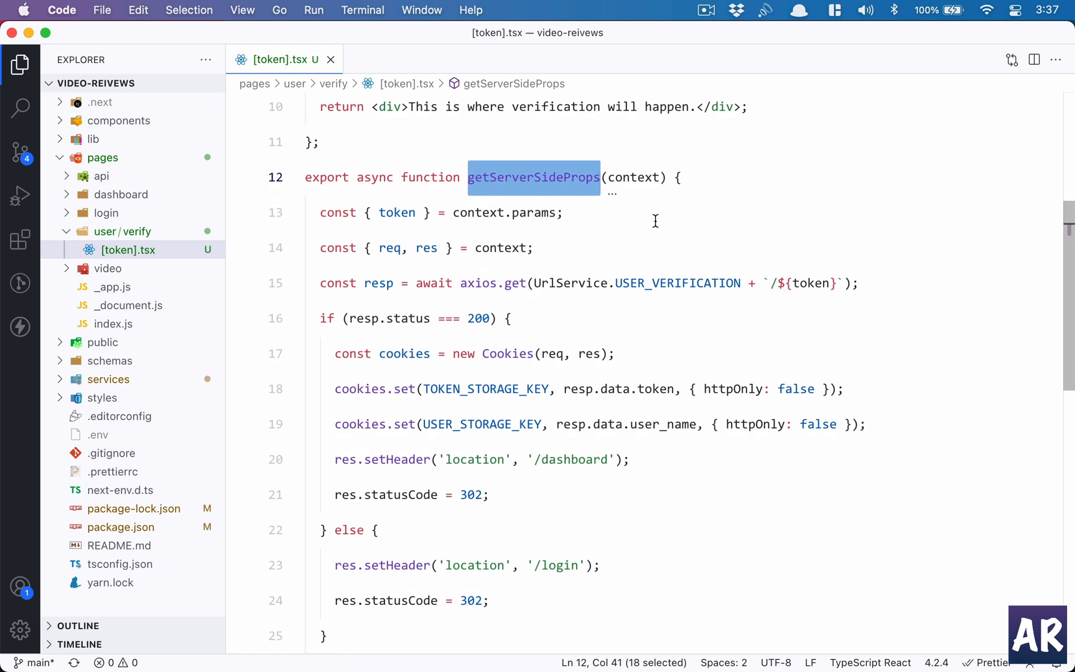
double_click(632, 177)
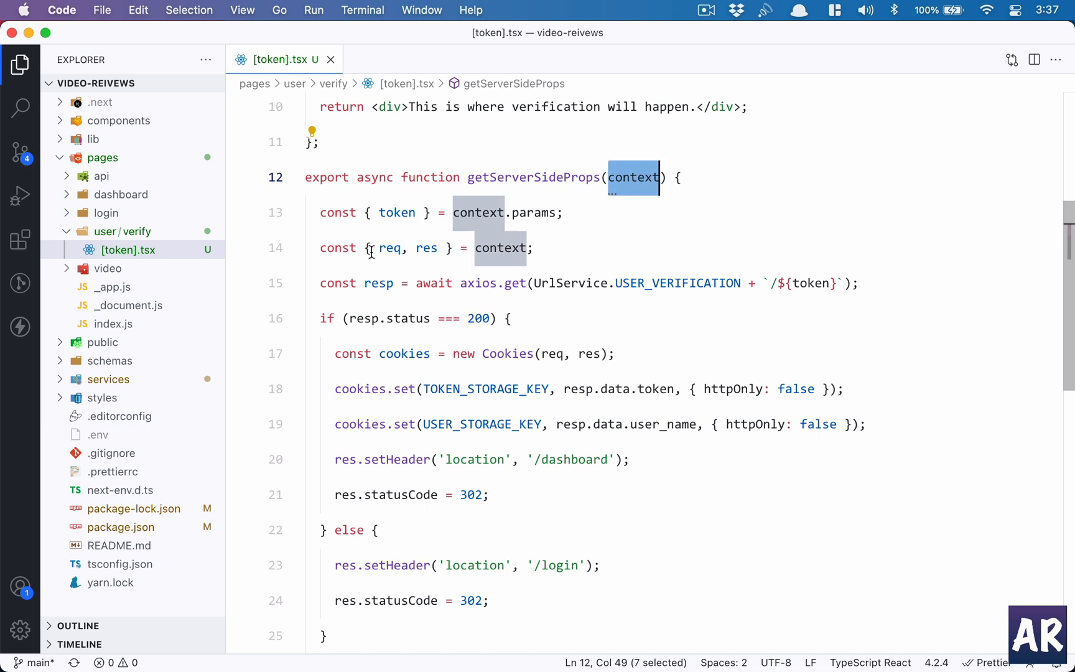
double_click(426, 248)
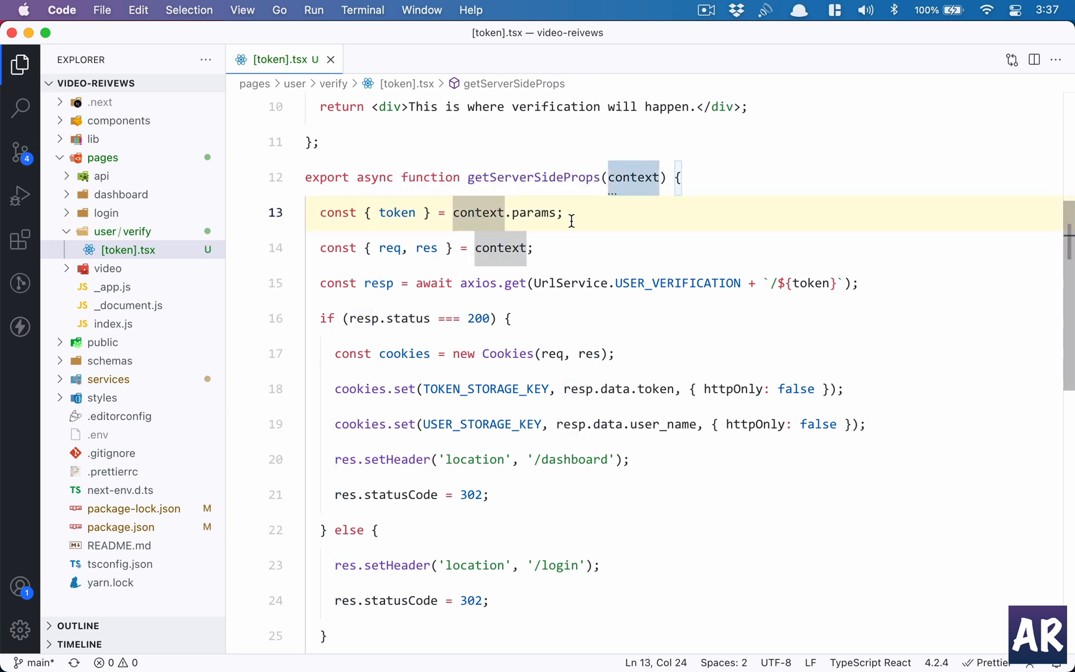
mouse_move(120, 254)
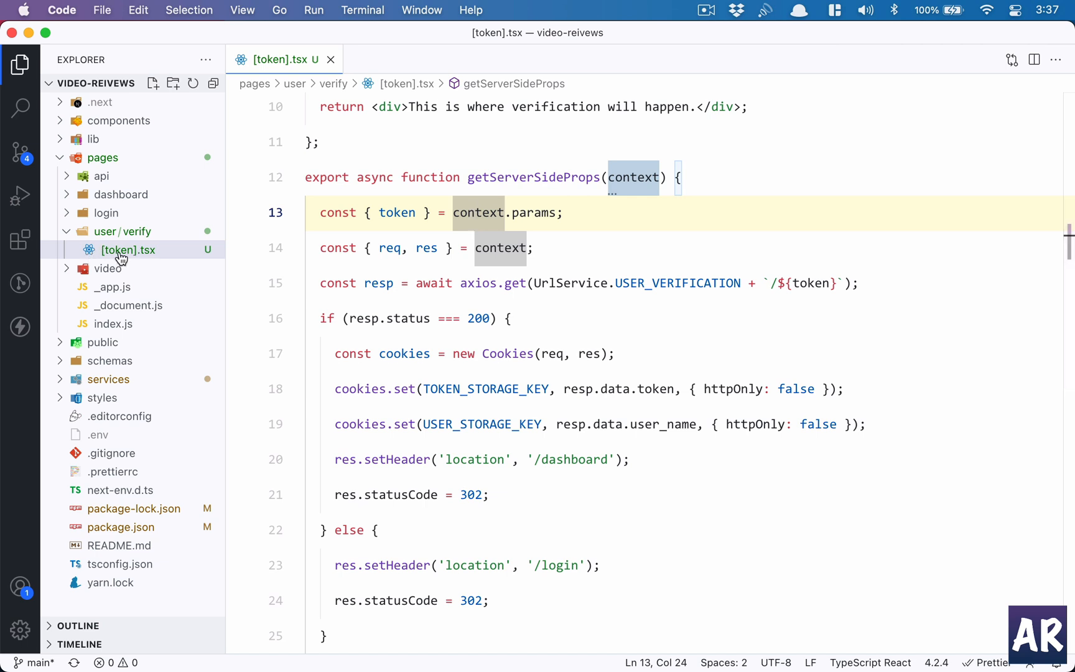
mouse_move(557, 208)
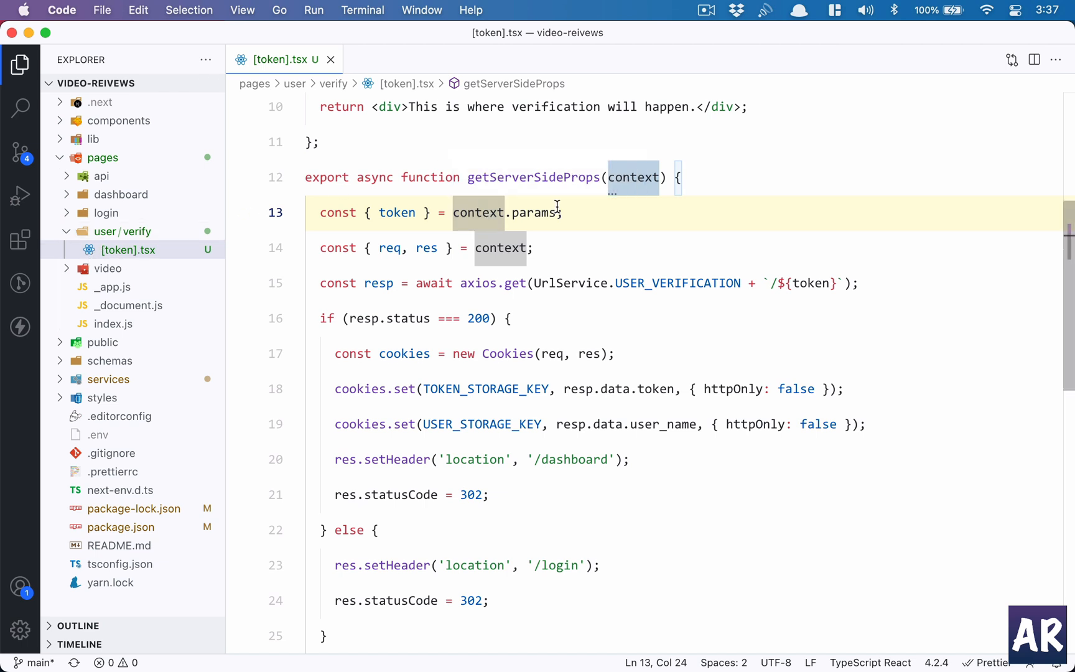
click(397, 213)
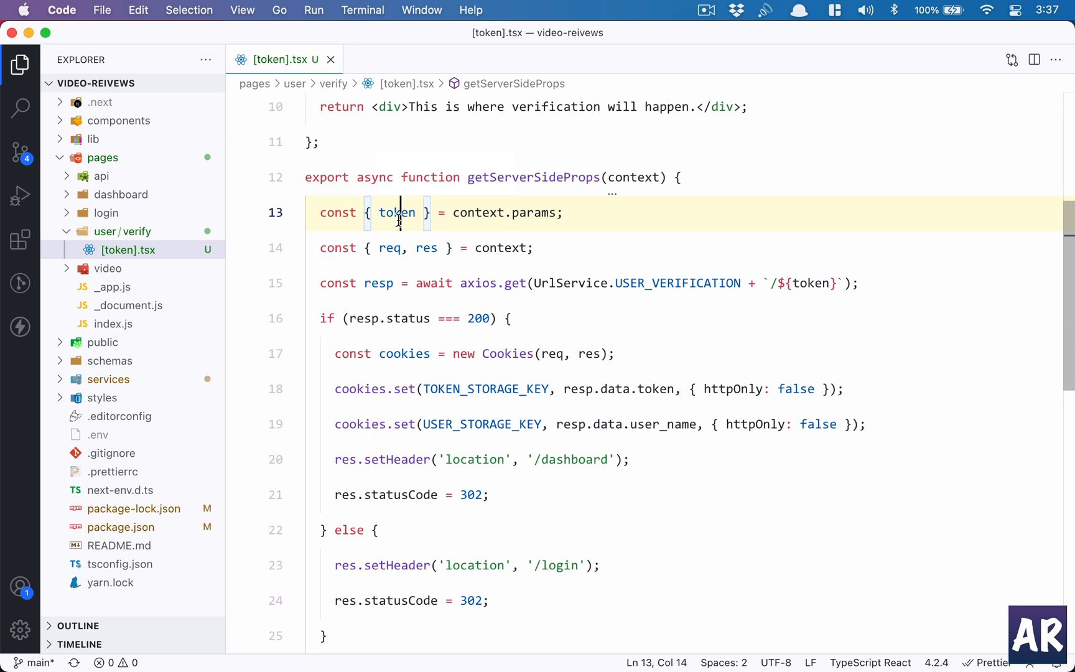
double_click(396, 212)
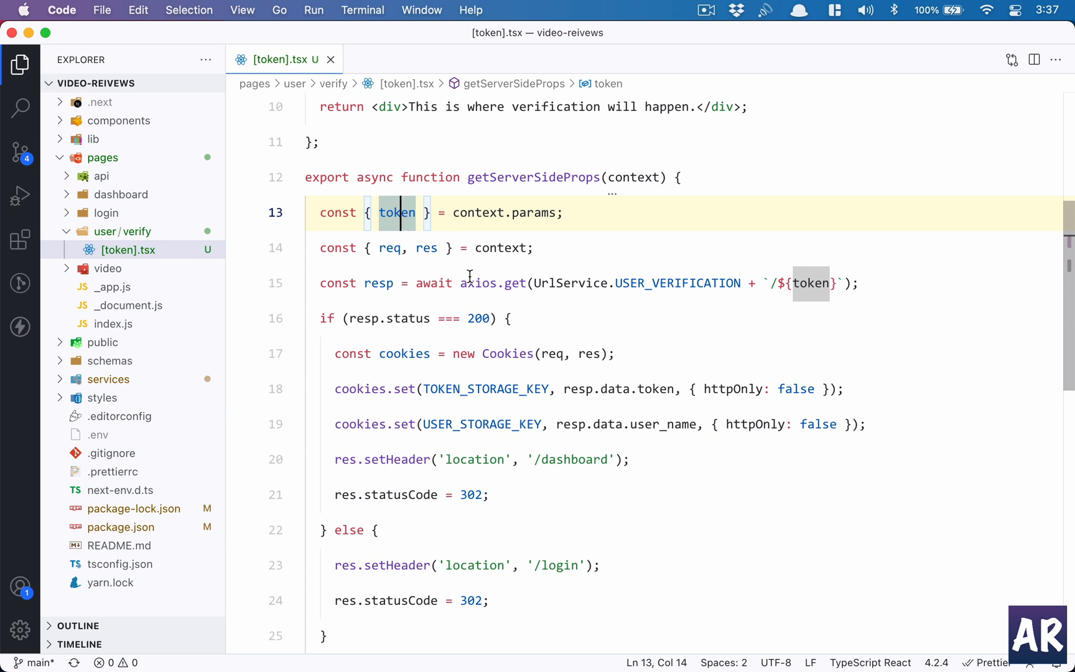
double_click(479, 283)
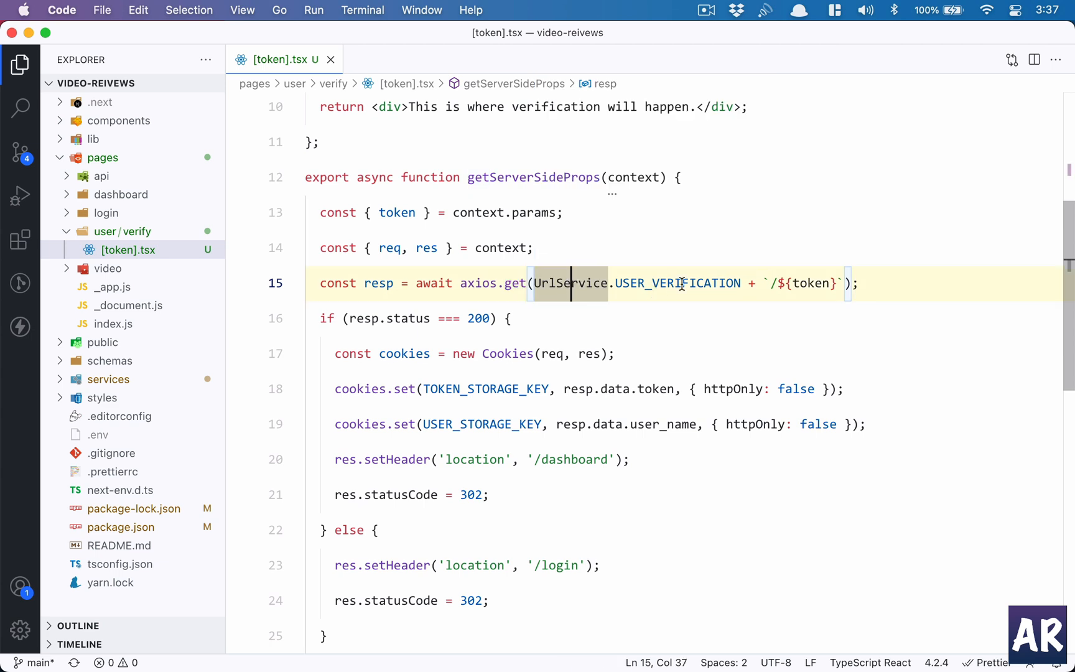
double_click(678, 283)
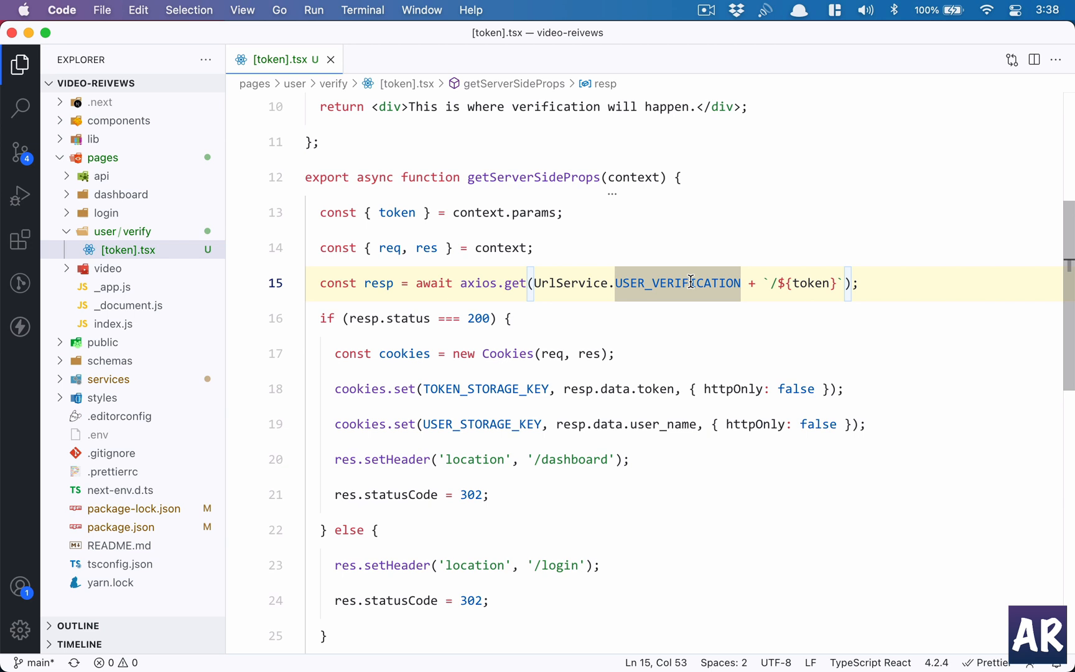
mouse_move(570, 284)
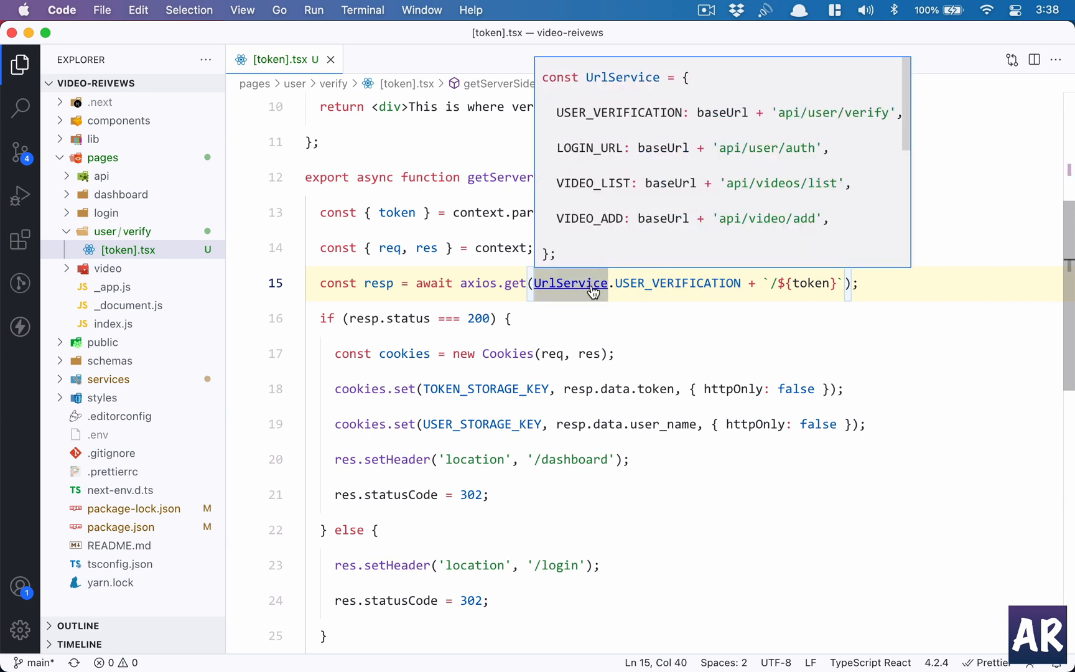
Jump to the UrlService definition, highlight NEXT_PUBLIC_API_URL, and view it in the .env file.
click(570, 283)
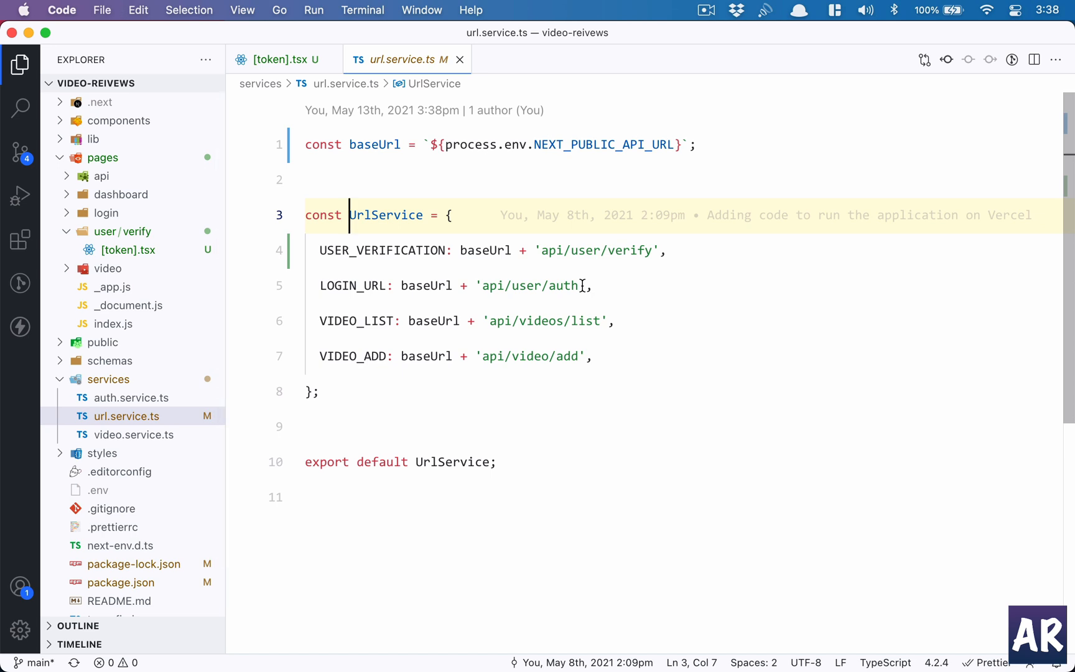
mouse_move(564, 145)
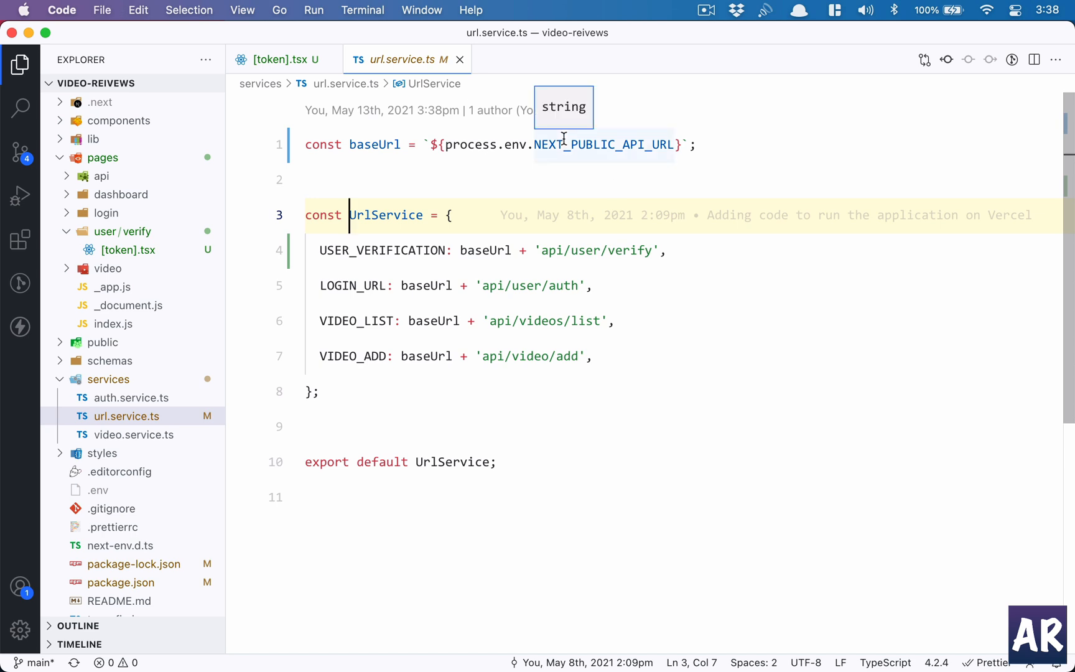
double_click(604, 144)
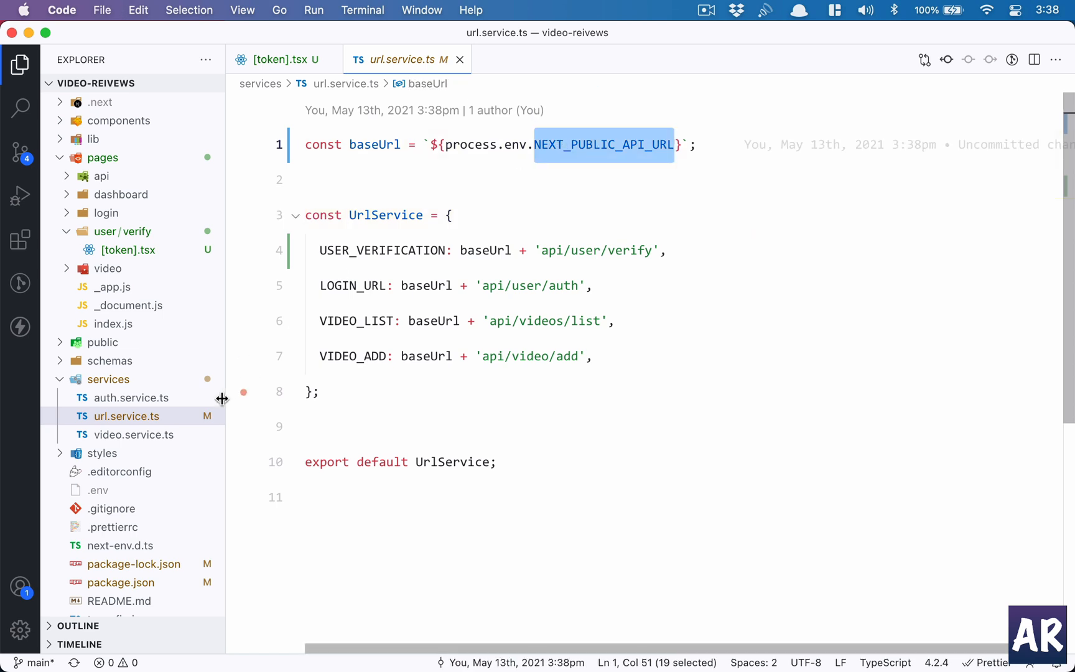
click(98, 489)
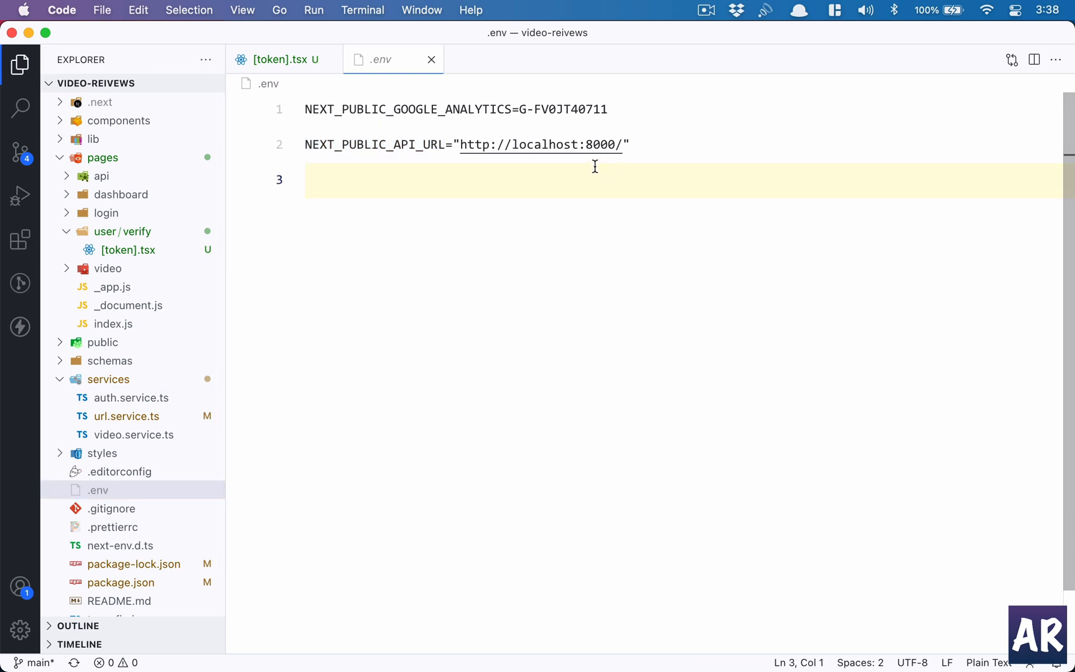
Point out the Google Analytics variable in .env, then return to the [token].tsx verification page.
double_click(375, 144)
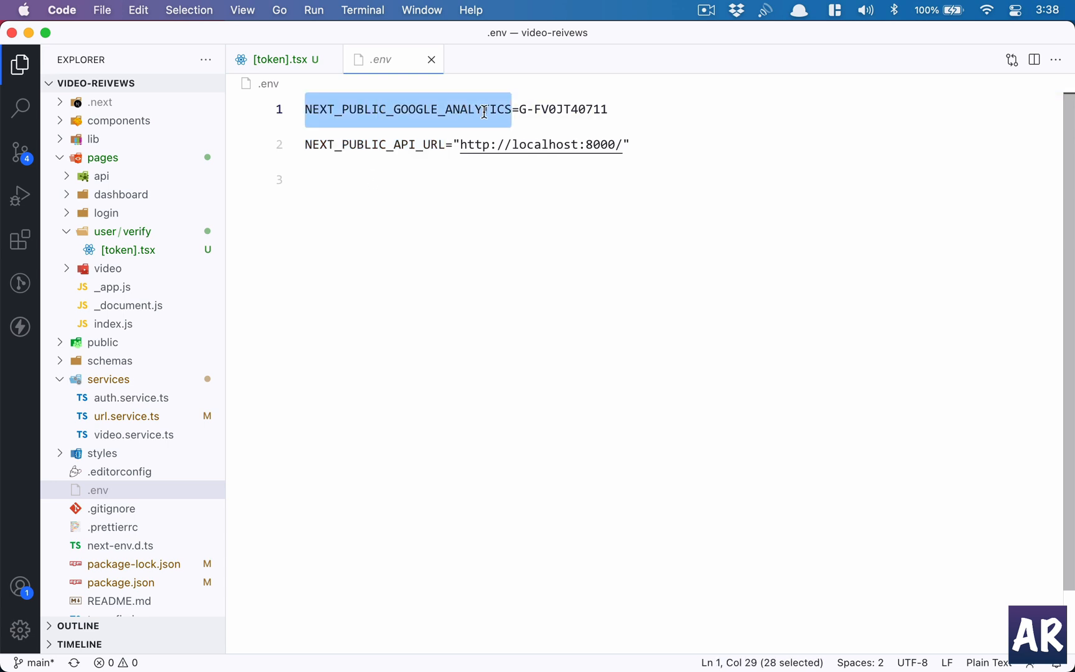
click(388, 145)
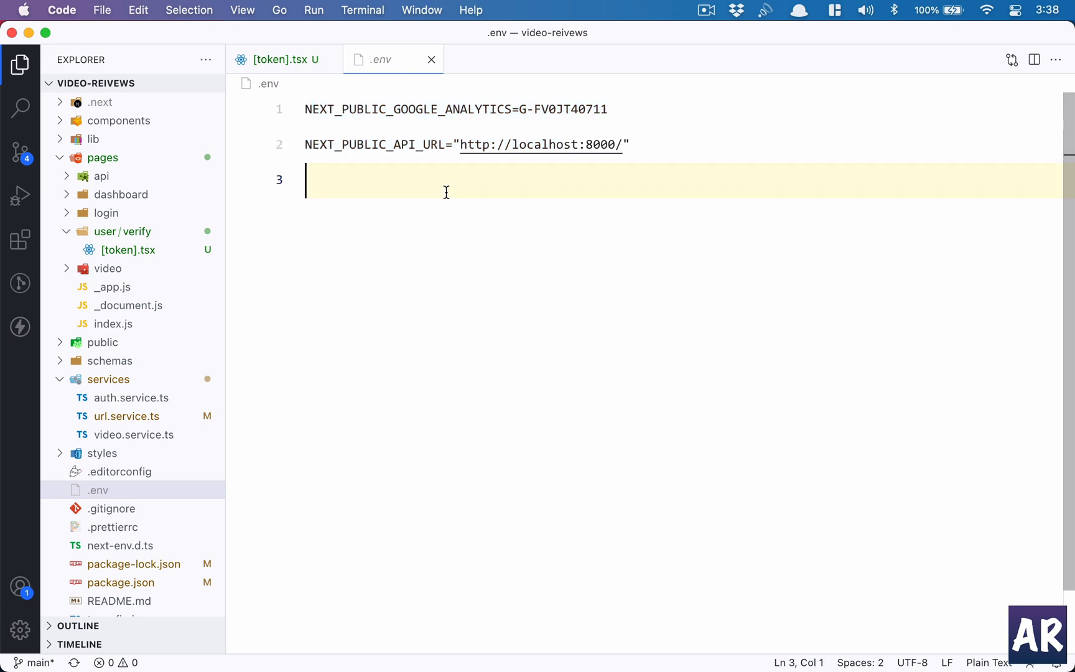
mouse_move(293, 101)
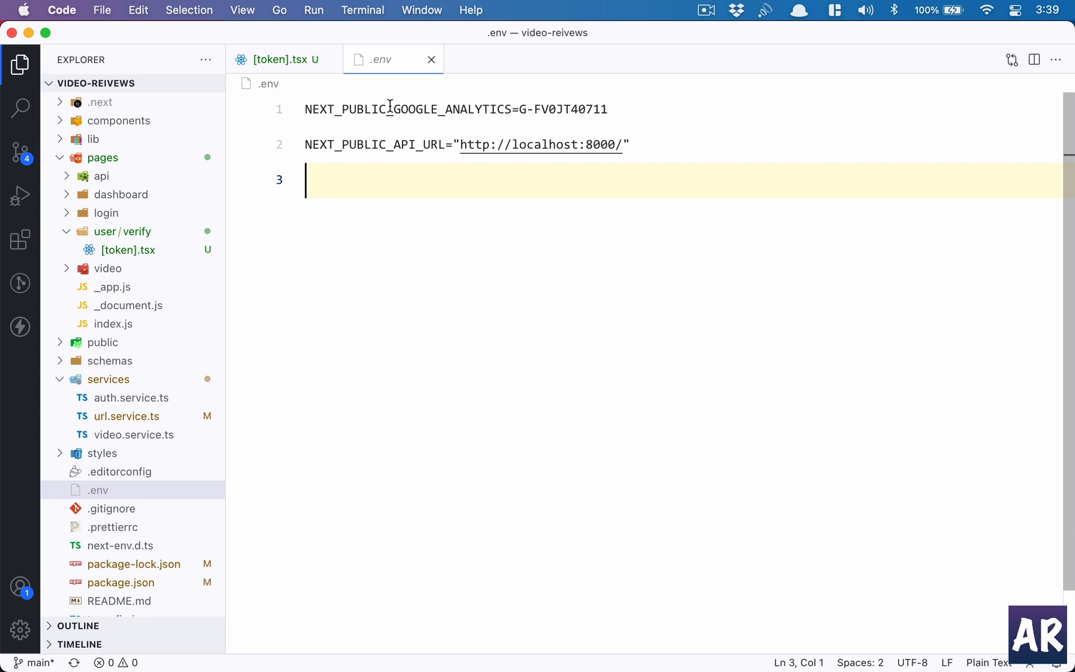
click(282, 59)
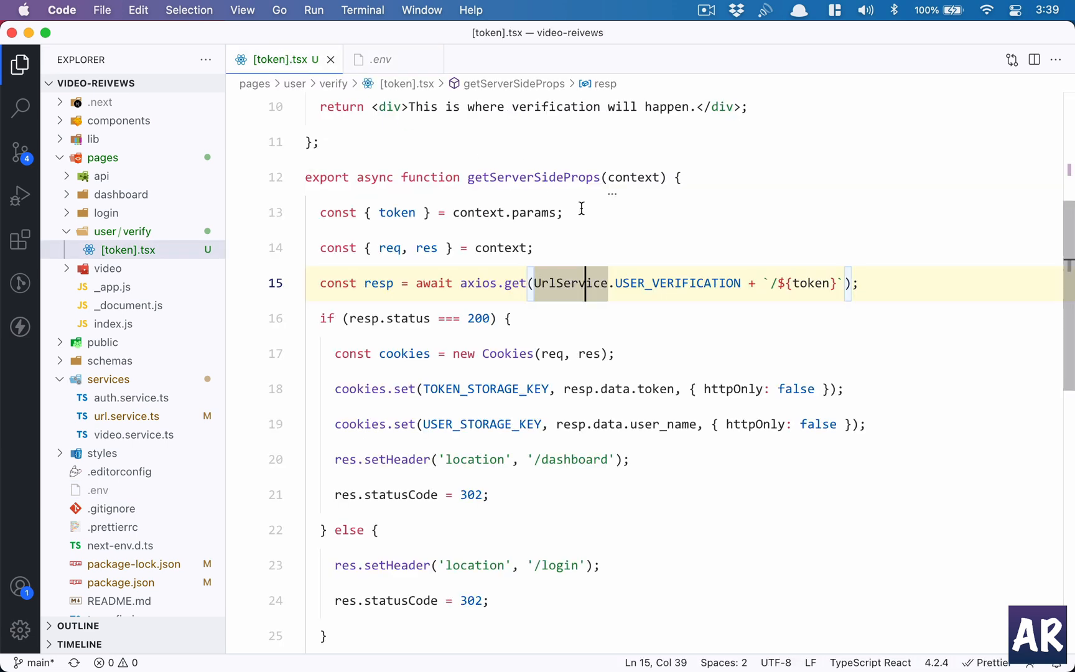
Close _document.js, revisit .env, and jump to the UrlService definition showing baseUrl and the verification endpoint.
double_click(533, 176)
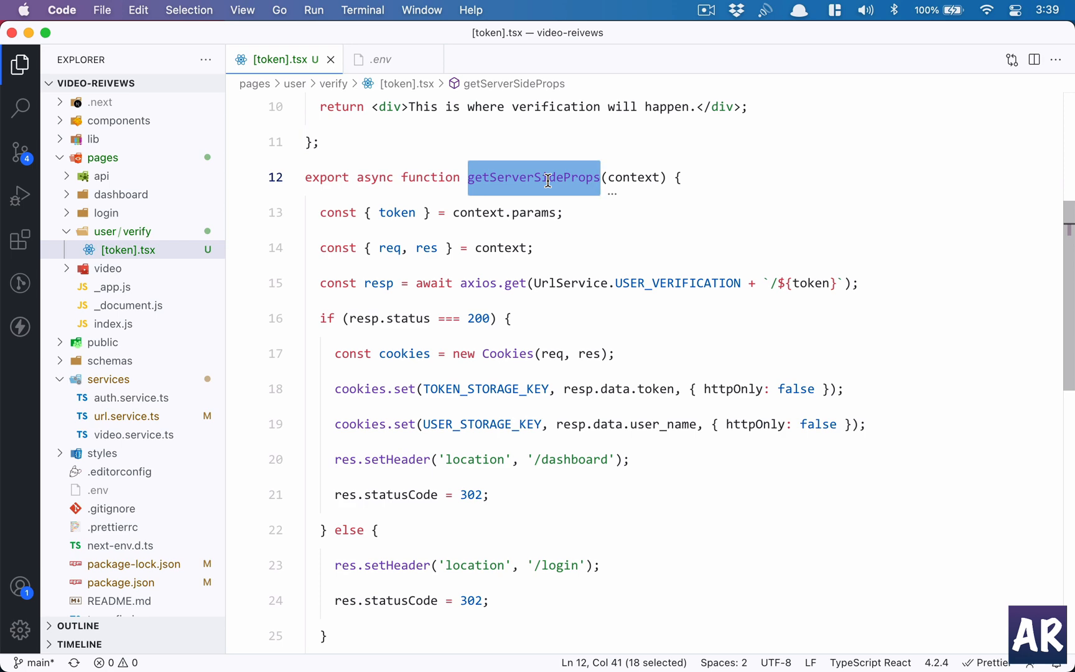
click(126, 304)
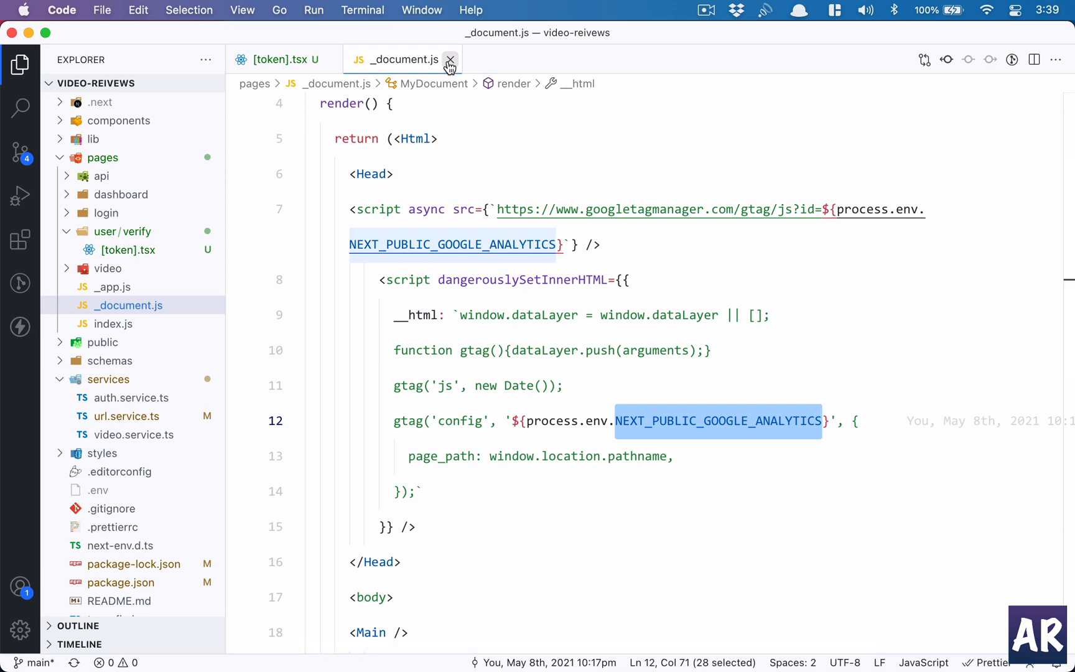
click(450, 59)
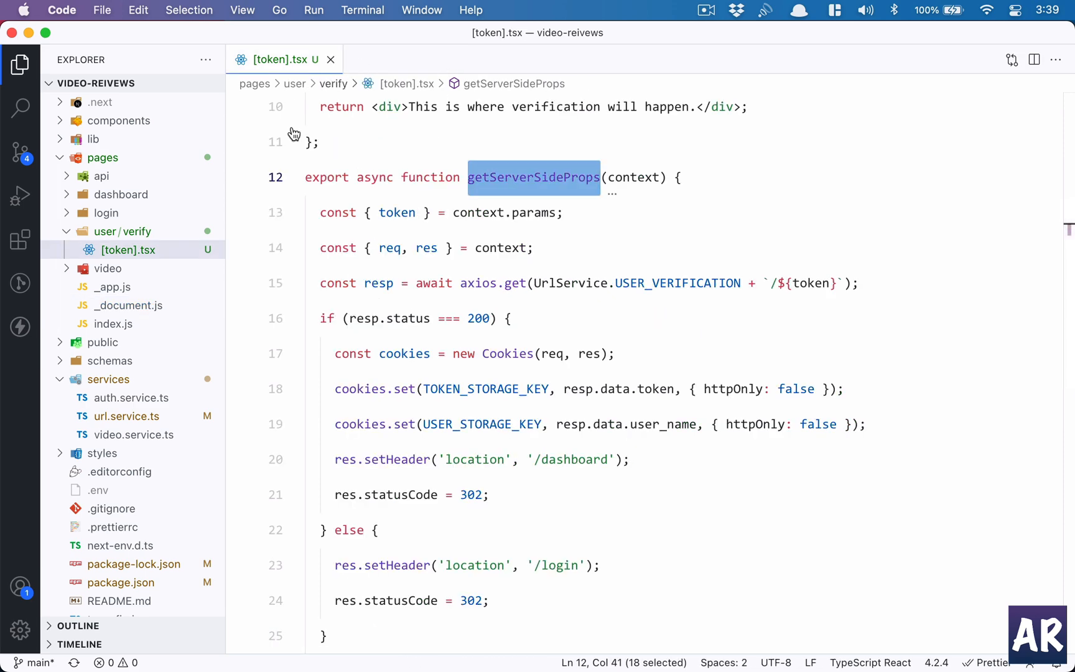
click(97, 489)
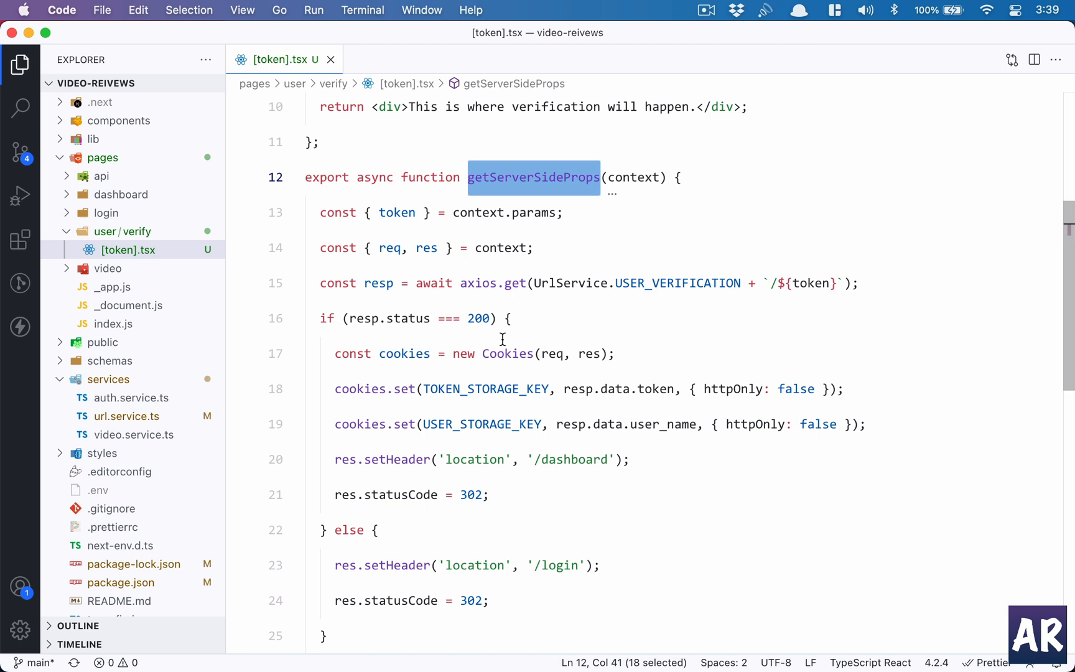
mouse_move(562, 282)
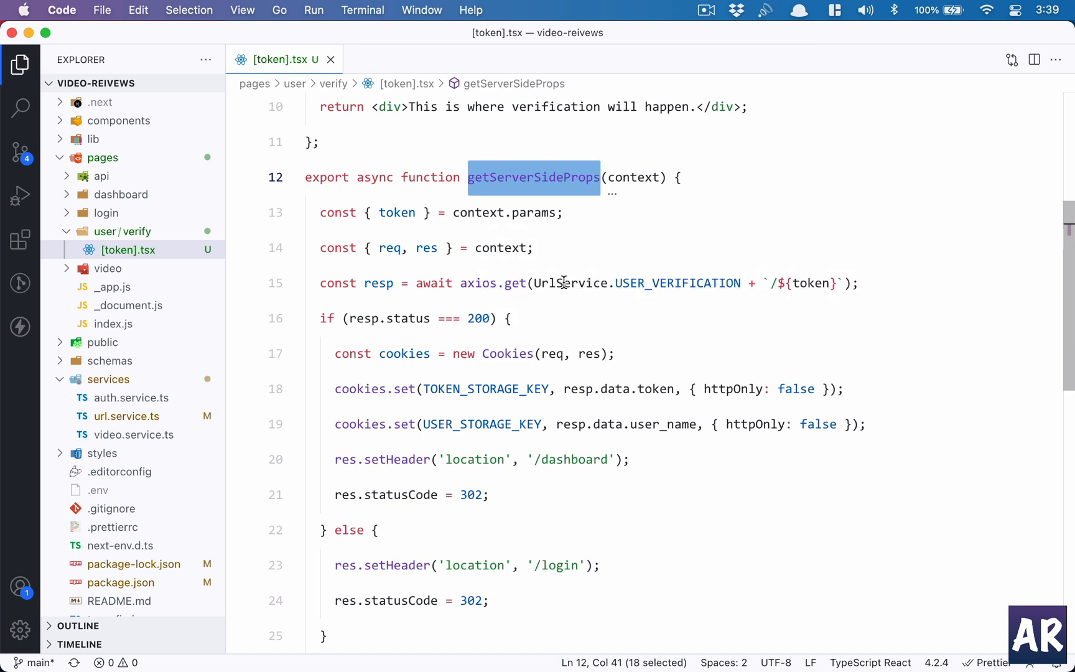
click(126, 417)
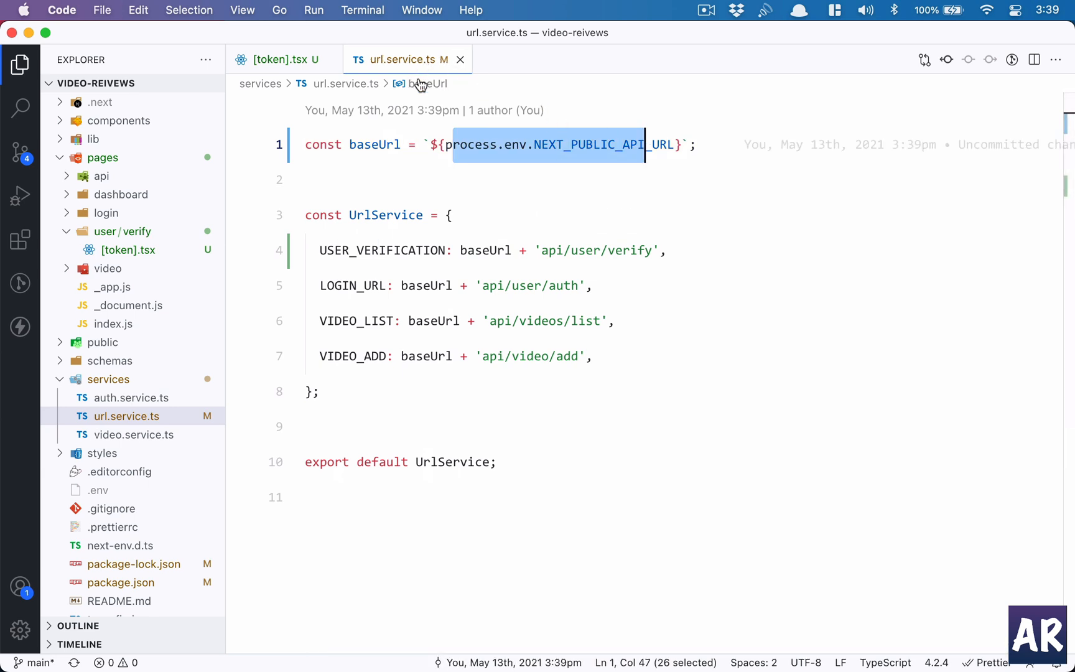
Highlight the endpoint in url.service.ts and return to the Cookies instance line in [token].tsx.
double_click(382, 250)
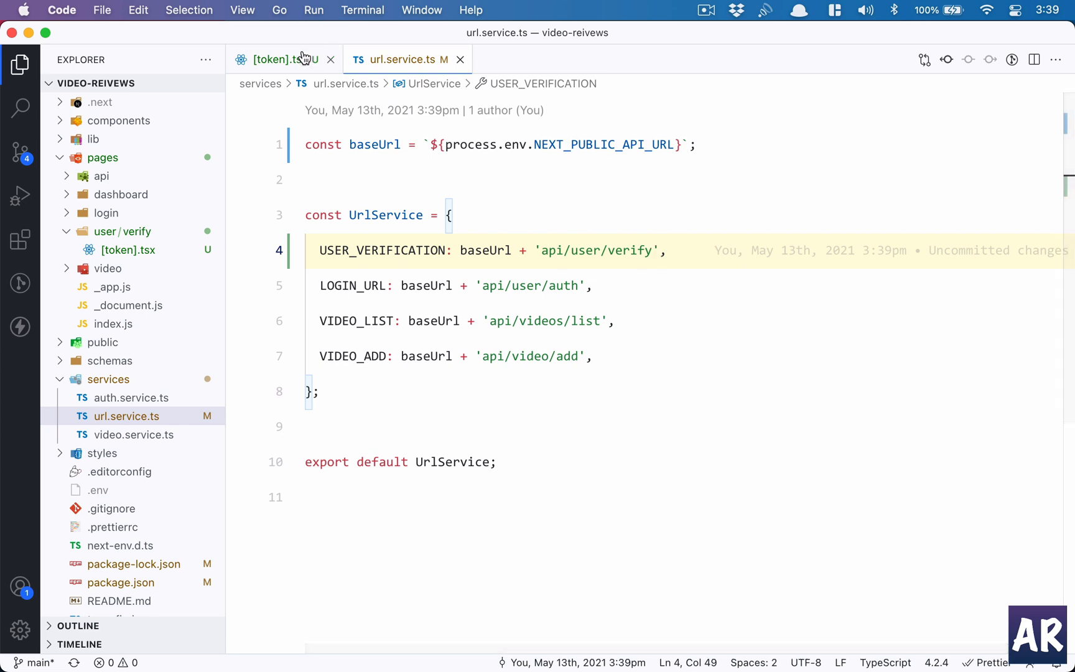
click(281, 60)
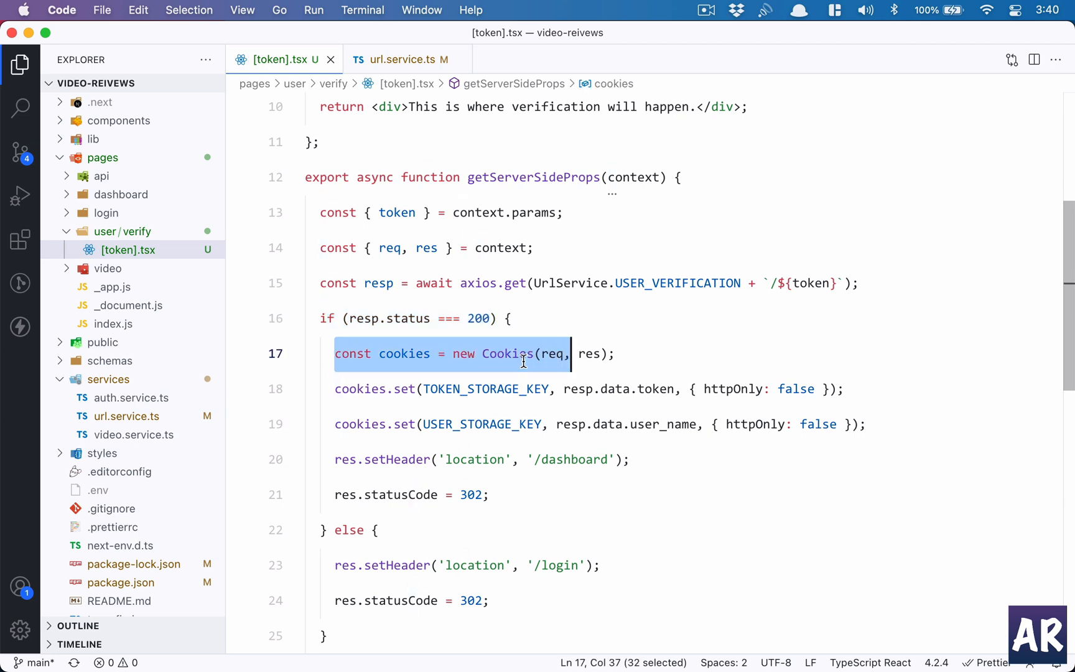
click(402, 389)
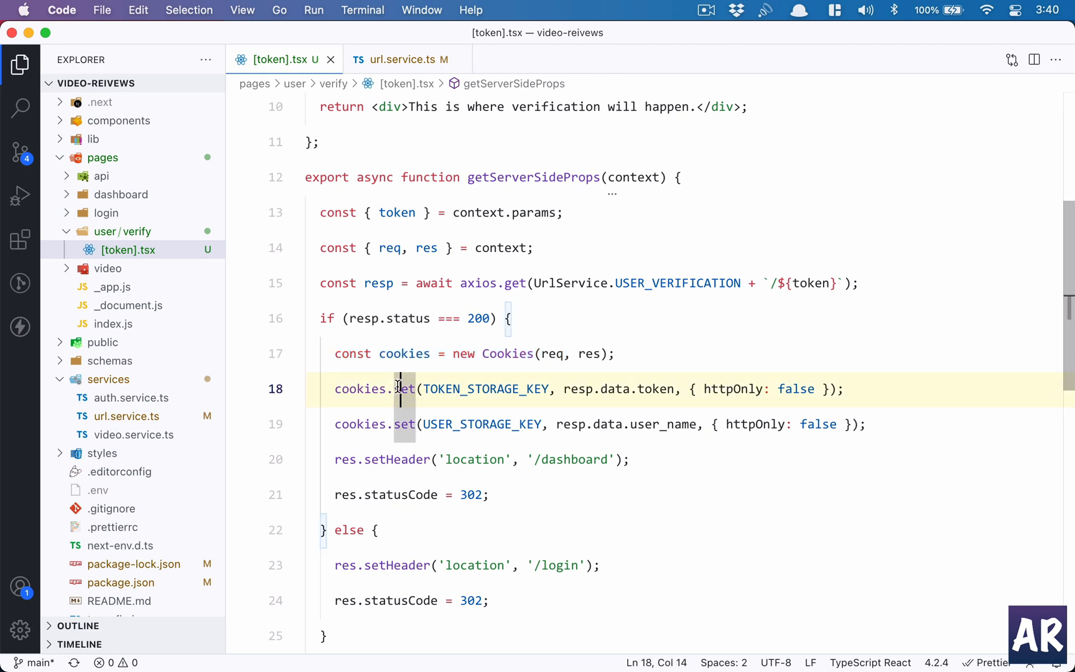
double_click(483, 389)
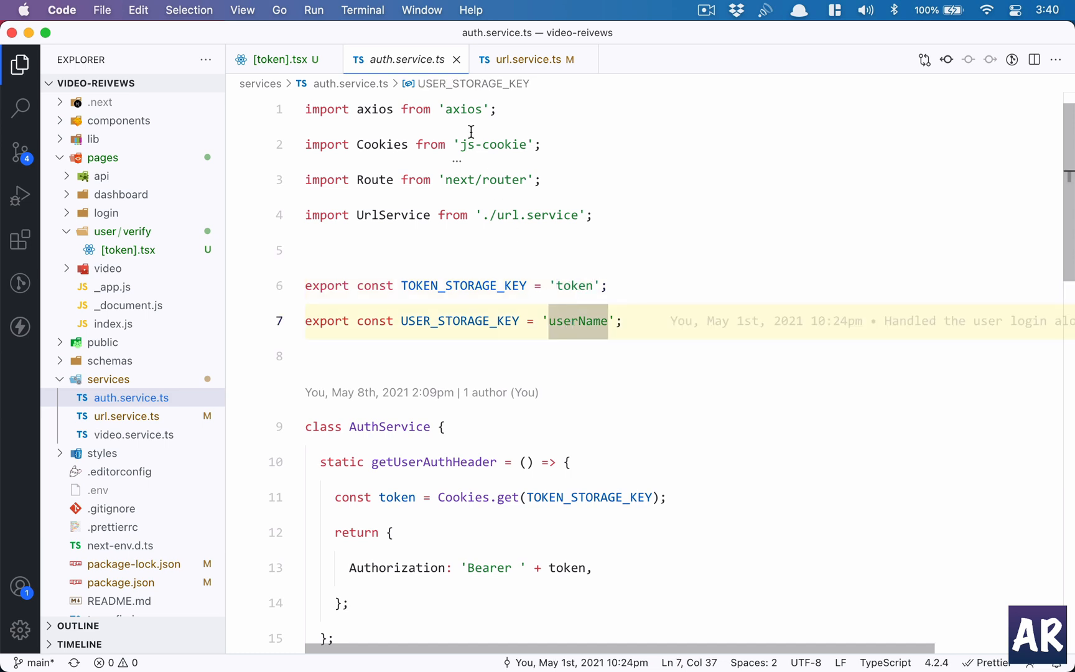
click(281, 59)
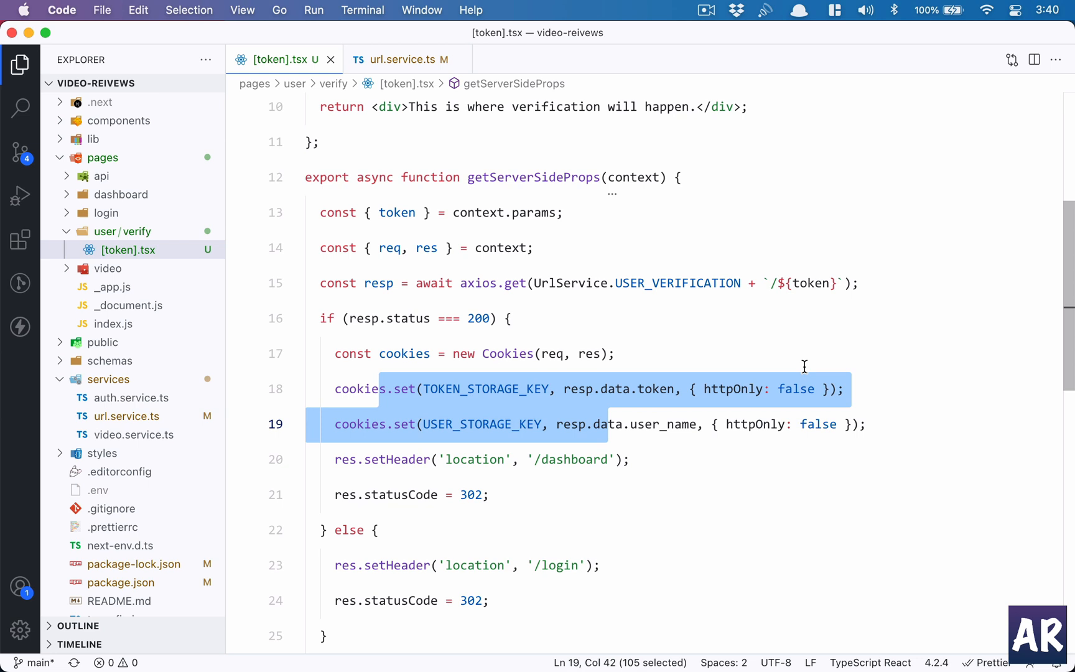
click(806, 388)
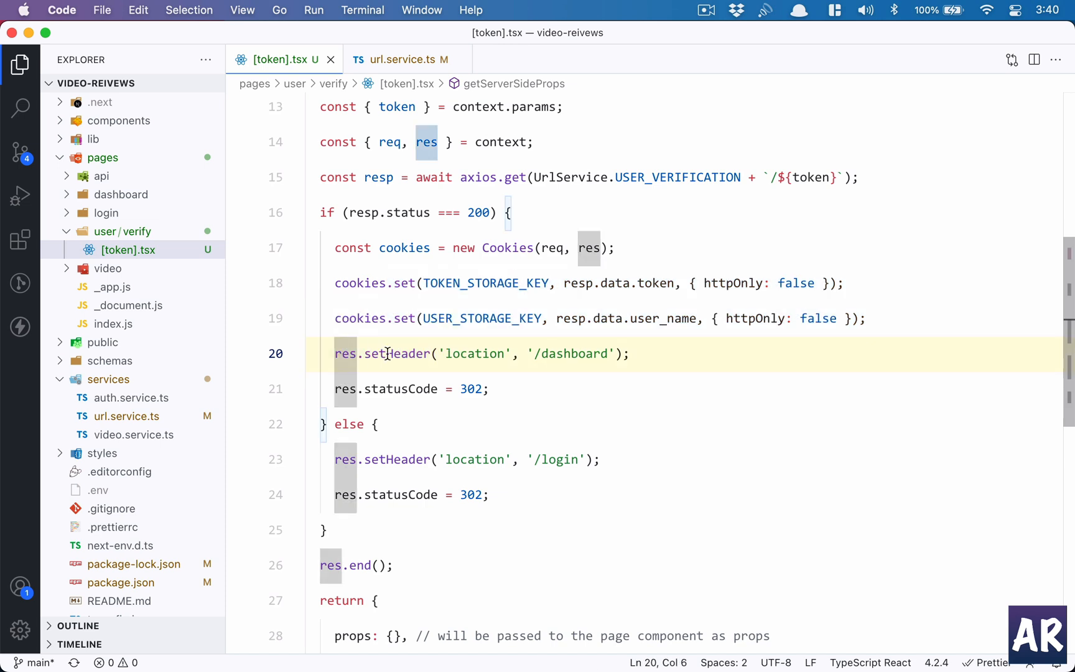
Highlight res, the location header and the /dashboard target in the dashboard redirect lines.
double_click(344, 353)
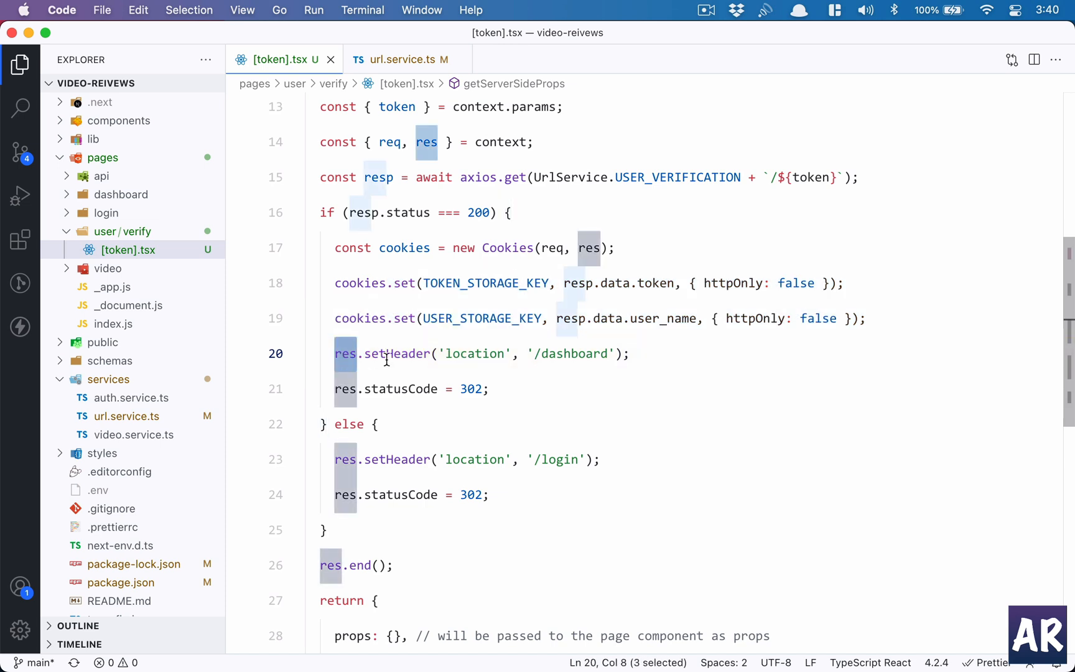
double_click(474, 353)
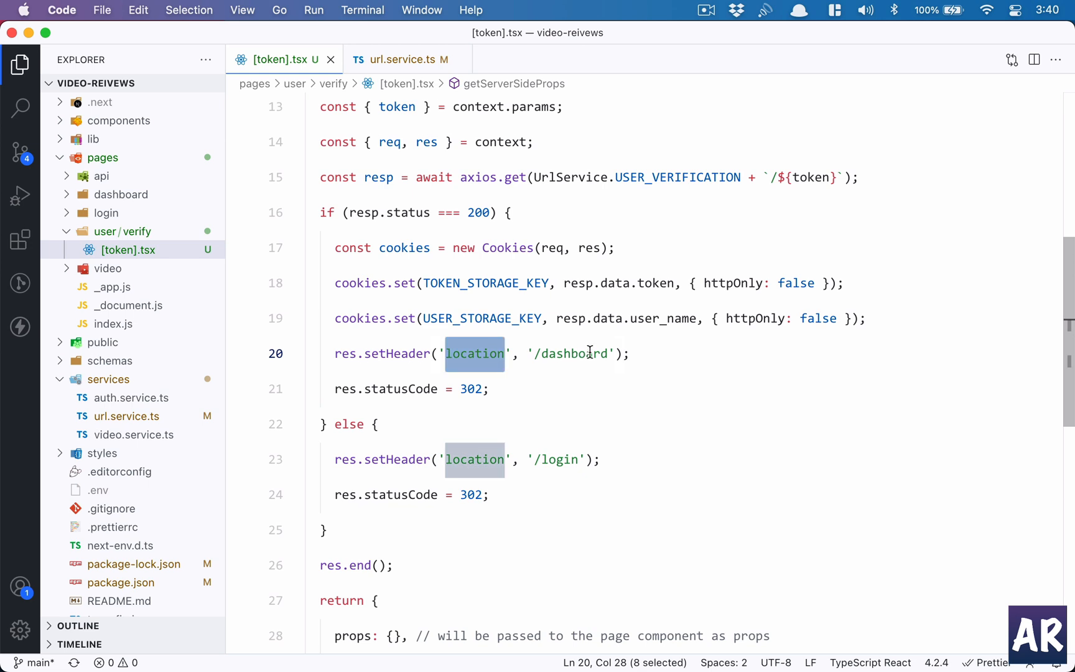
double_click(569, 353)
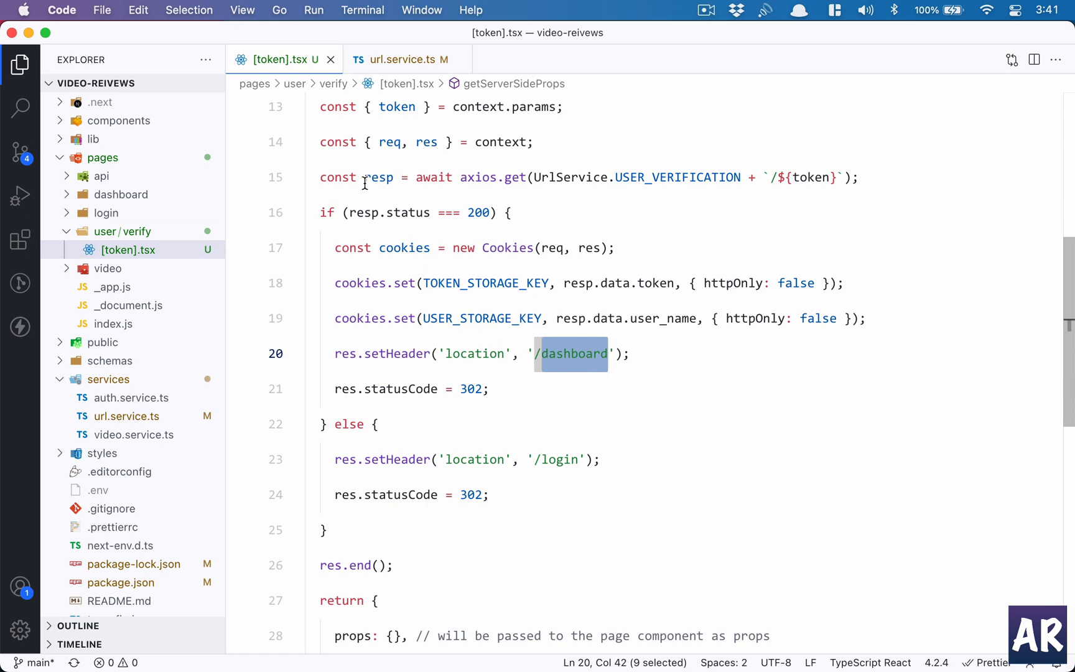
mouse_move(356, 220)
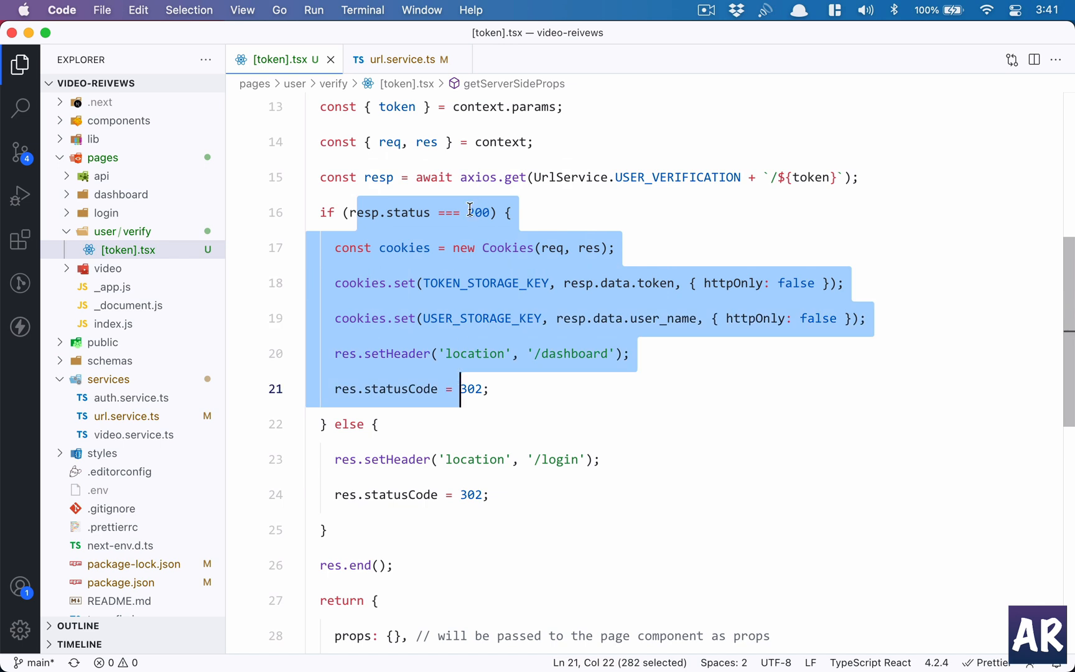
click(469, 212)
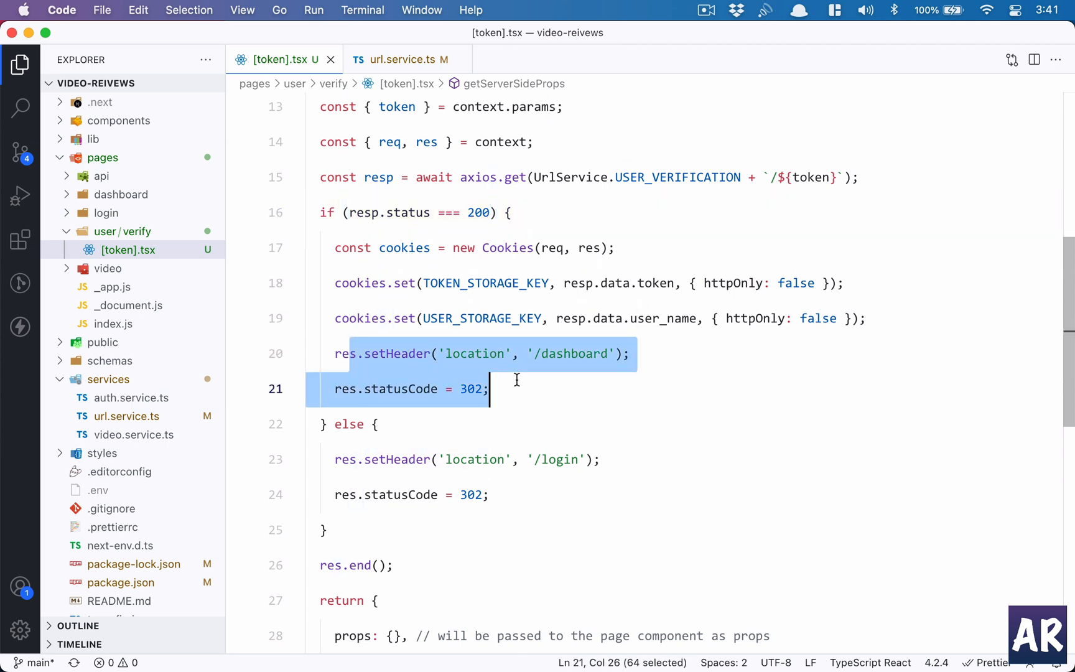
Mark the header call in the login redirect, then bring Chrome's dashboard page to the front.
scroll(down, 3)
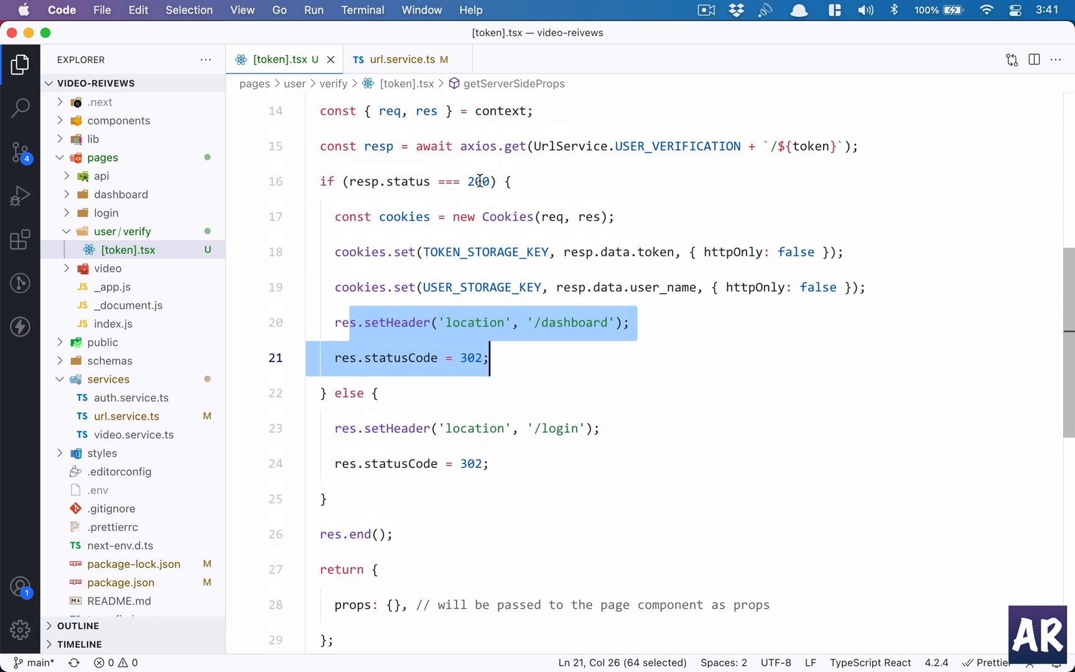
click(535, 428)
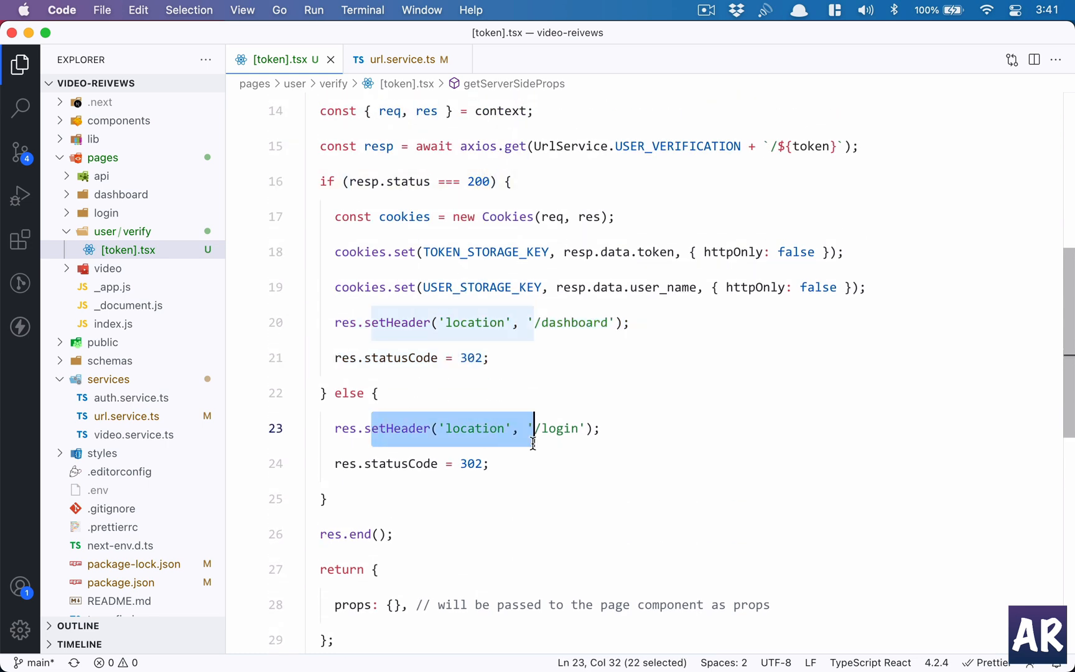
mouse_move(488, 626)
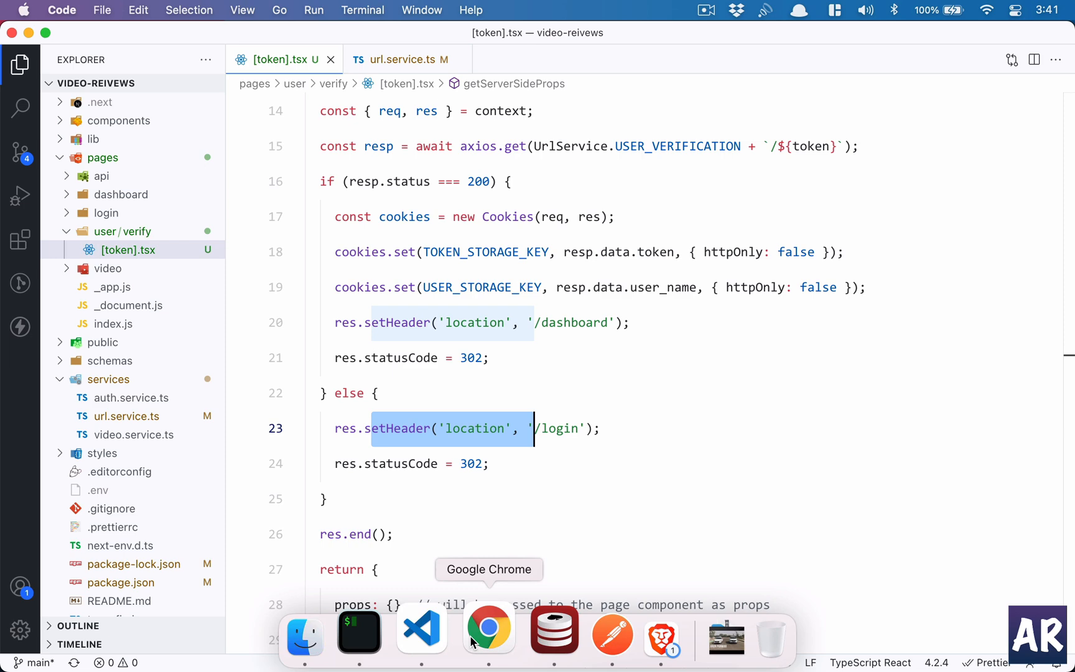
click(489, 626)
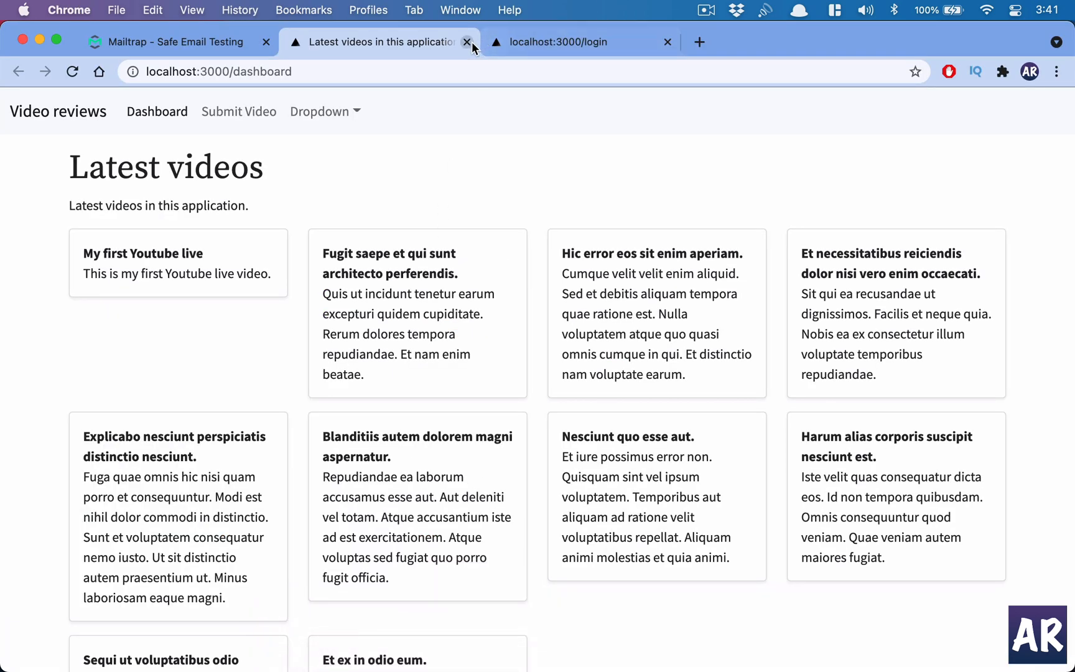
Close the dashboard, follow the Mailtrap Verify link again to a 404 Server Error, and return to the editor.
click(467, 42)
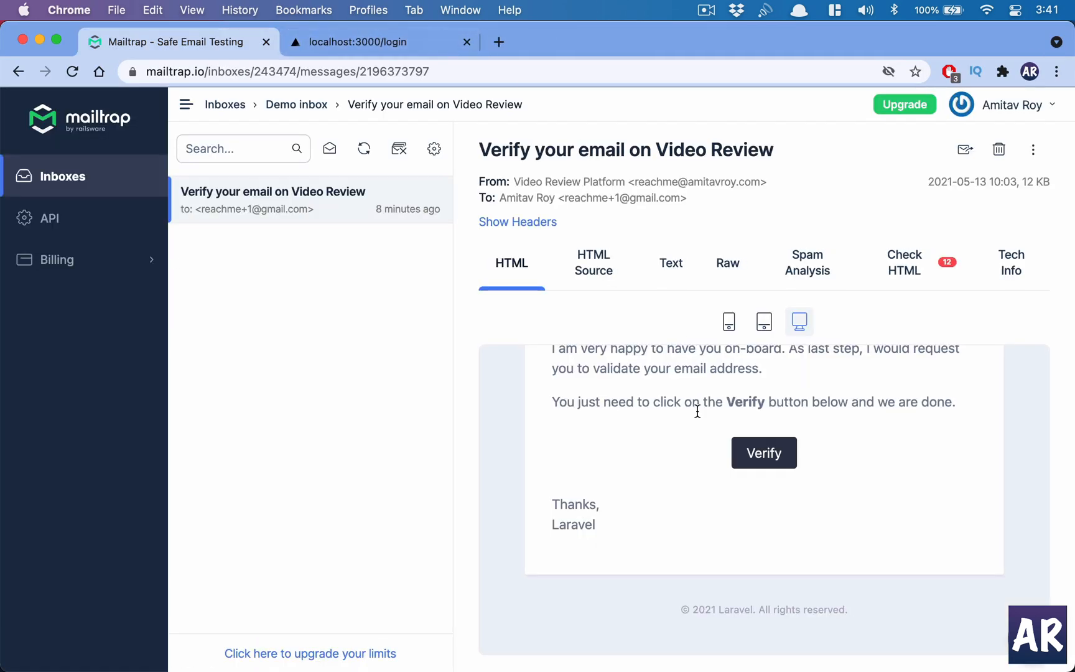
click(763, 452)
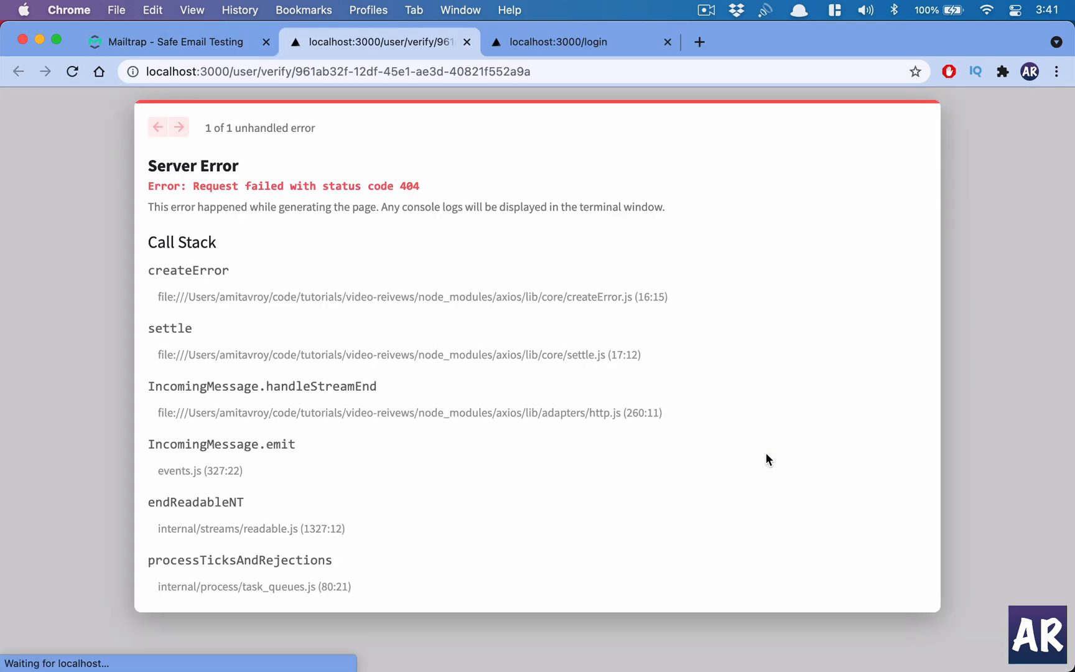
mouse_move(421, 201)
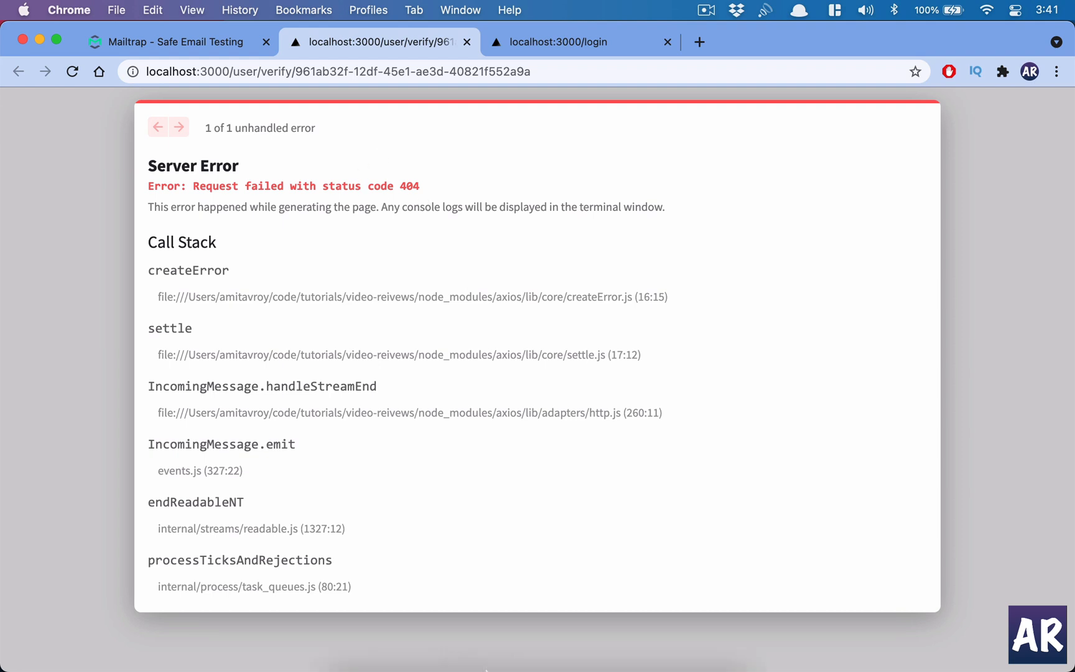
click(440, 629)
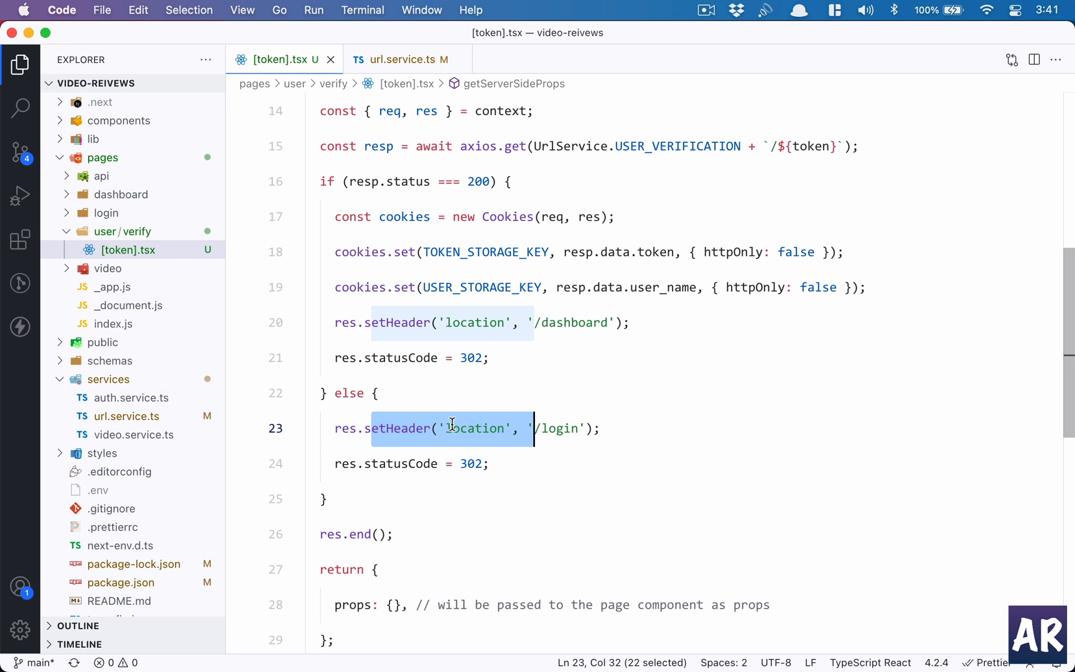
mouse_move(372, 199)
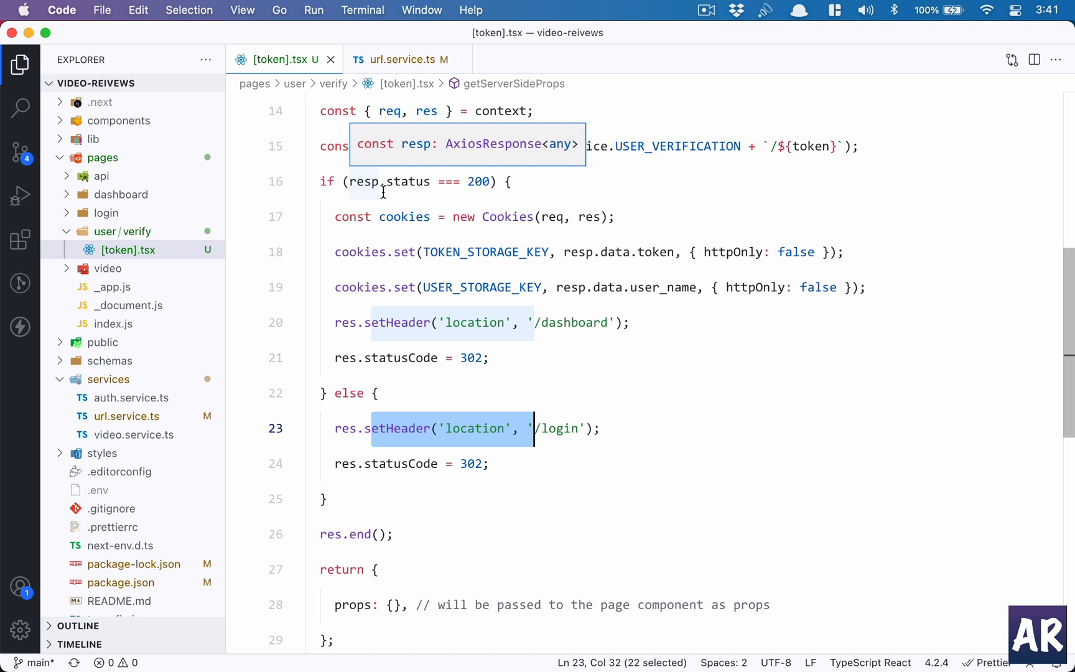
Point out res.end() in [token].tsx, then show Source Control listing the 4 uncommitted changes.
scroll(down, 3)
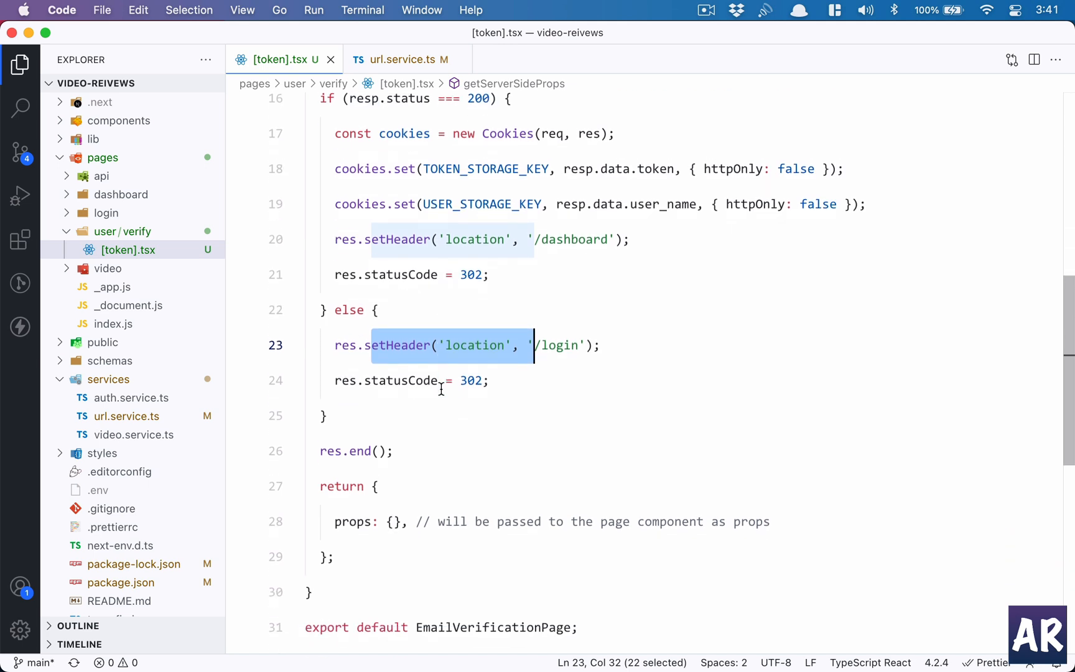
scroll(up, 3)
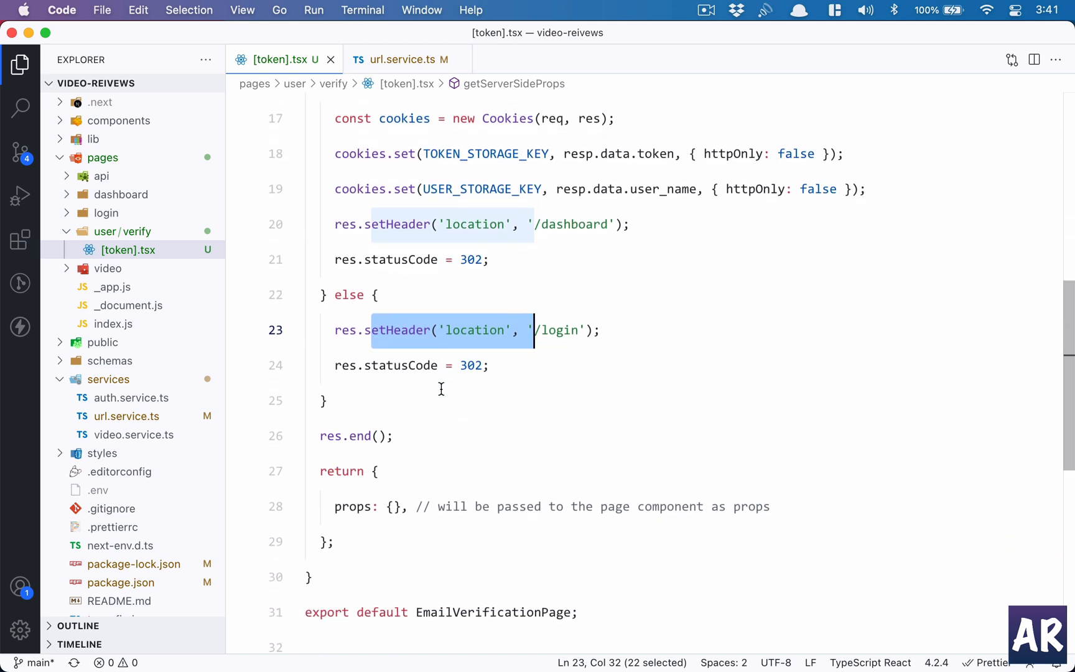
scroll(up, 3)
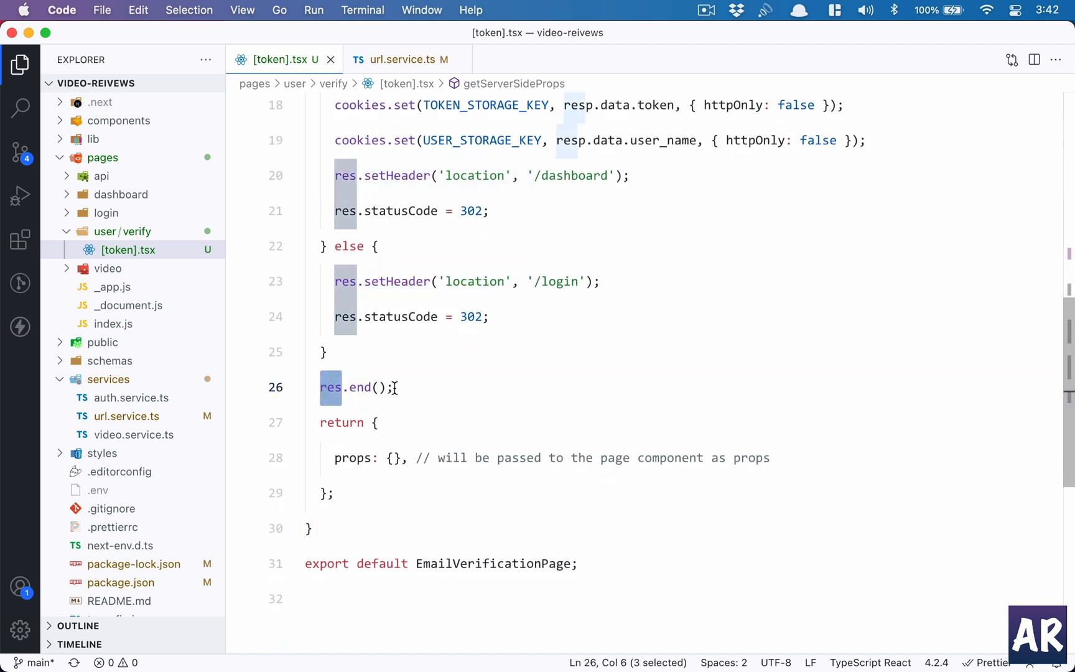
click(408, 388)
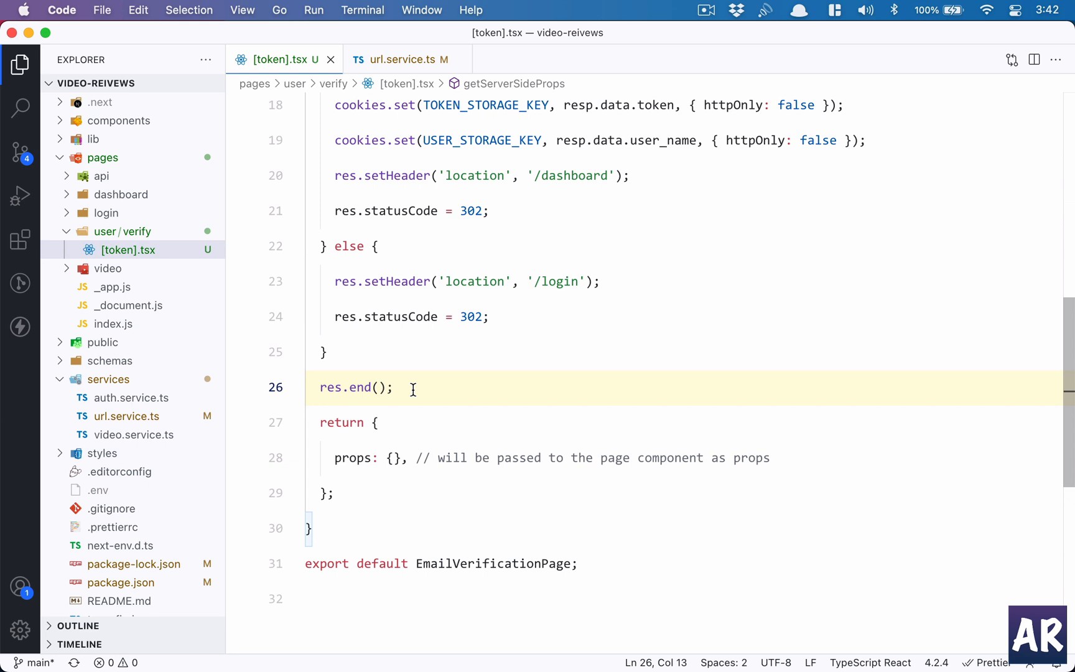
mouse_move(409, 457)
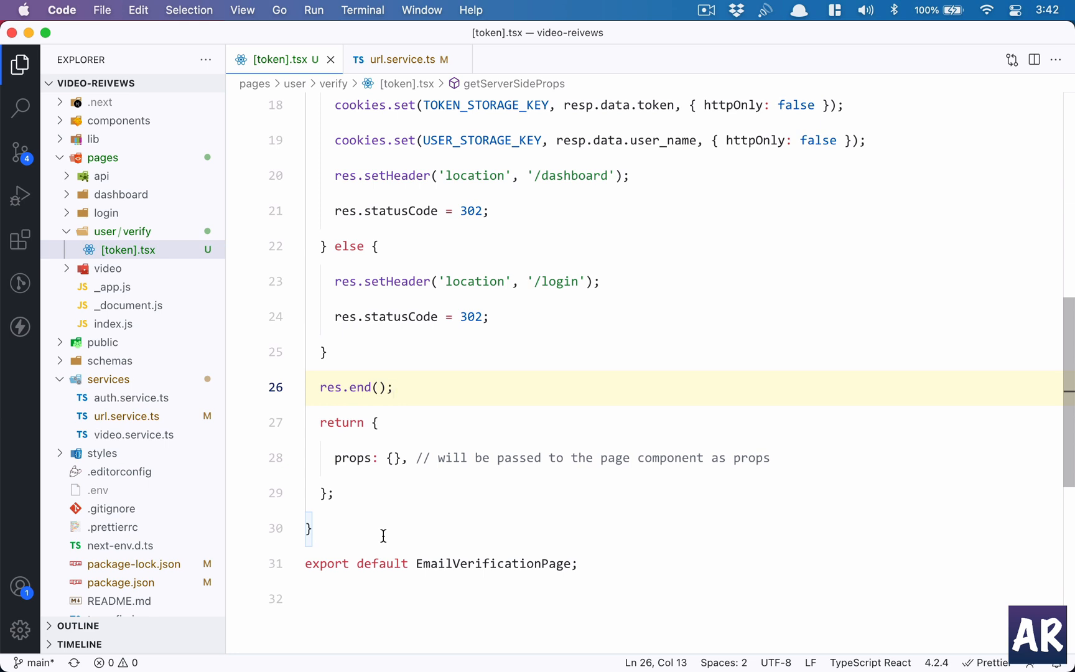
click(19, 150)
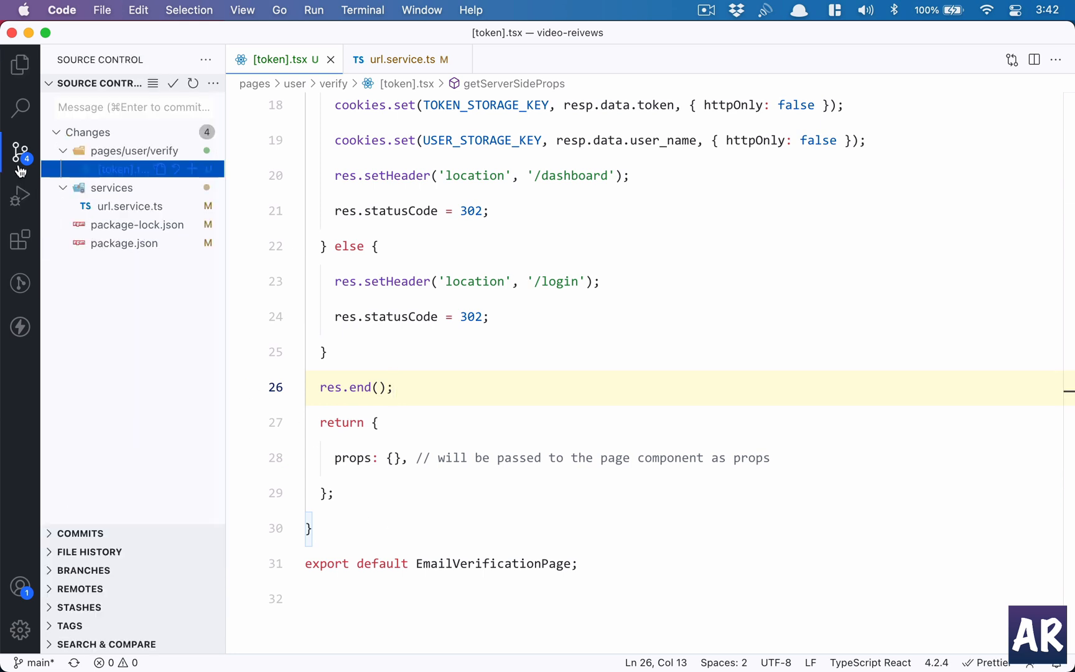
Review the url.service.ts diff and the package.json diff adding the cookies ^0.8.0 dependency.
click(126, 206)
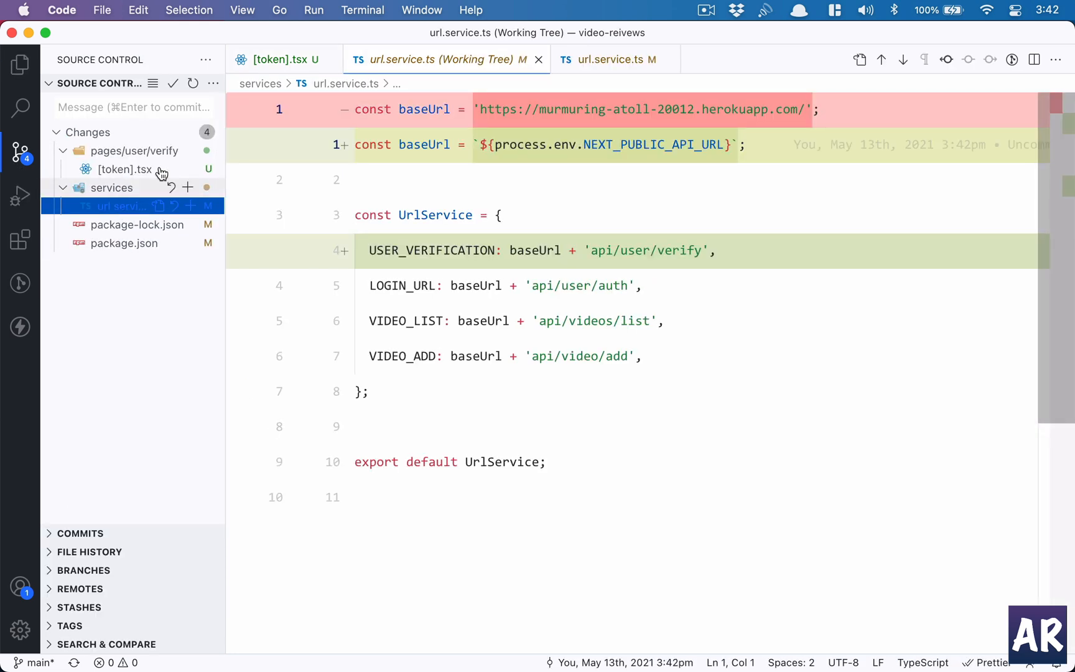
mouse_move(124, 243)
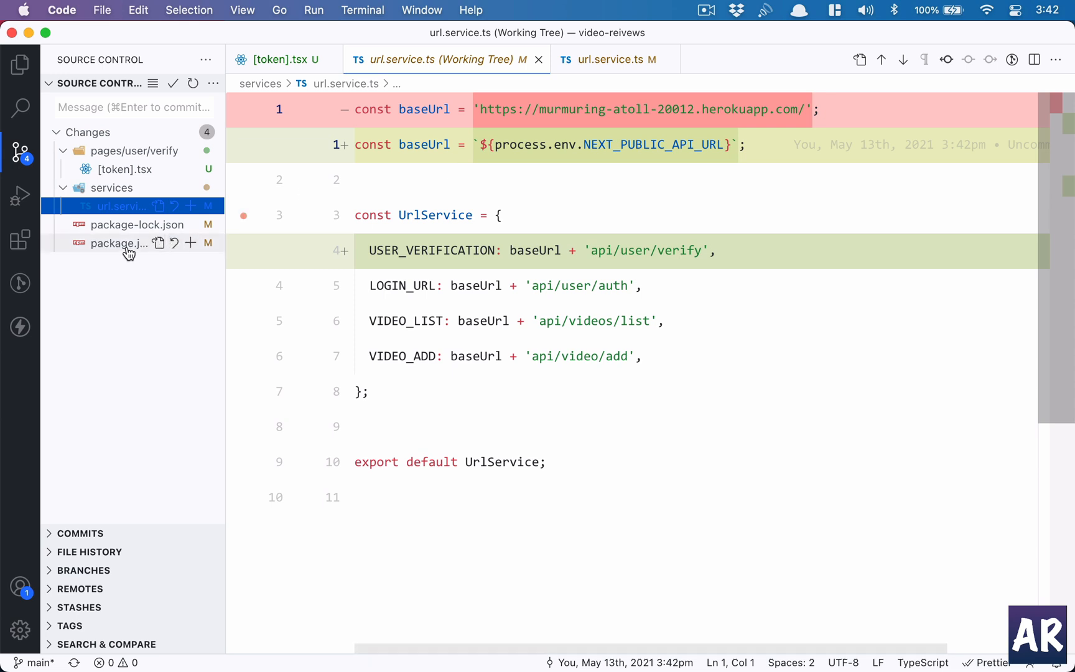
click(120, 243)
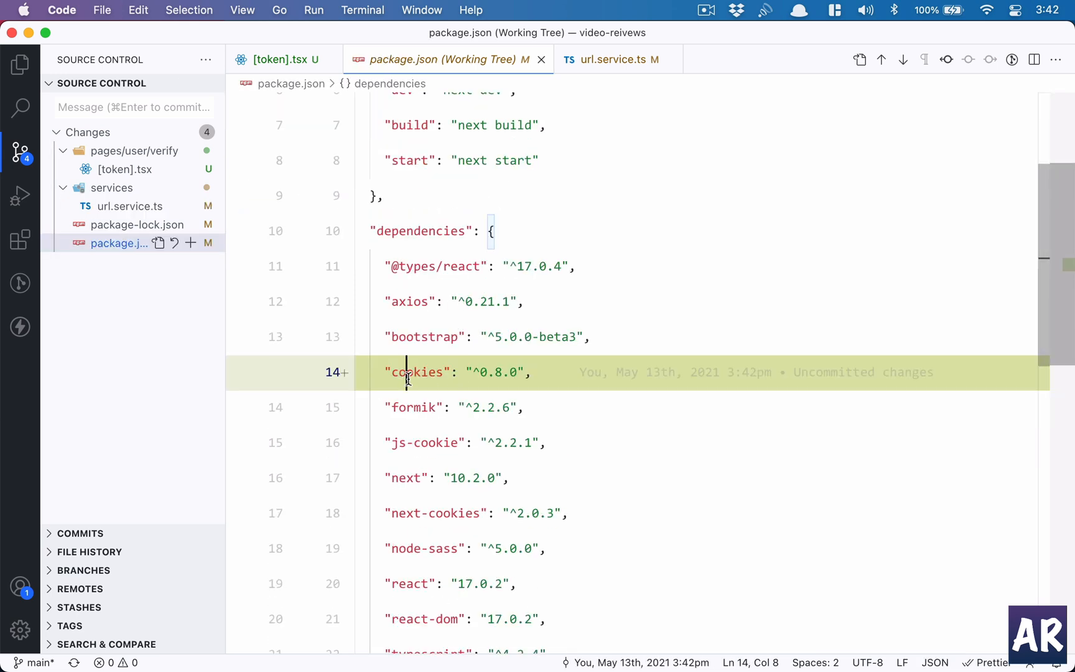
double_click(416, 372)
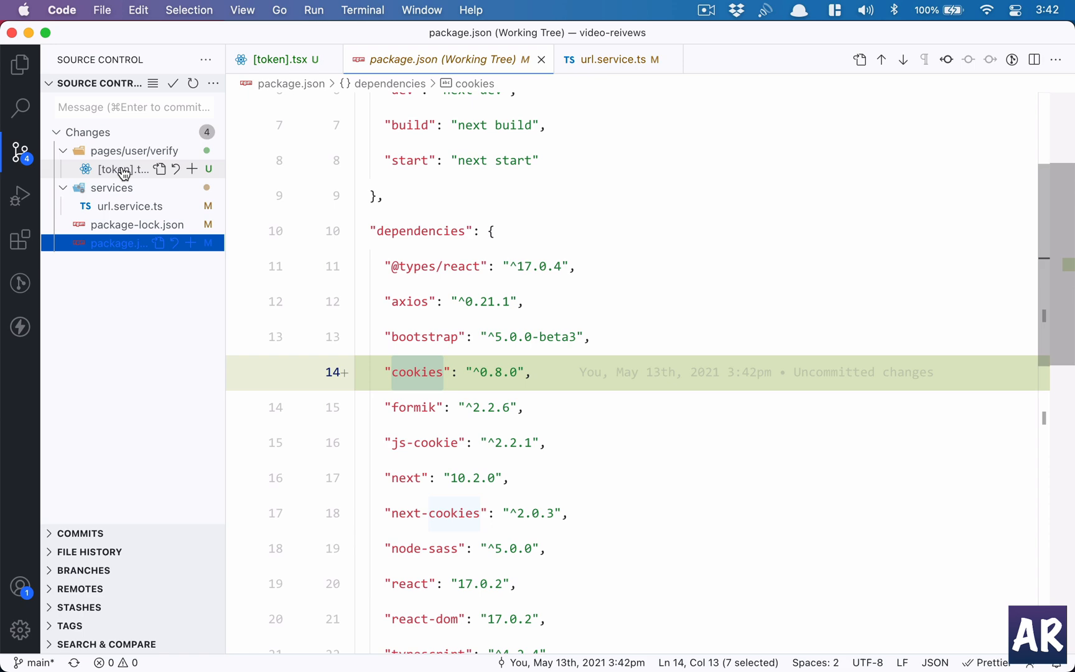
Review the new [token].tsx where the Cookies object is created, then close the diffs back to Explorer.
click(123, 169)
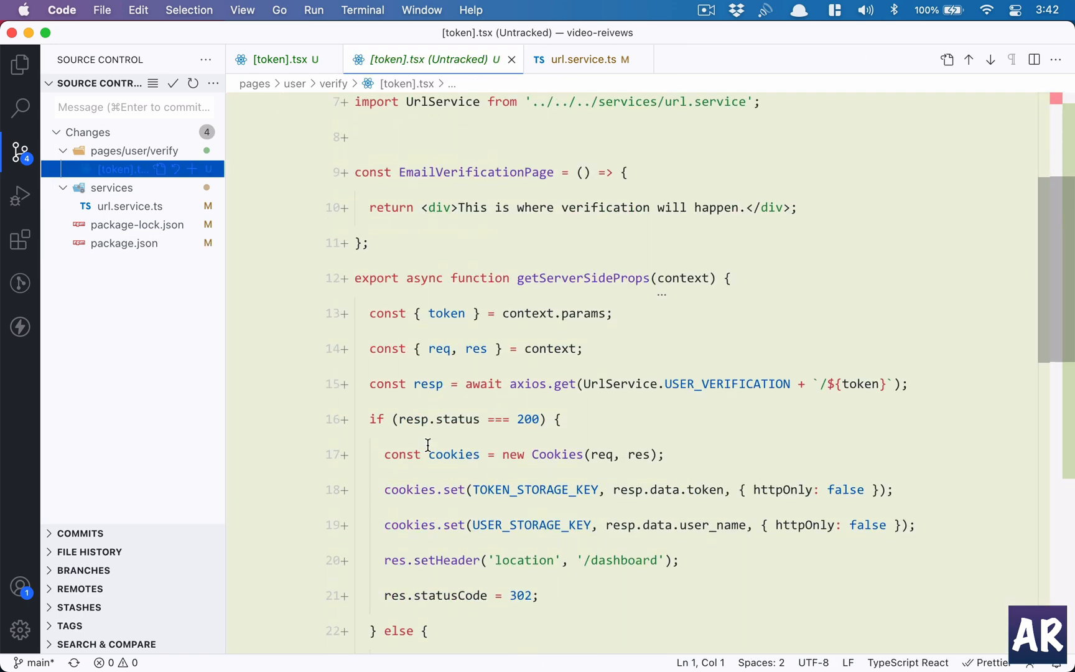
double_click(554, 384)
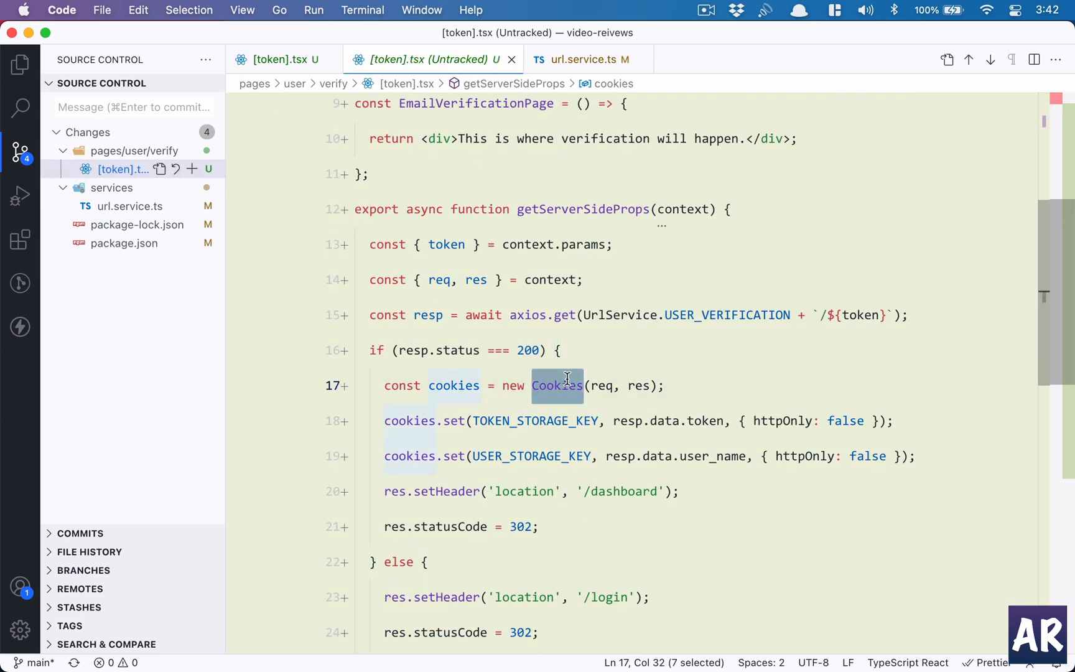
scroll(up, 3)
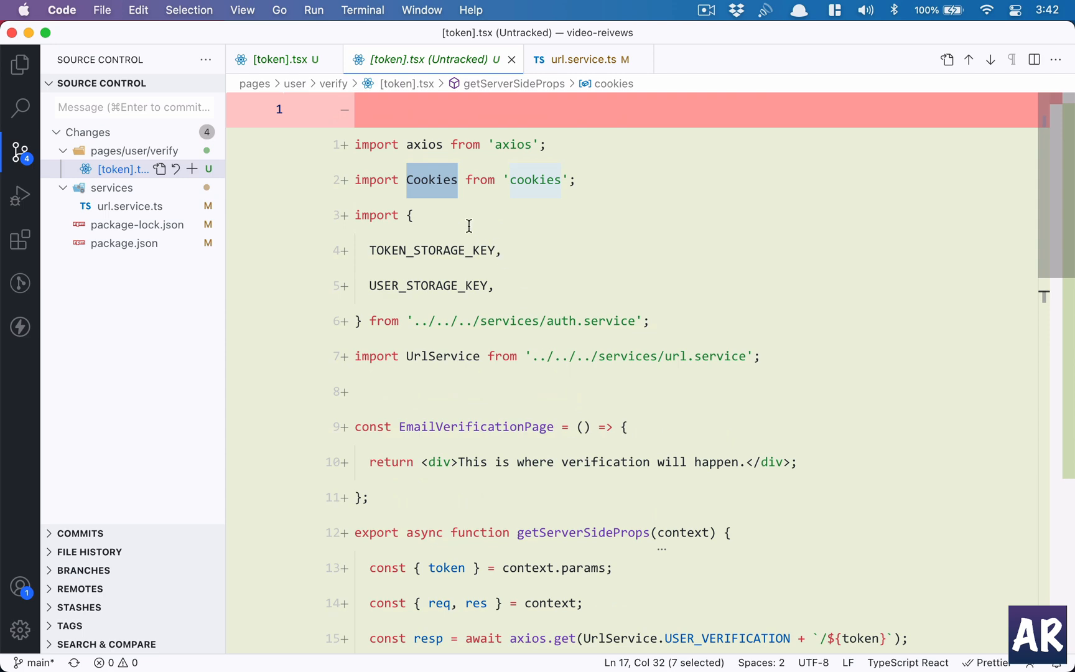
scroll(down, 3)
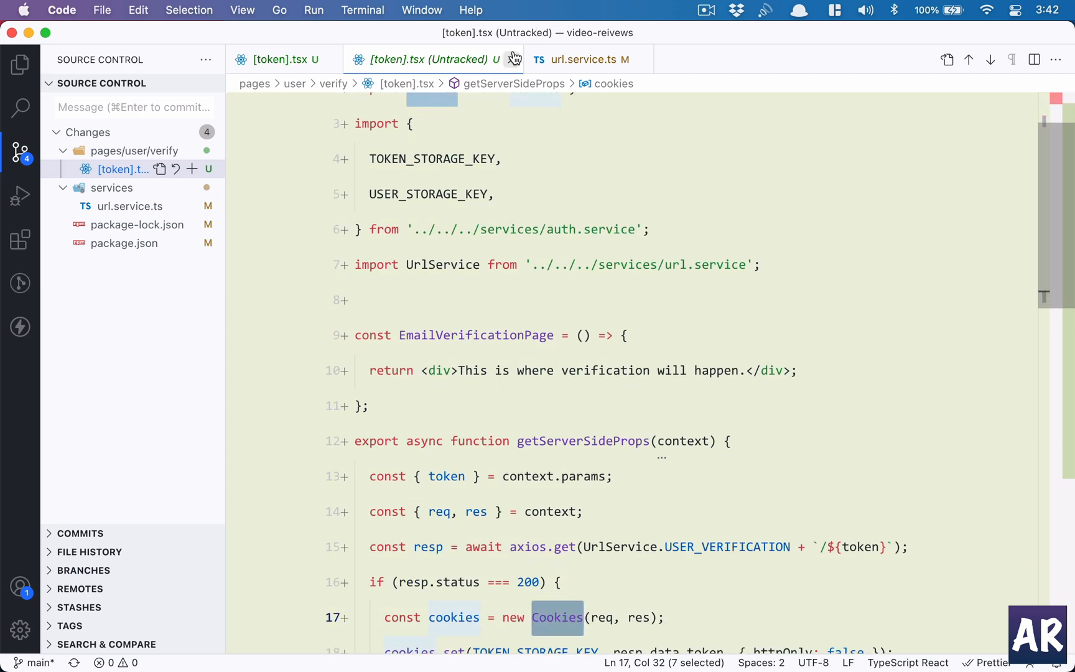
click(581, 60)
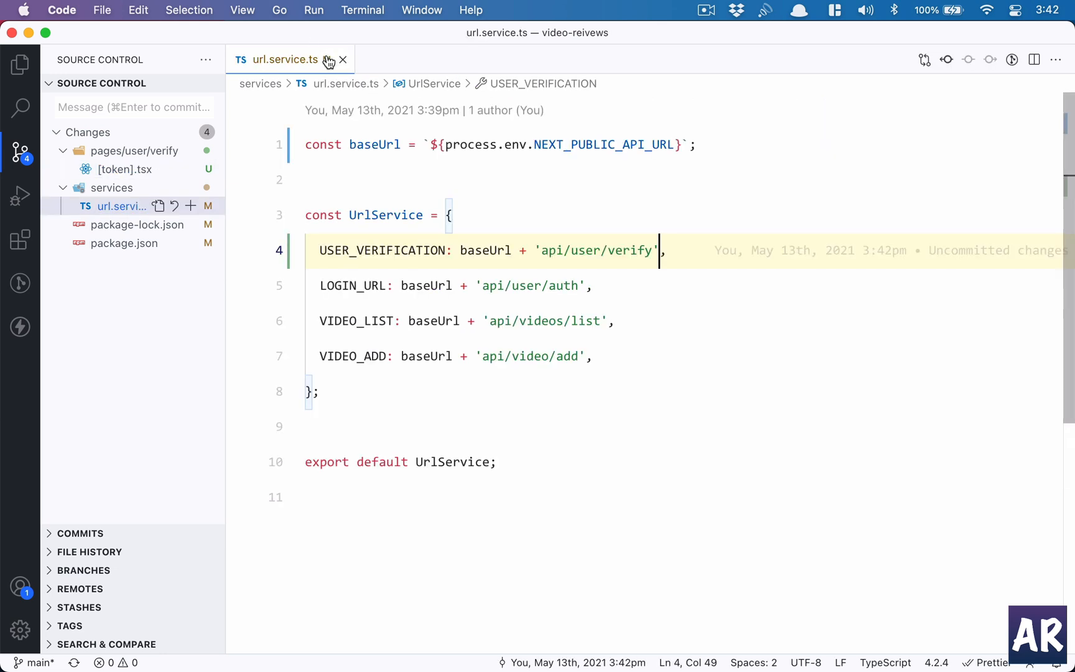
click(20, 65)
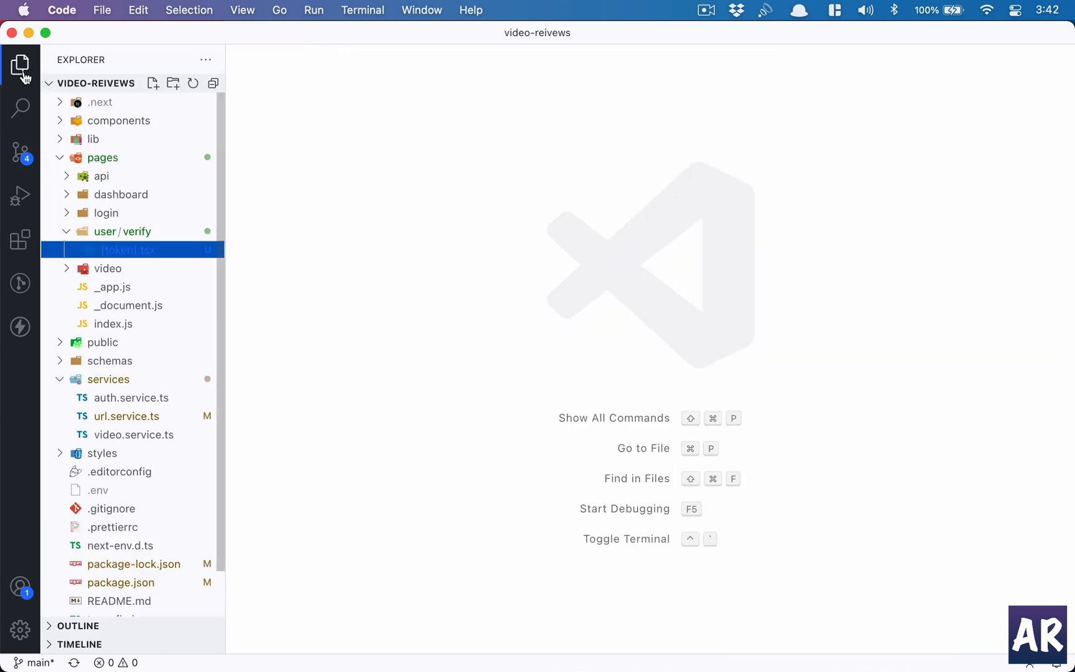
mouse_move(129, 130)
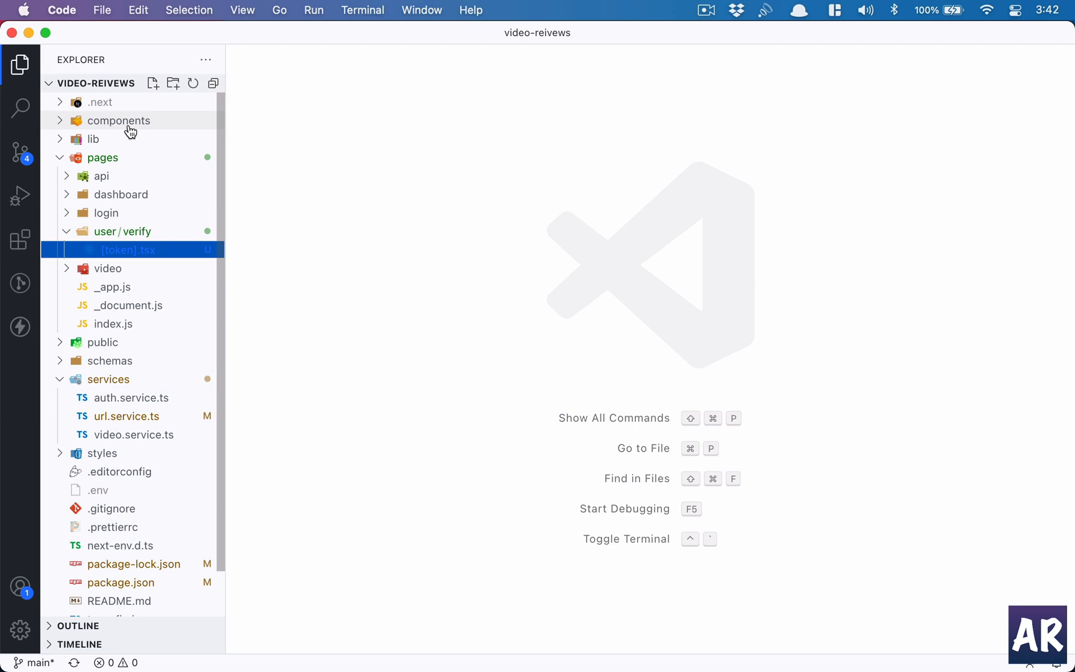
Show protected-route index.tsx using next-cookies and the USER_STORAGE_KEY for the user name cookie.
click(120, 120)
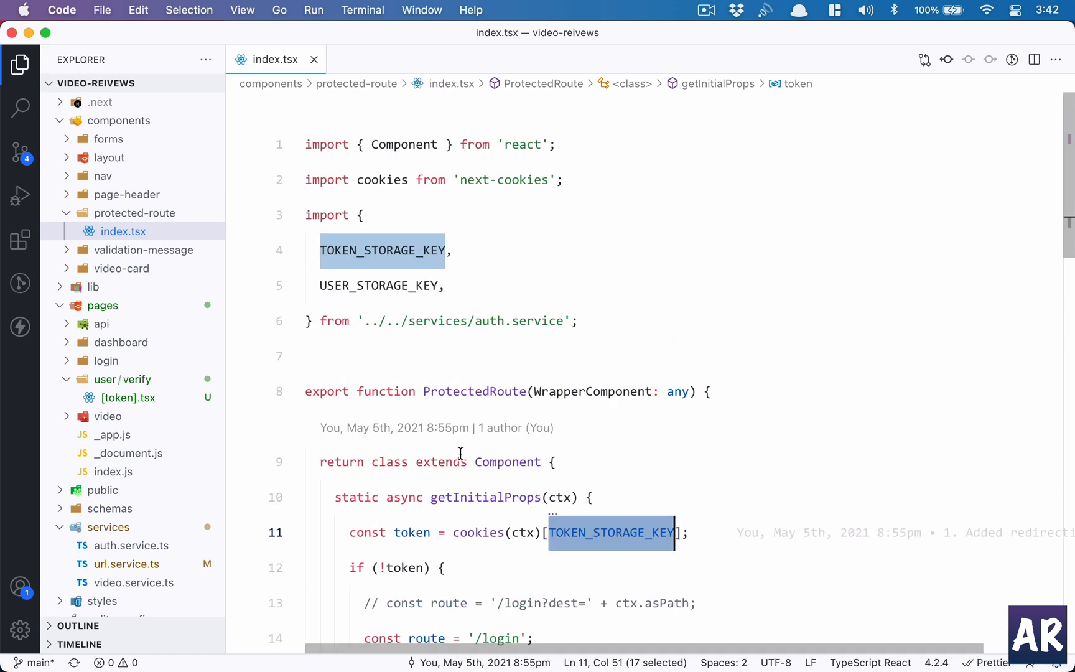
double_click(471, 180)
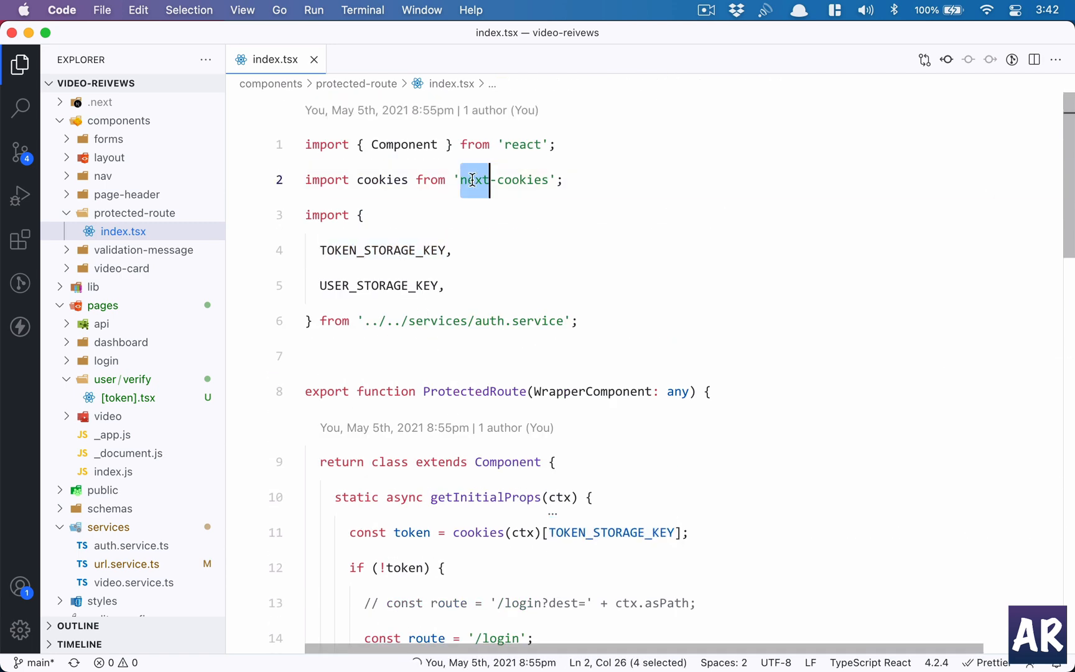
scroll(down, 3)
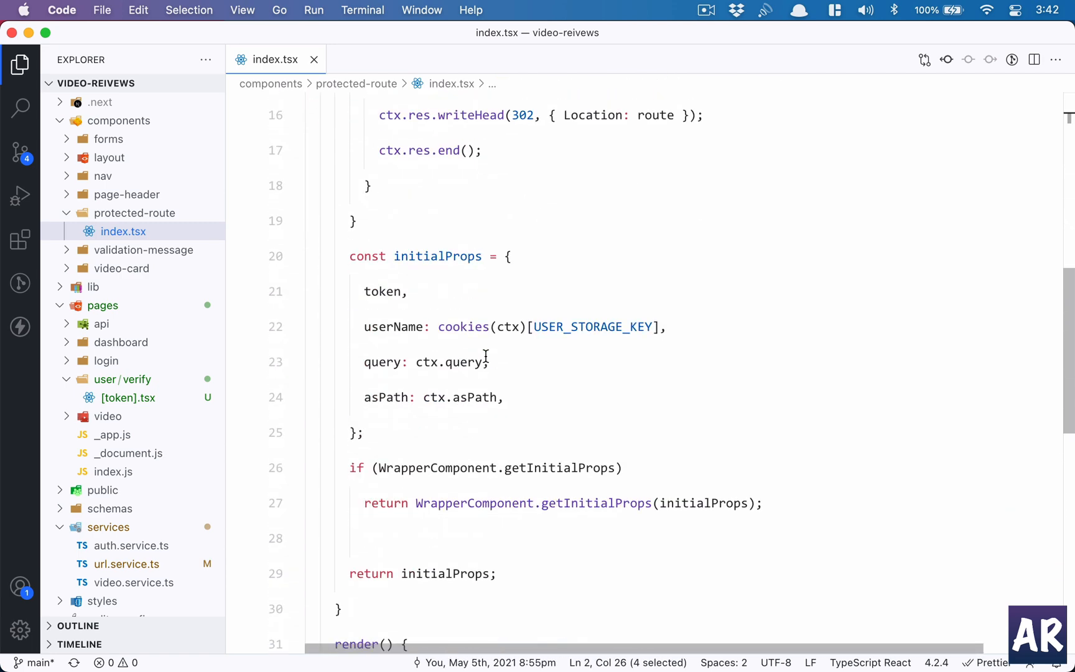
double_click(464, 324)
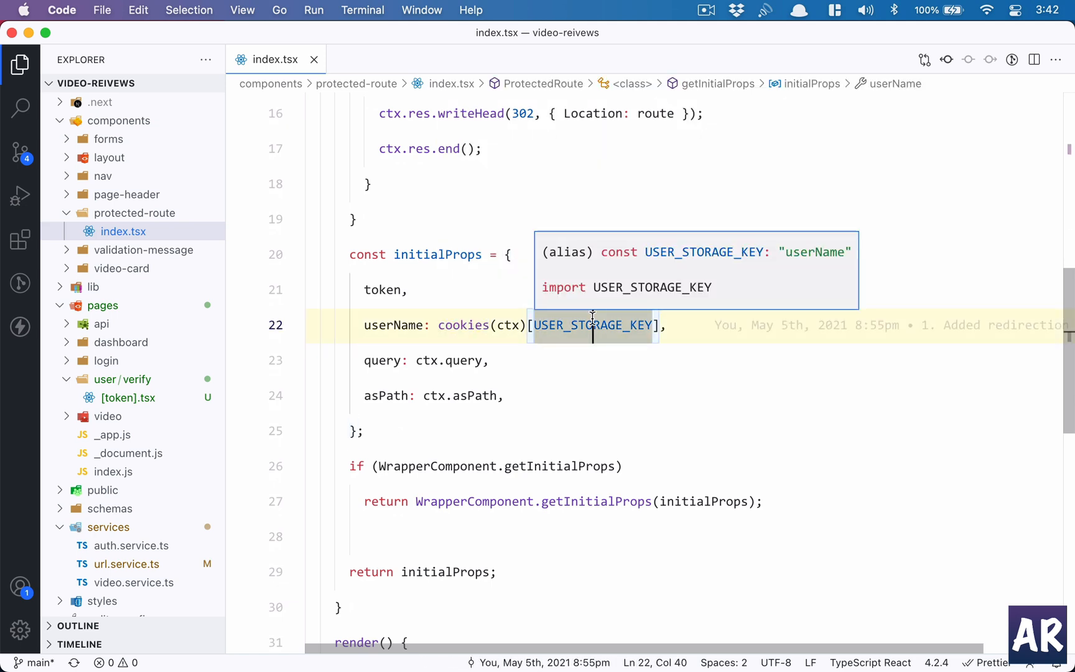
Scroll through how index.tsx reads the token and userName cookies, then switch back to Chrome's 404 page.
scroll(up, 3)
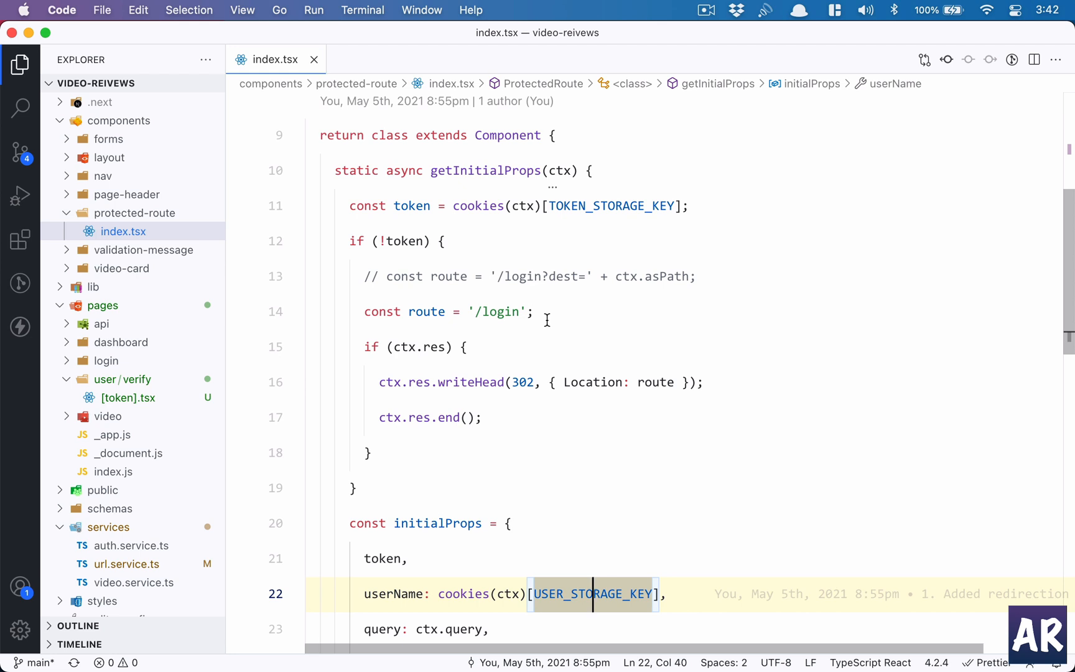
scroll(up, 3)
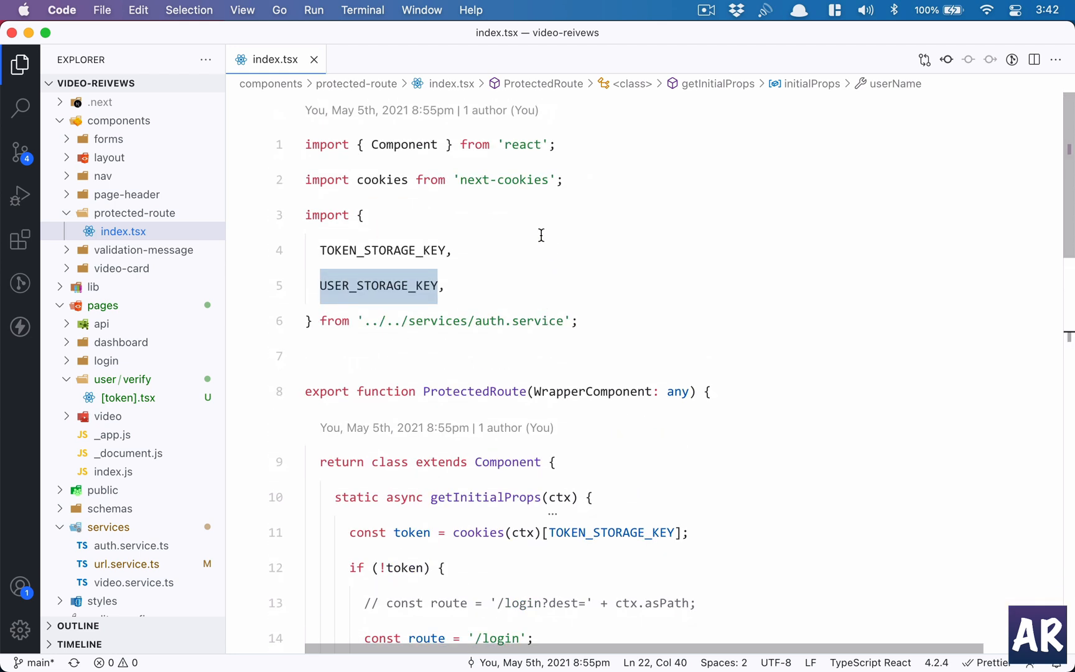
mouse_move(497, 377)
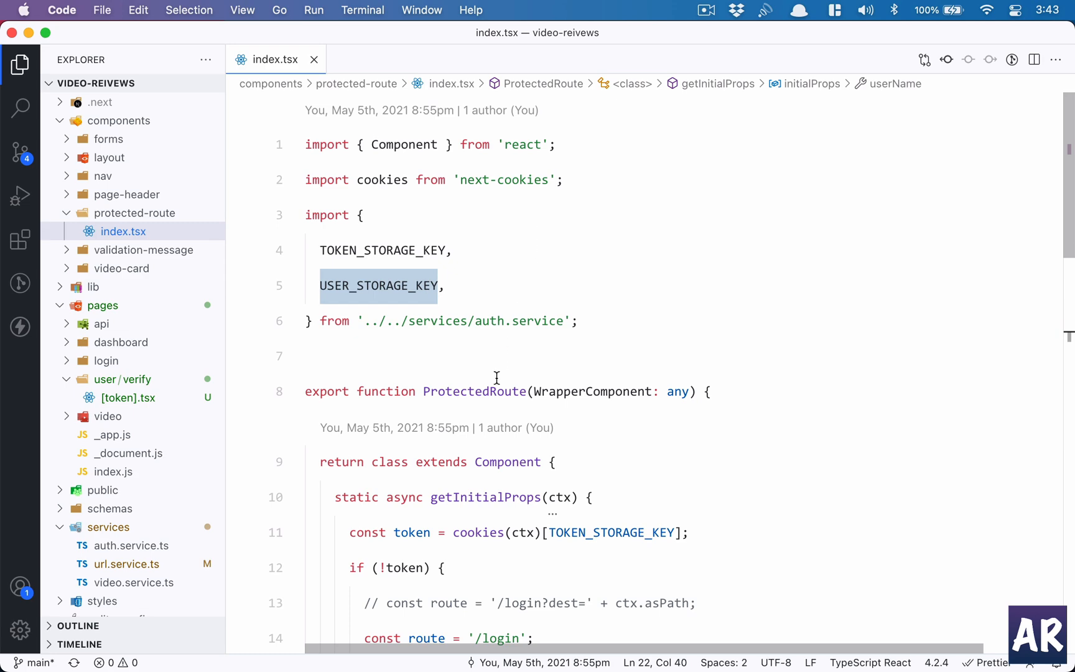
scroll(down, 3)
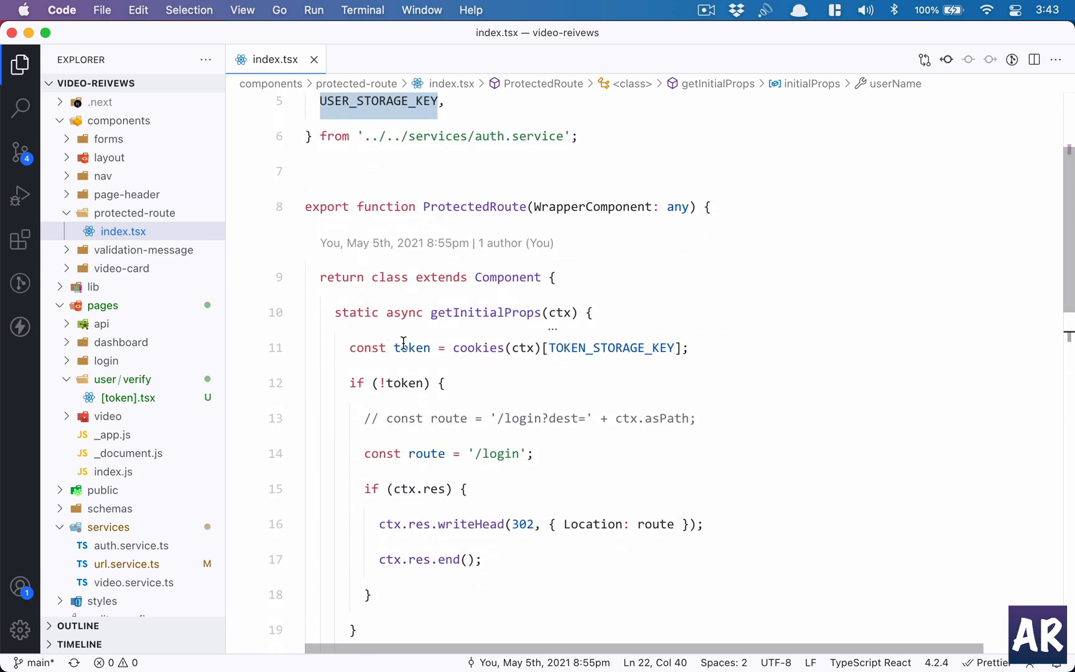
scroll(up, 3)
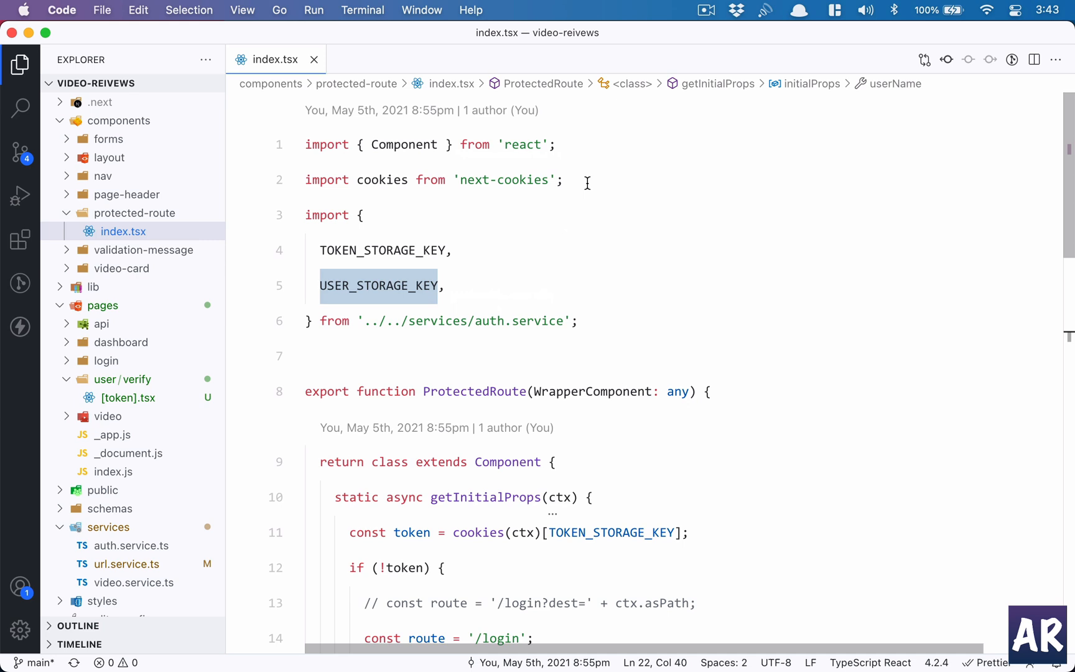
scroll(down, 3)
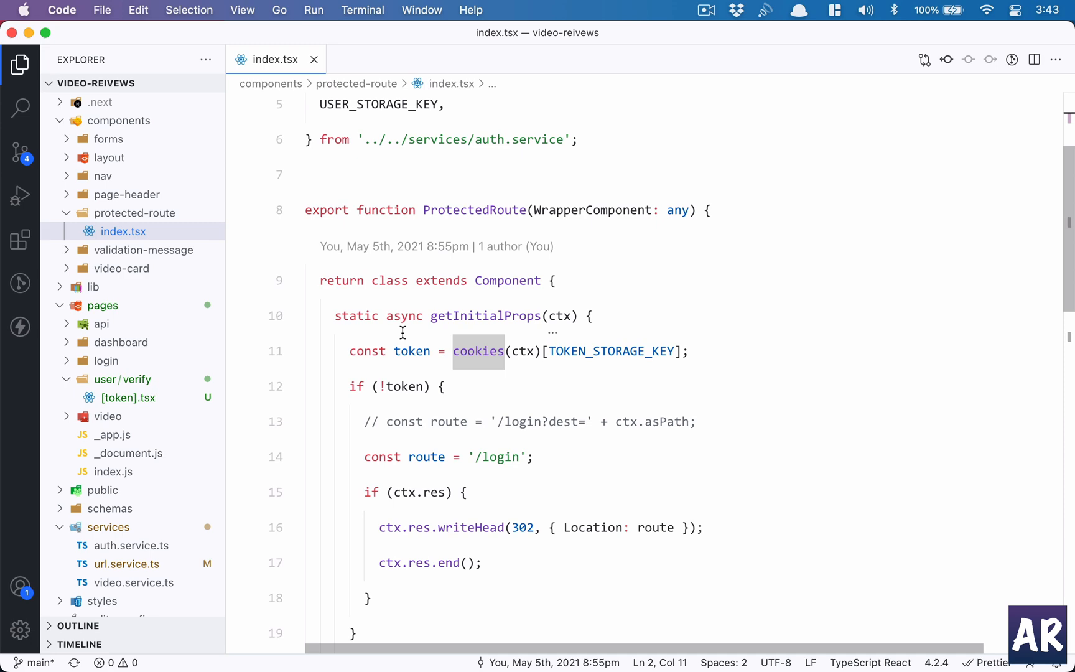
scroll(down, 3)
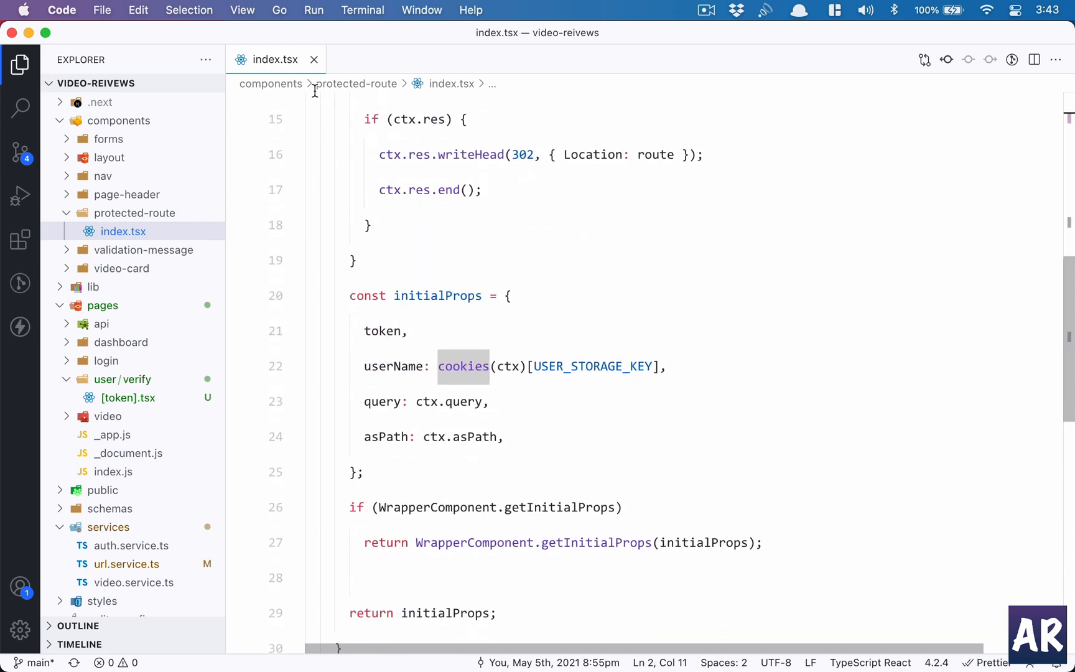
click(315, 59)
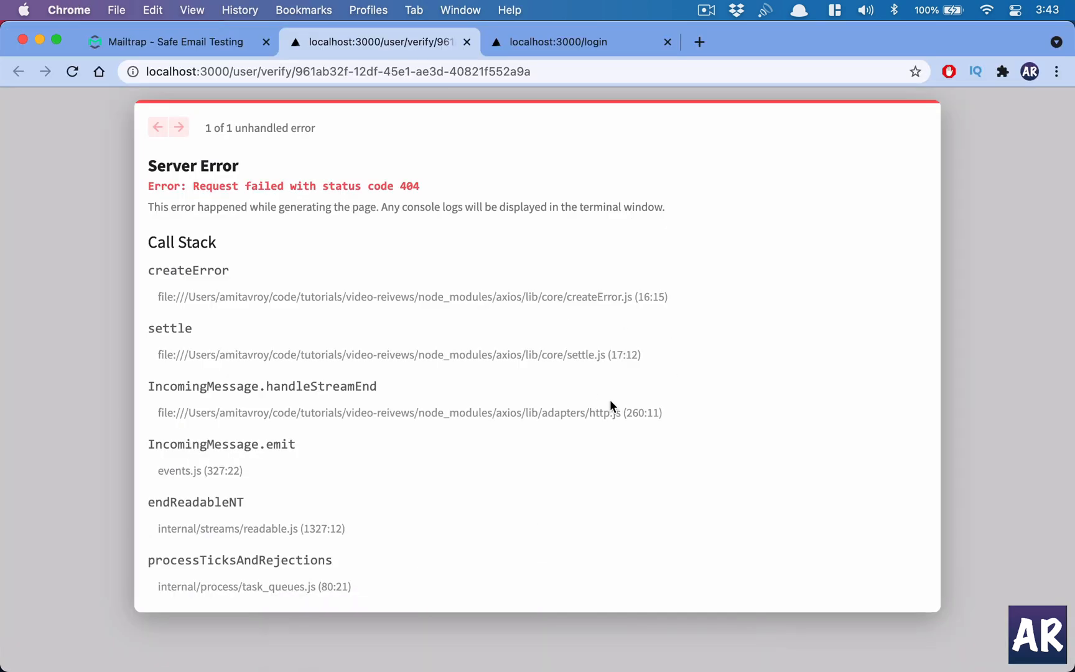
mouse_move(229, 105)
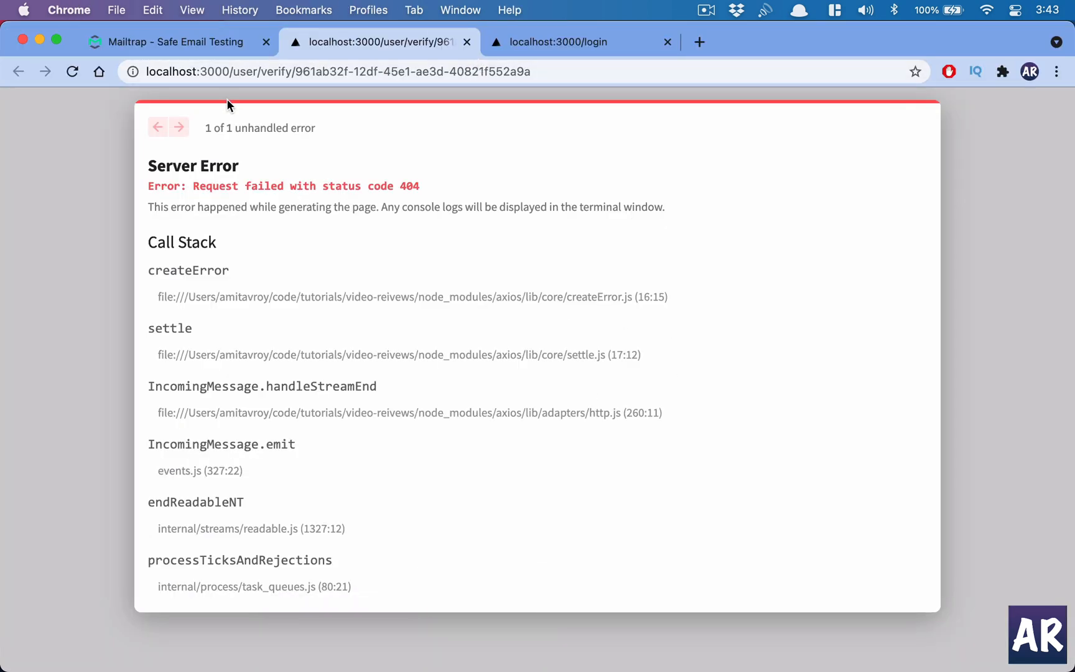
mouse_move(559, 42)
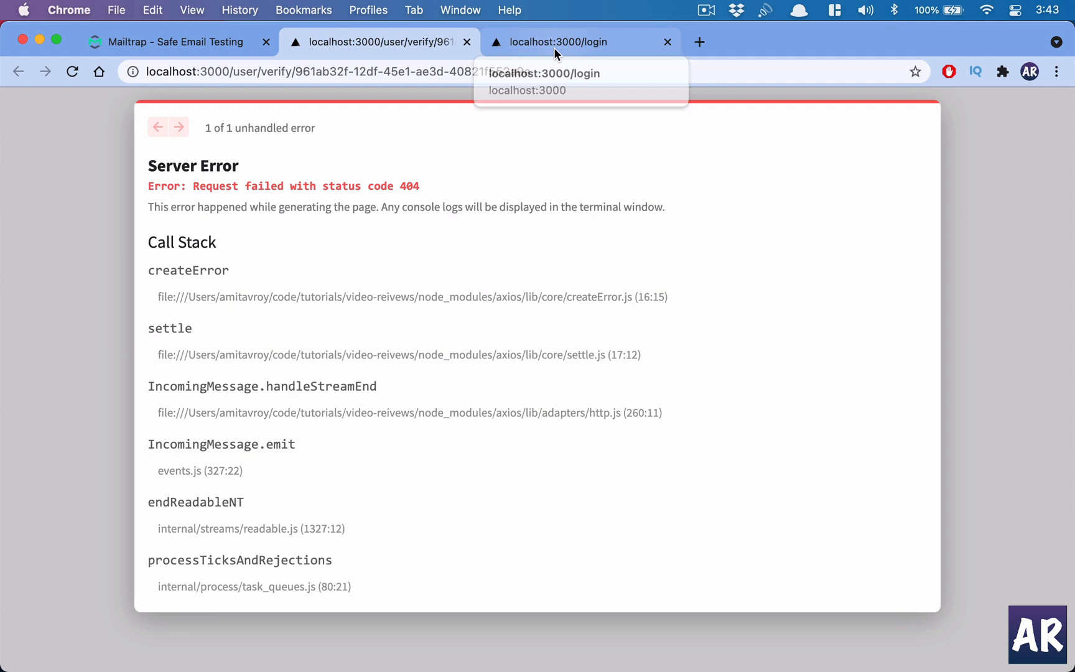